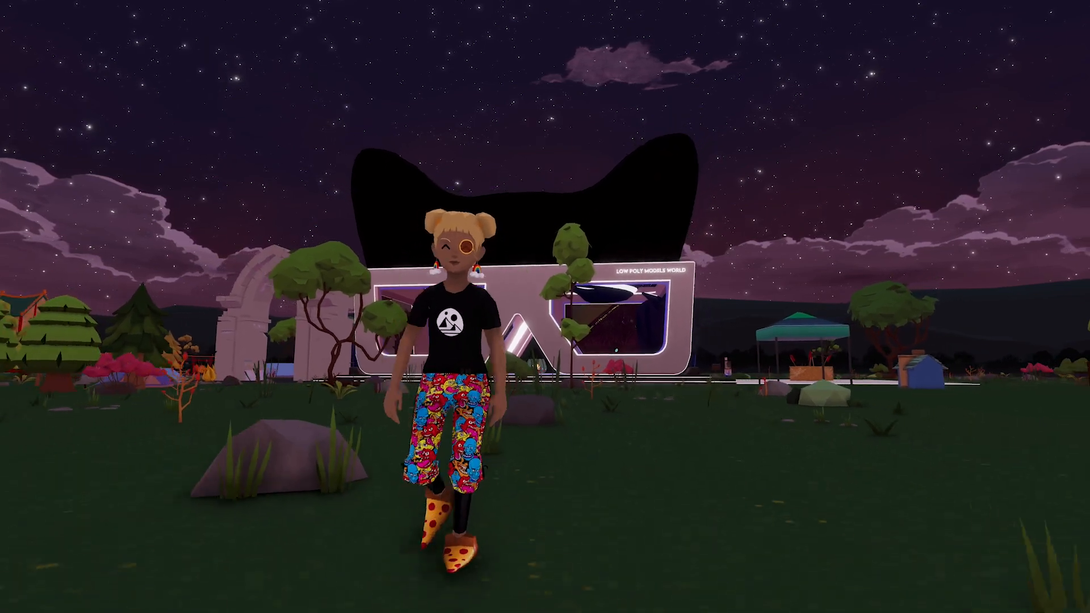
Step: Open the Base Mesh folder holding the Armature, Female and Male avatar models
key(w)
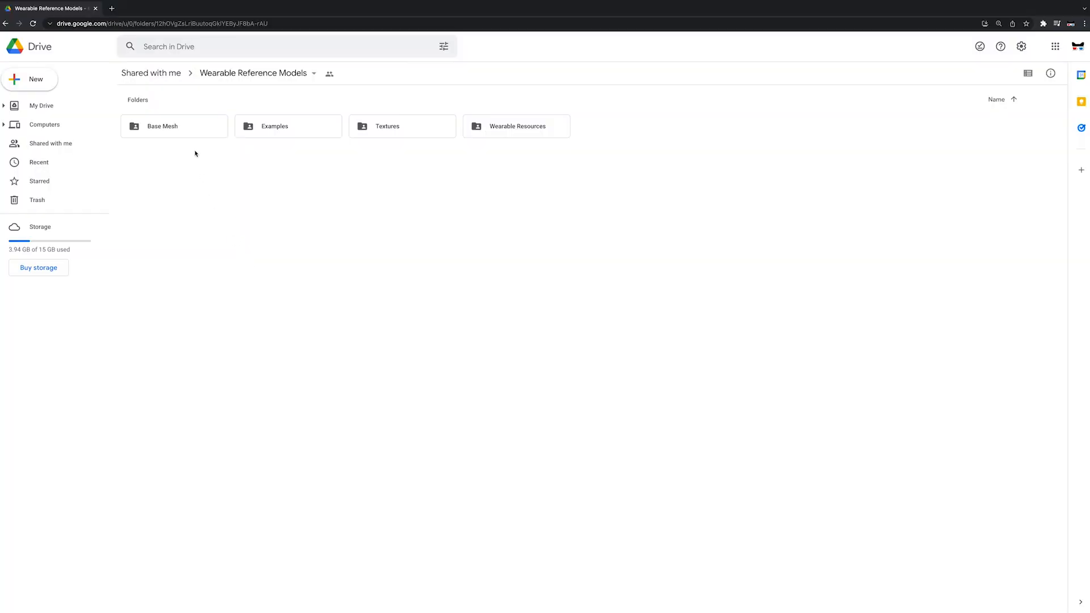
click(174, 126)
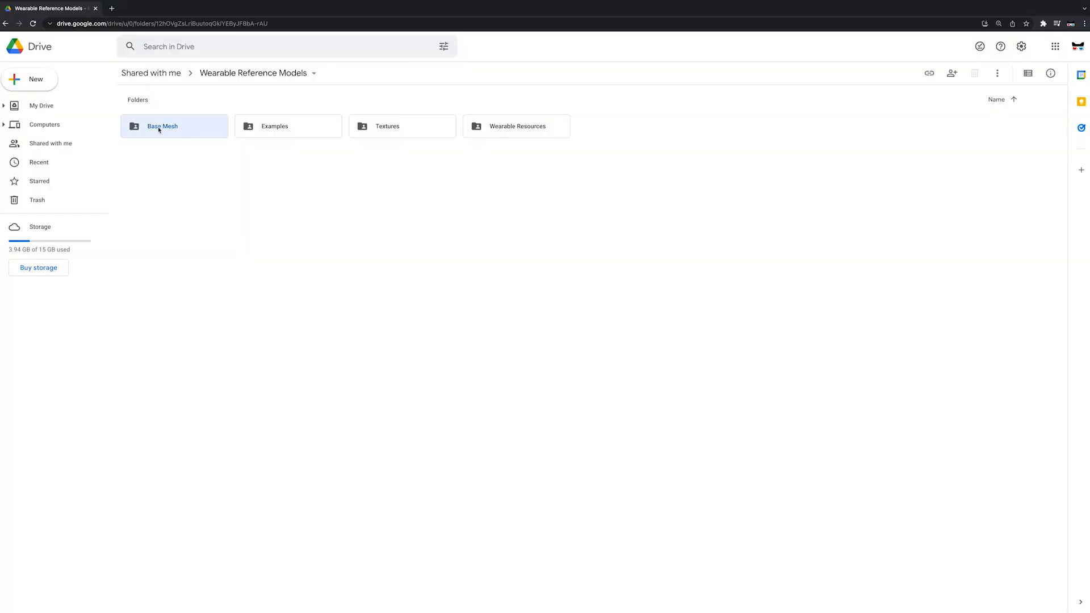
double_click(162, 126)
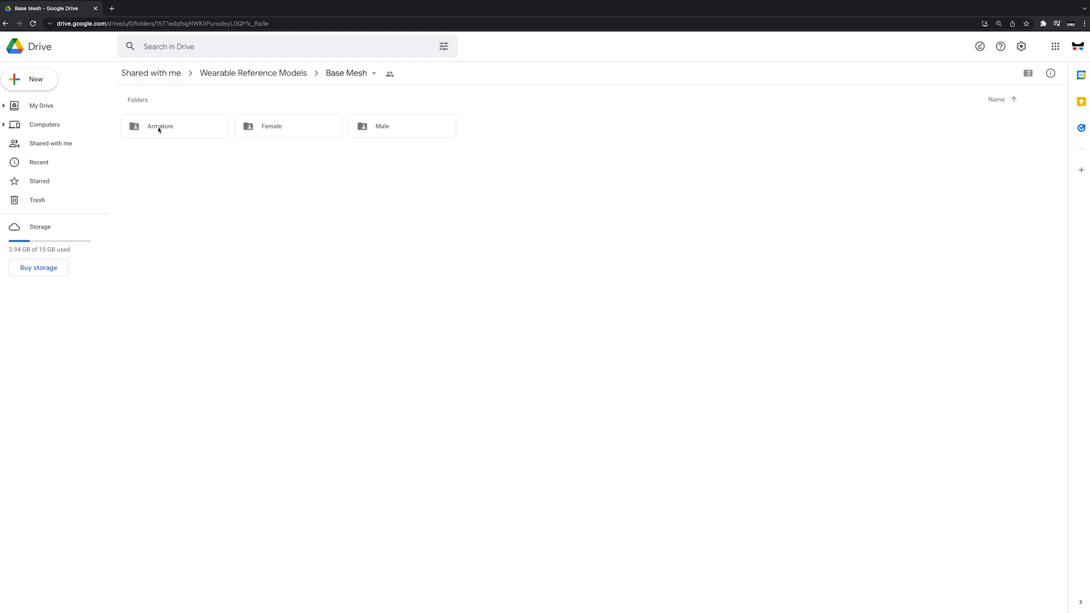
mouse_move(191, 133)
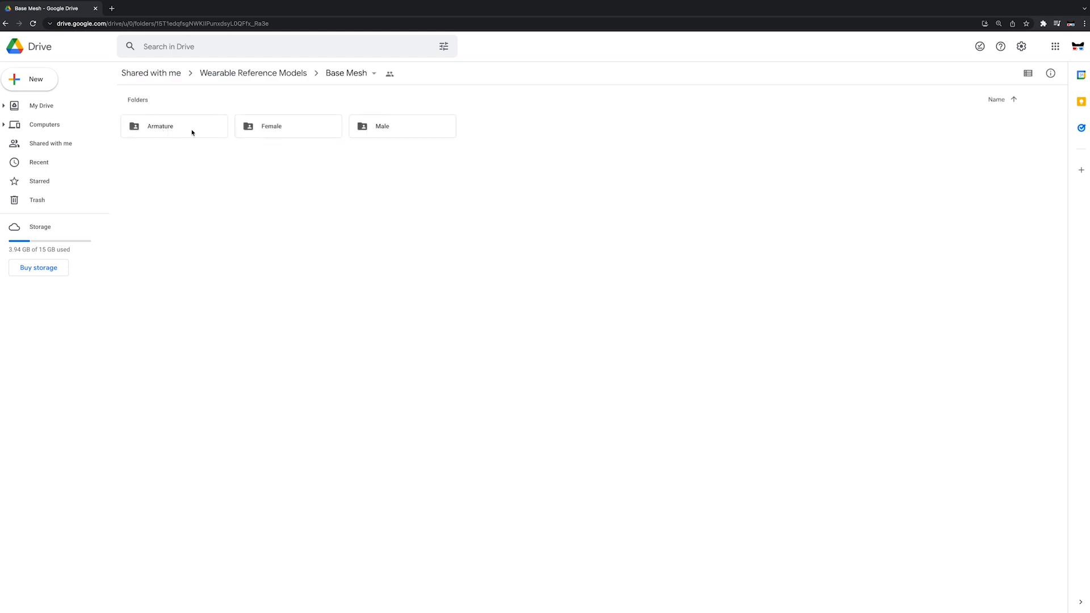
double_click(271, 126)
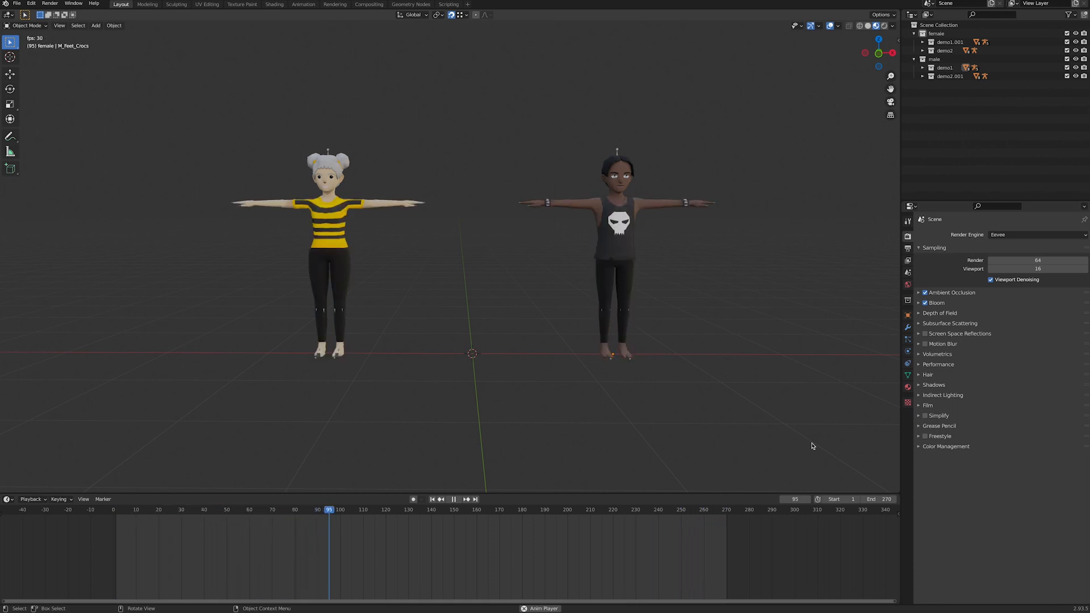
Step: Inspect the example garments on the avatars, then start a new General file with the default cube
click(452, 499)
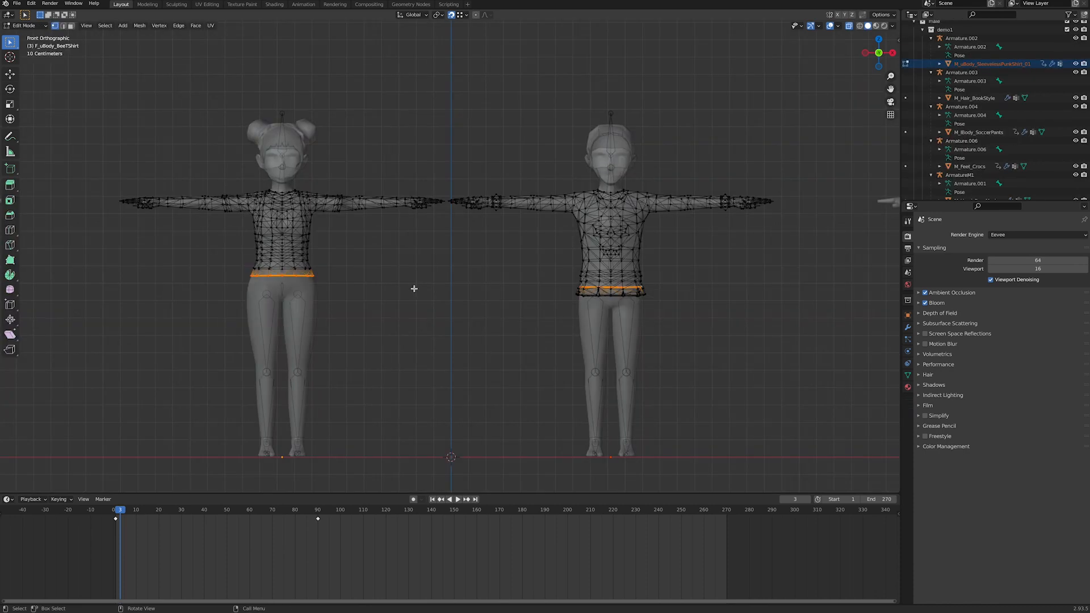
key(Tab)
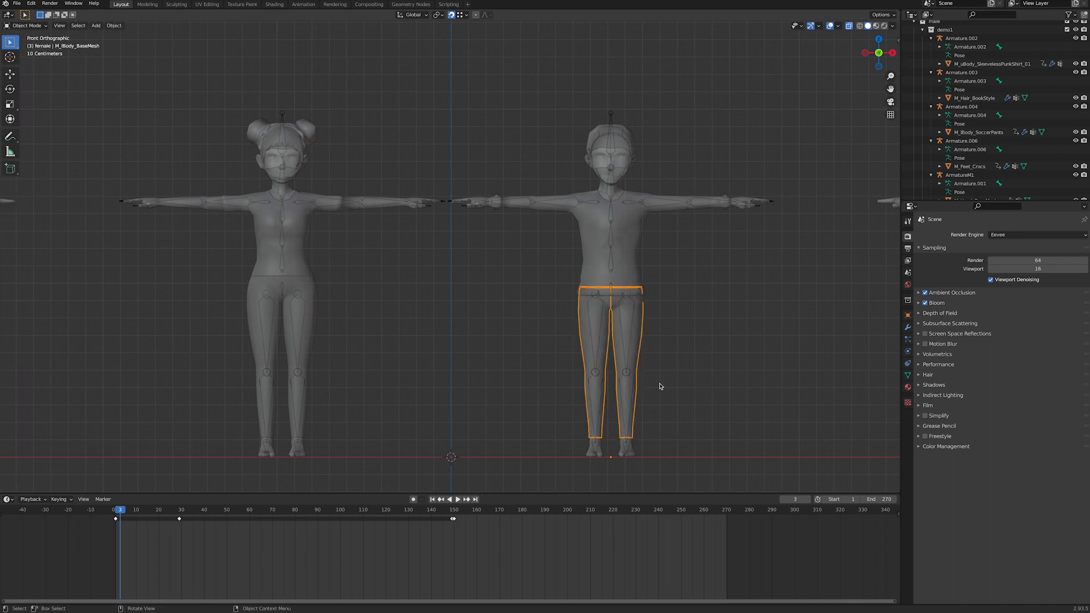
key(Tab)
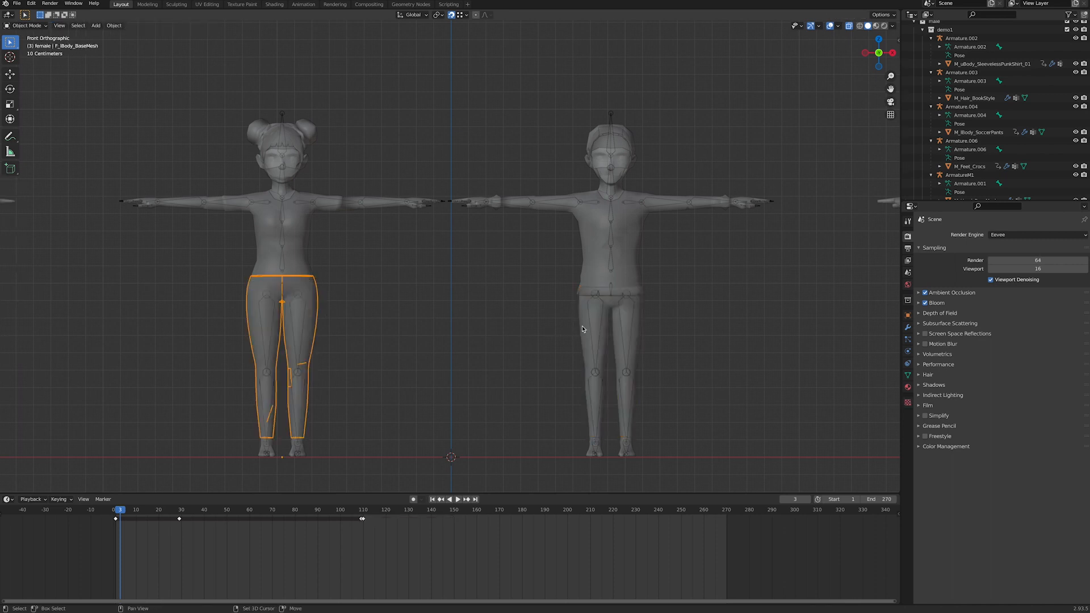
key(Tab)
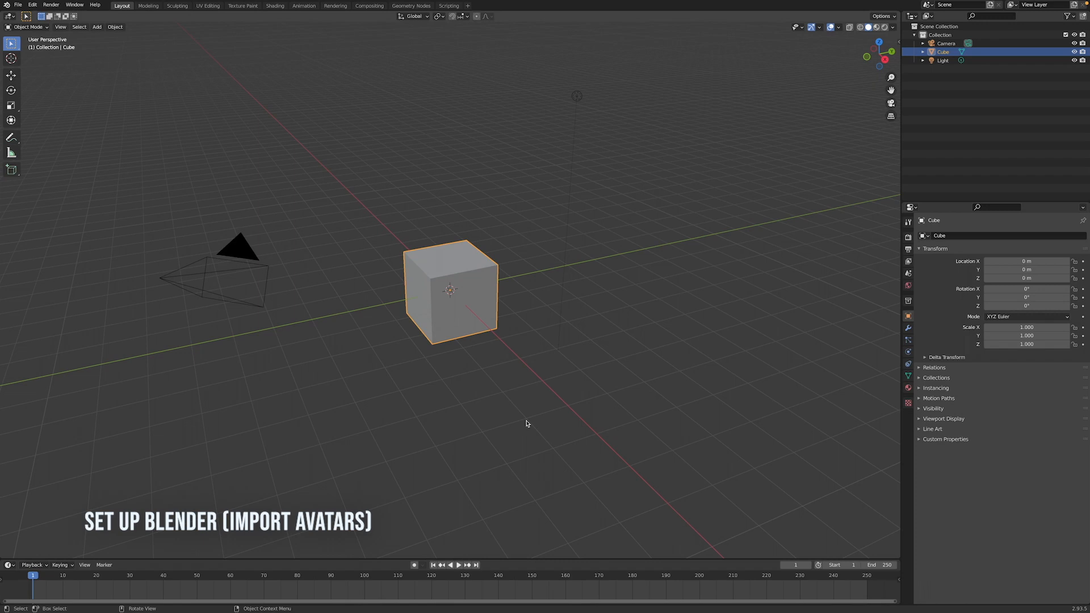
mouse_move(644, 404)
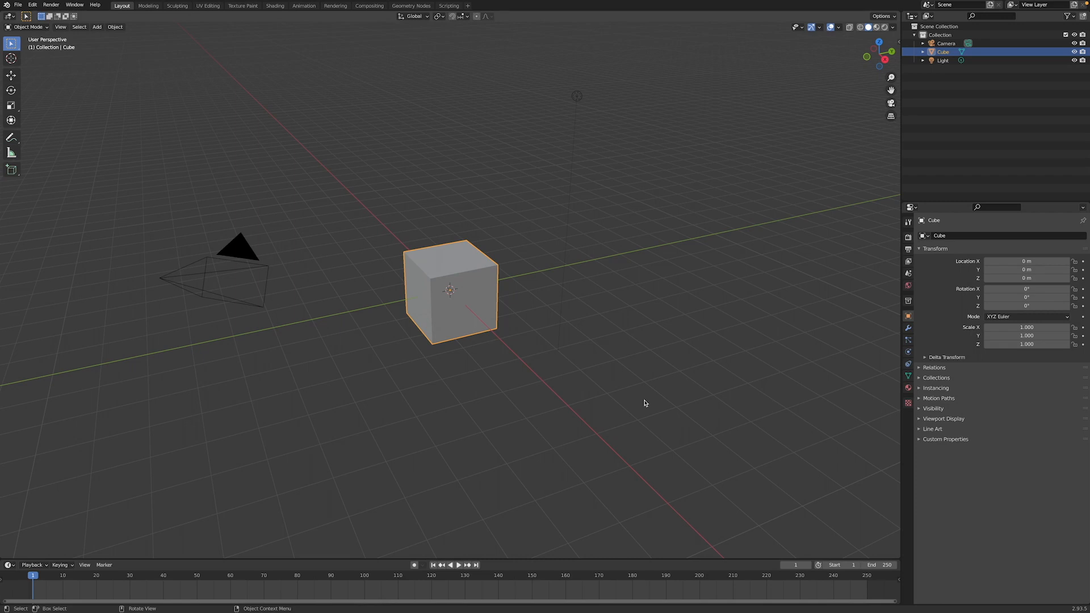
Step: Import BaseFemale.glb via glTF 2.0 so the T-posed female avatar stands in the scene
click(17, 4)
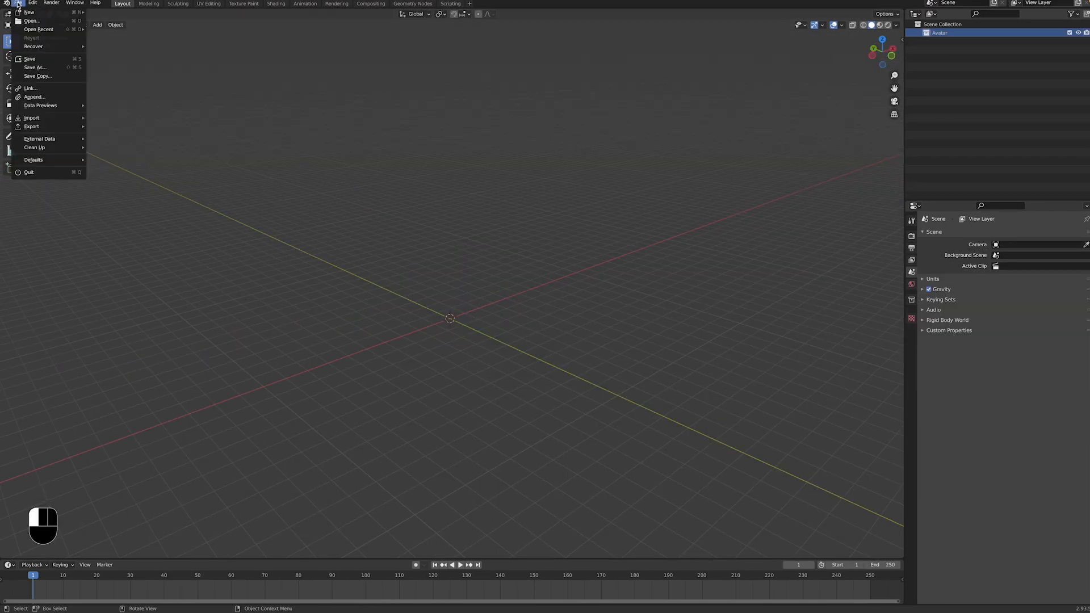
mouse_move(31, 118)
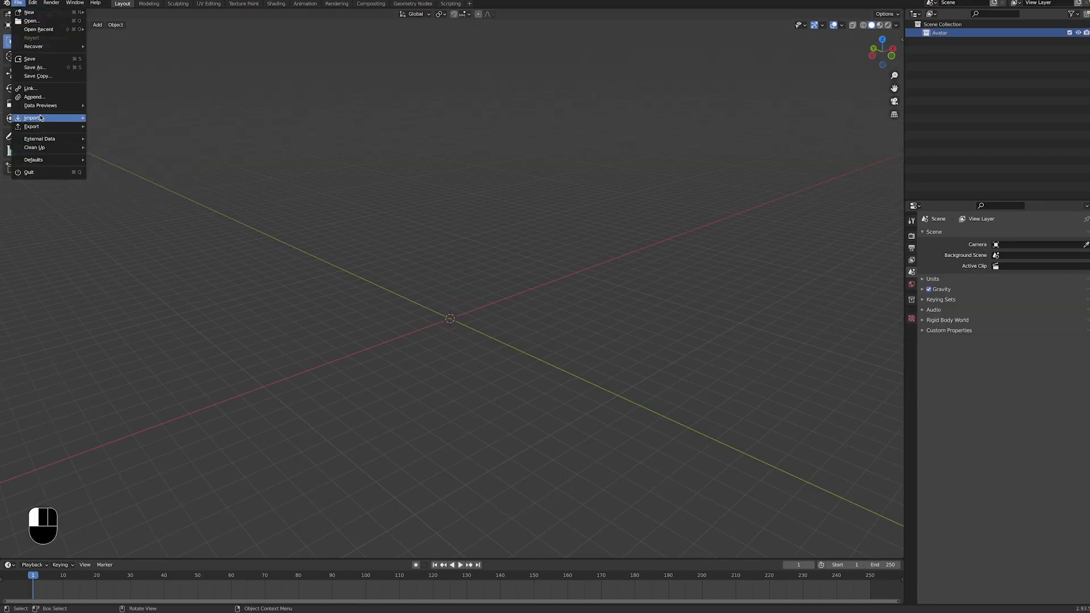
mouse_move(32, 118)
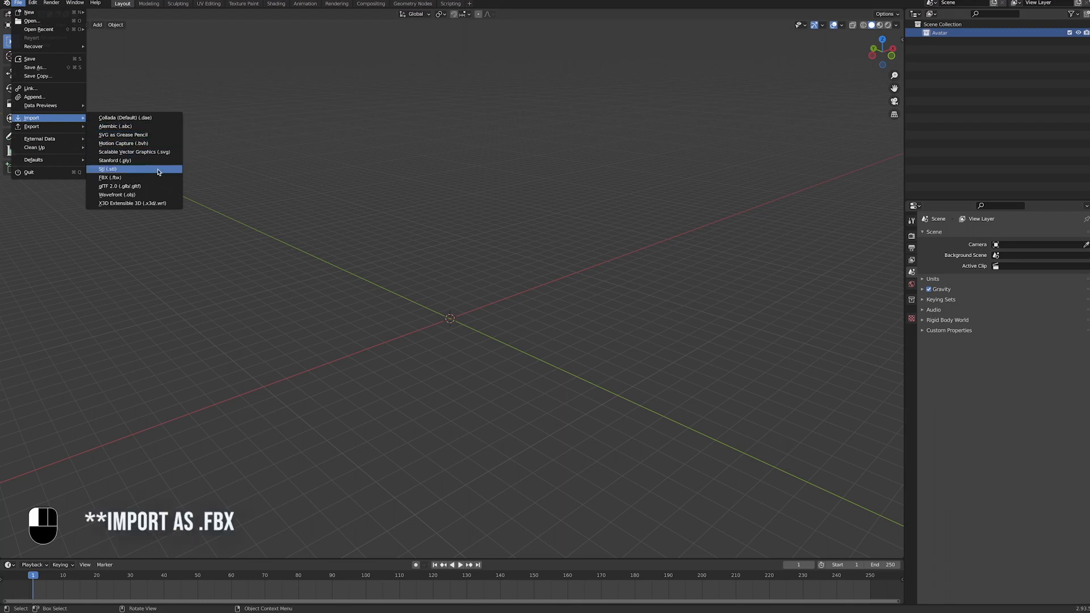
click(120, 186)
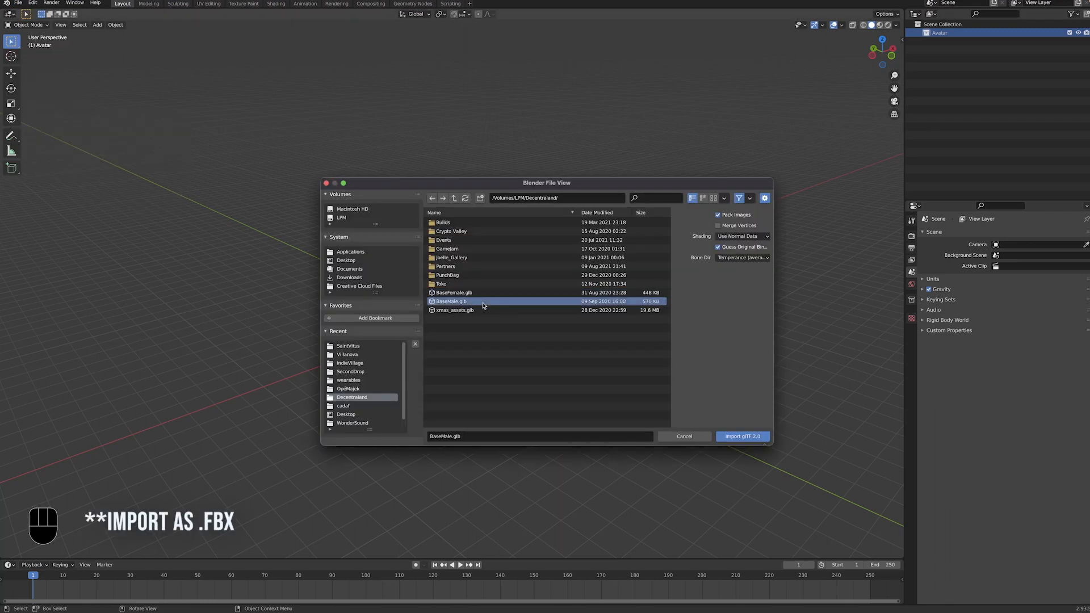
click(454, 292)
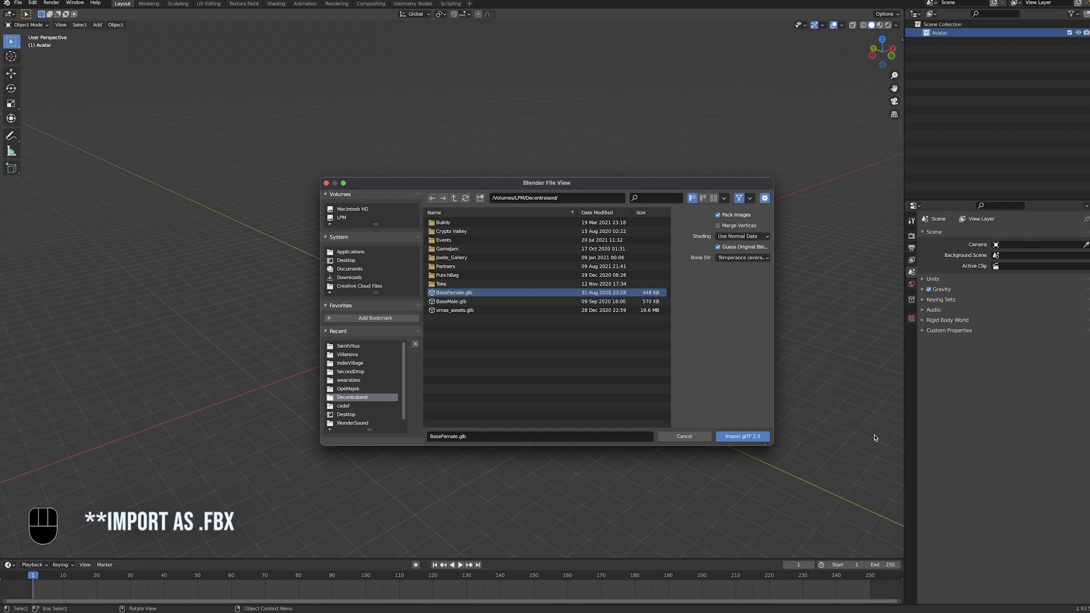
click(742, 436)
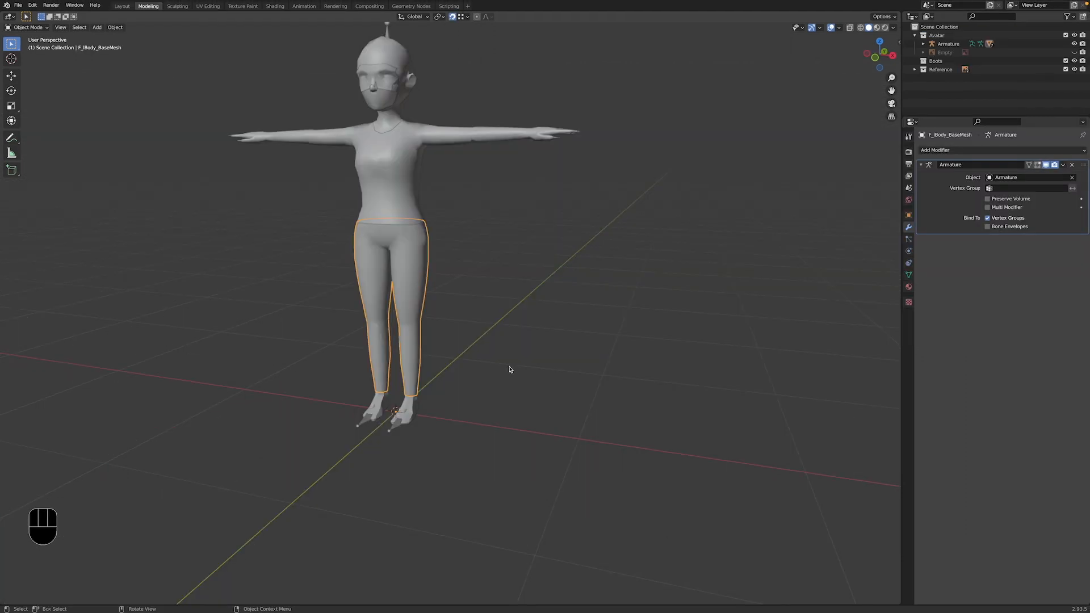
mouse_move(510, 368)
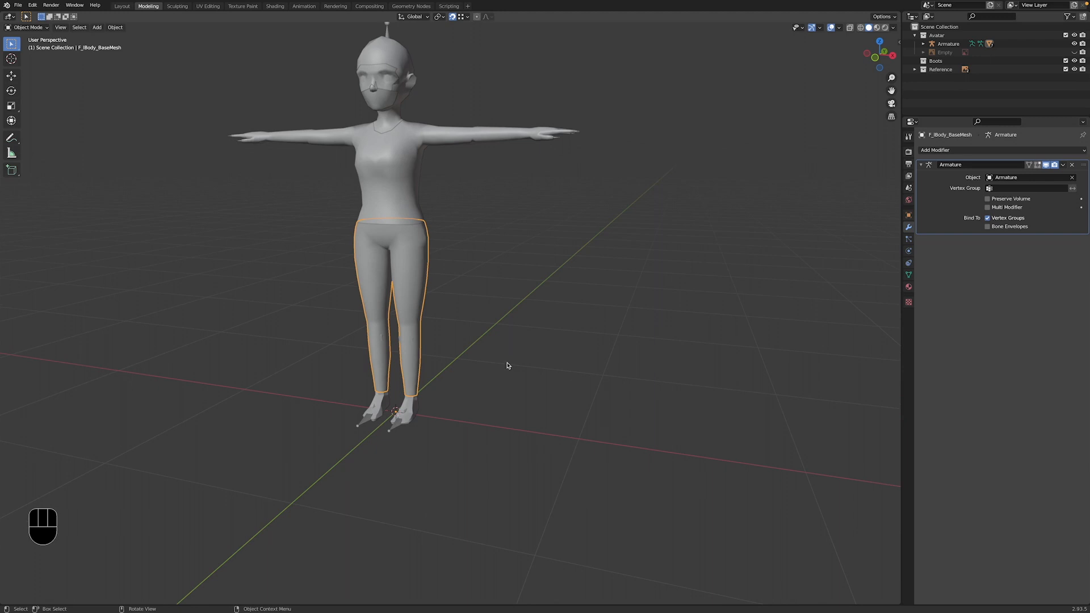
Step: Add the boot sketch as a reference image plane positioned at the avatar's foot
key(shift+a)
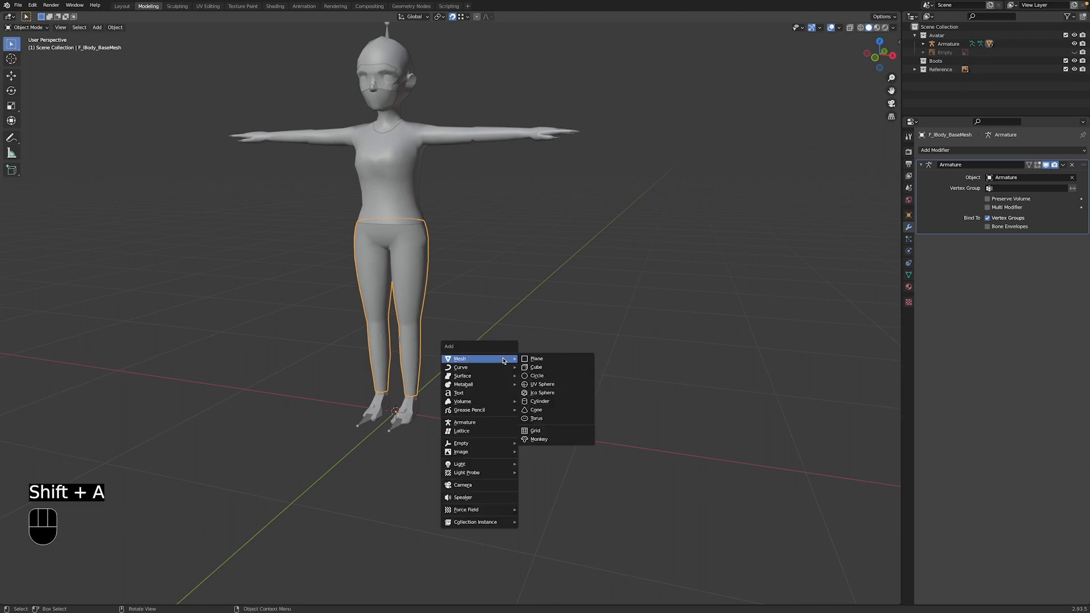
mouse_move(462, 402)
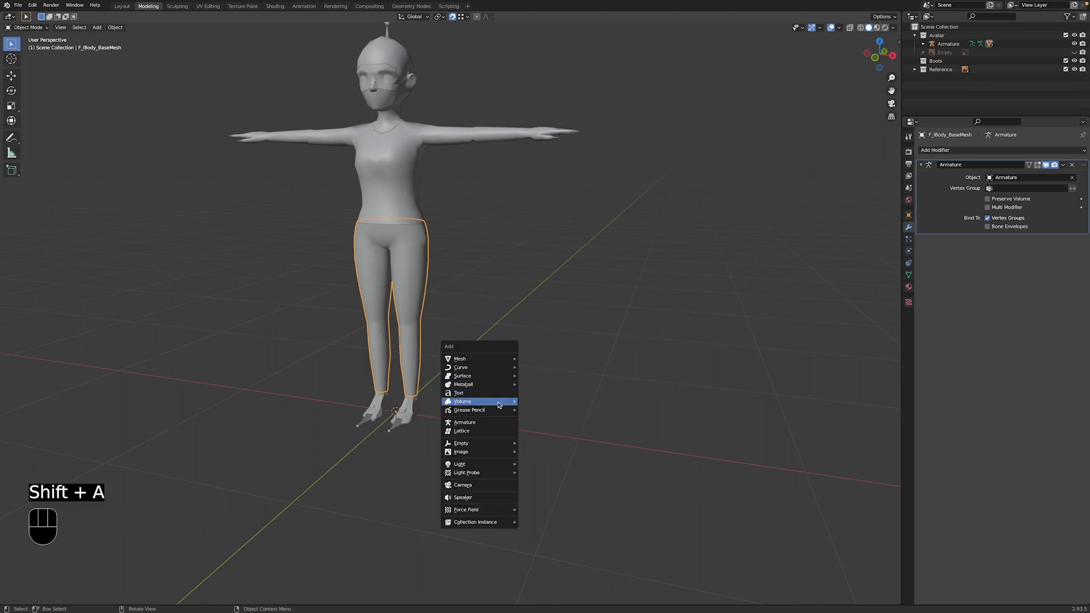
mouse_move(460, 452)
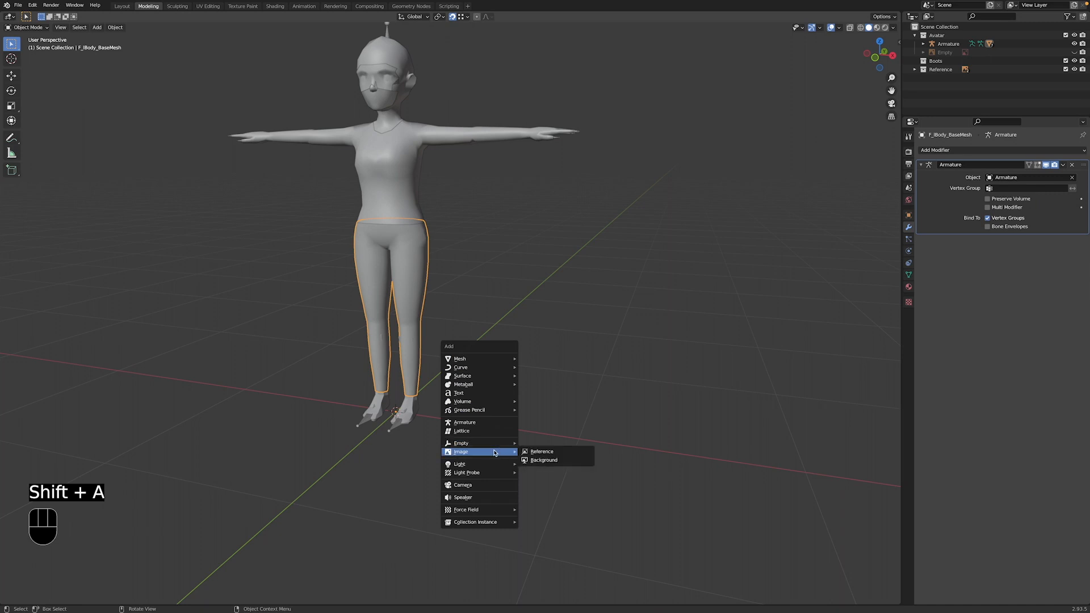
mouse_move(542, 451)
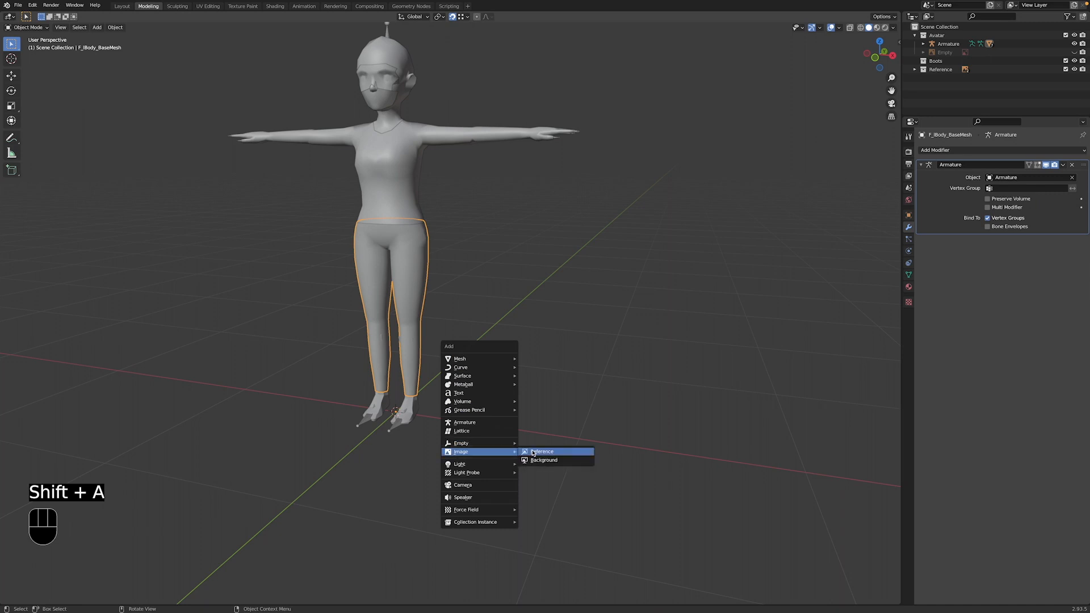
click(542, 451)
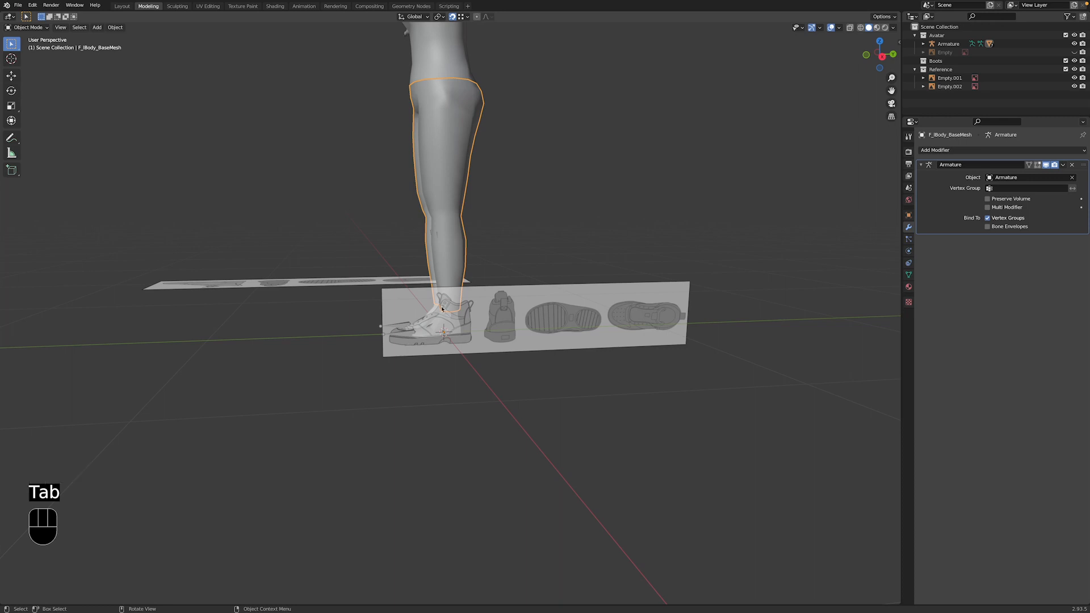
Step: Add a cube in the Boots collection and reshape it into a rough low-poly boot matching the sketch
key(Shift+A)
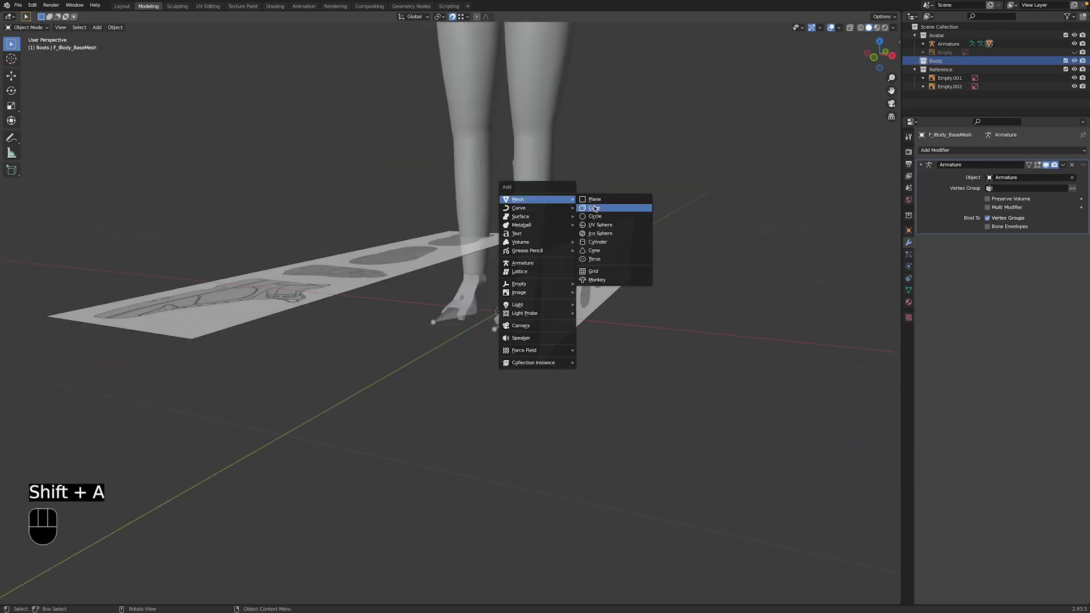
click(595, 208)
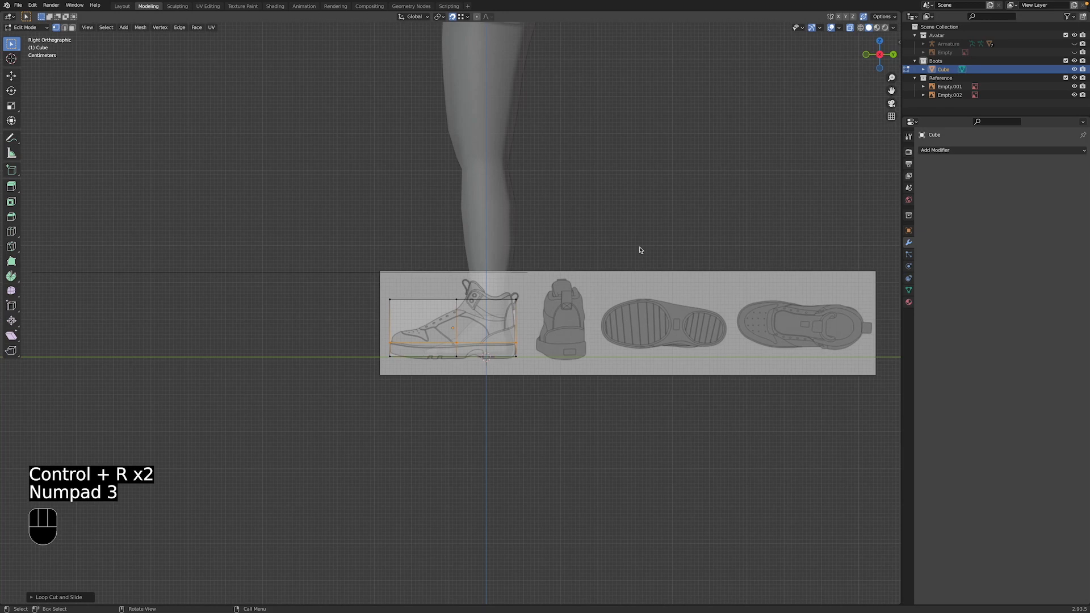
key(g)
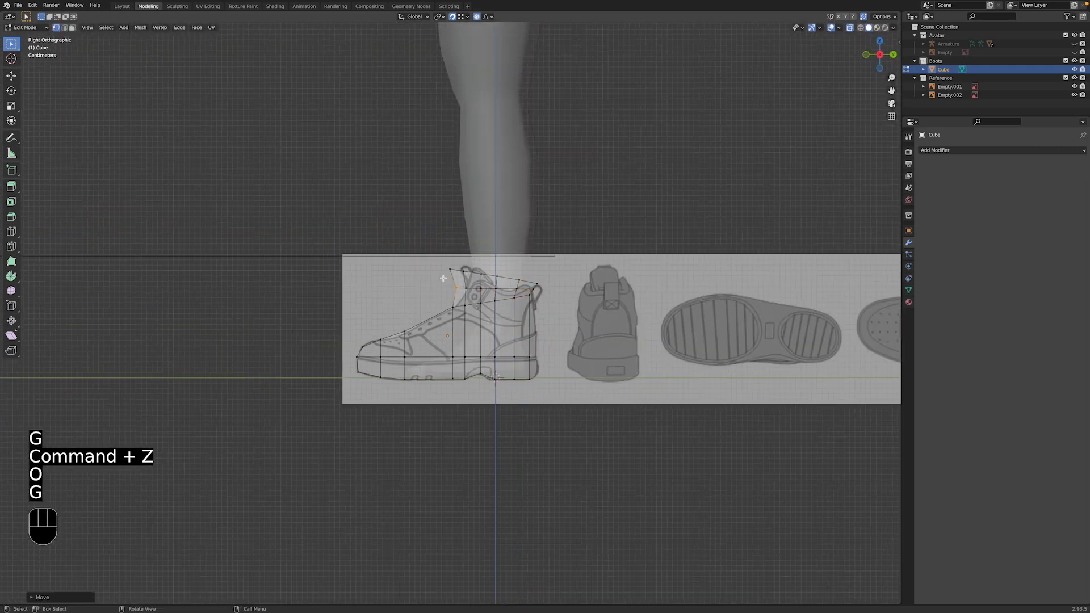
key(7)
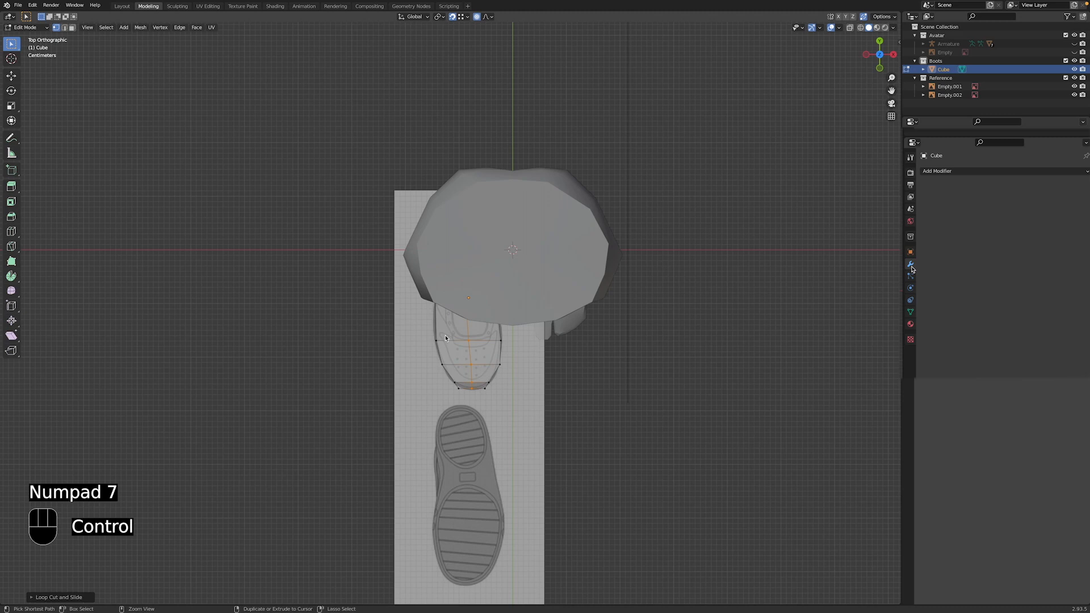
click(938, 170)
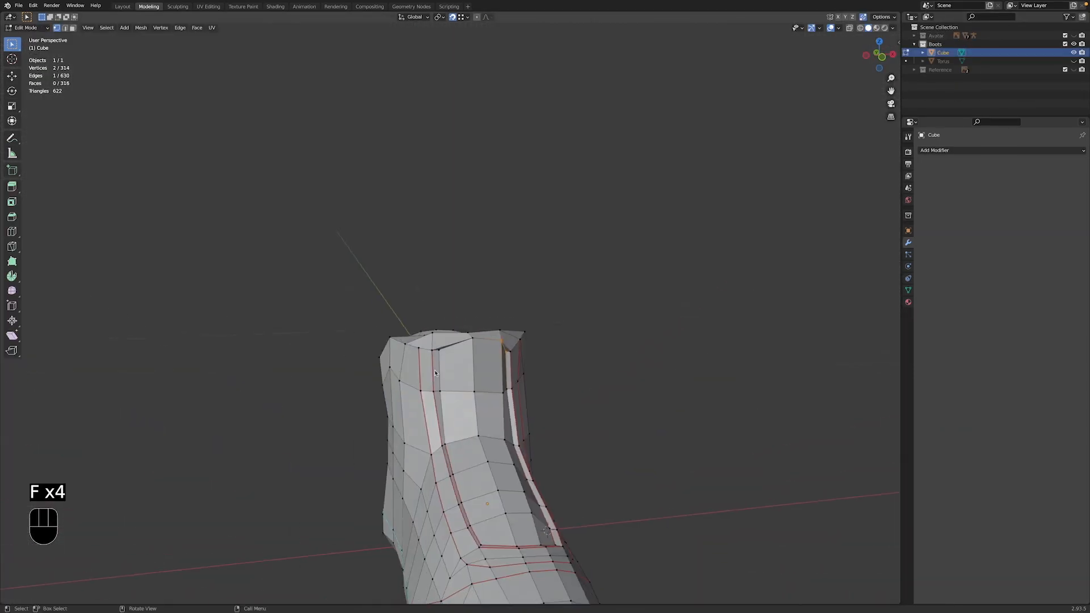
key(cmd+z)
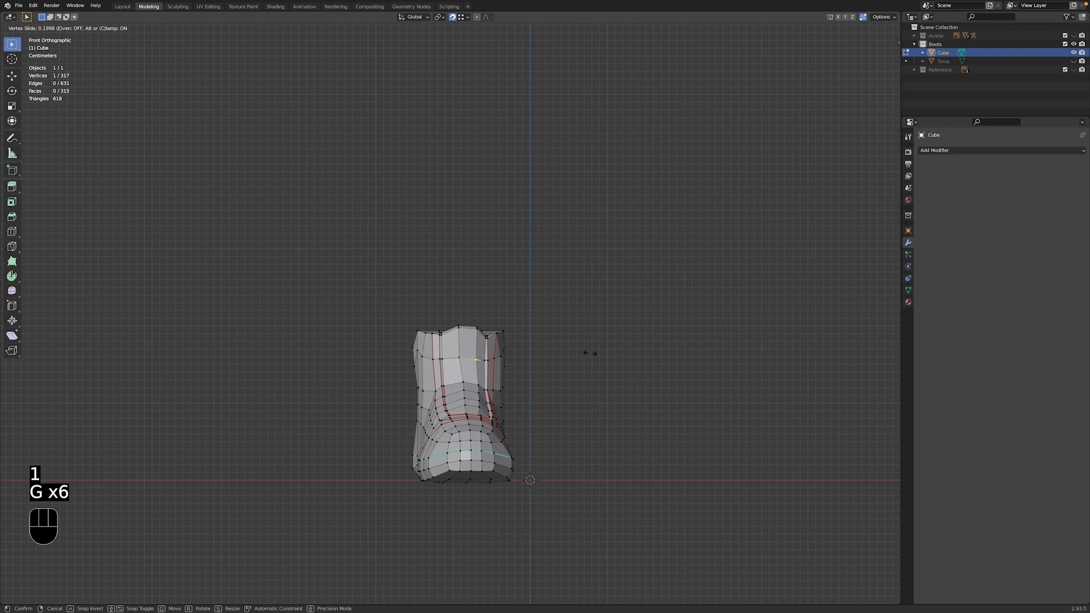
Step: Adjust the boot's edge loops in Edit Mode, then view the full avatar scene
key(Tab)
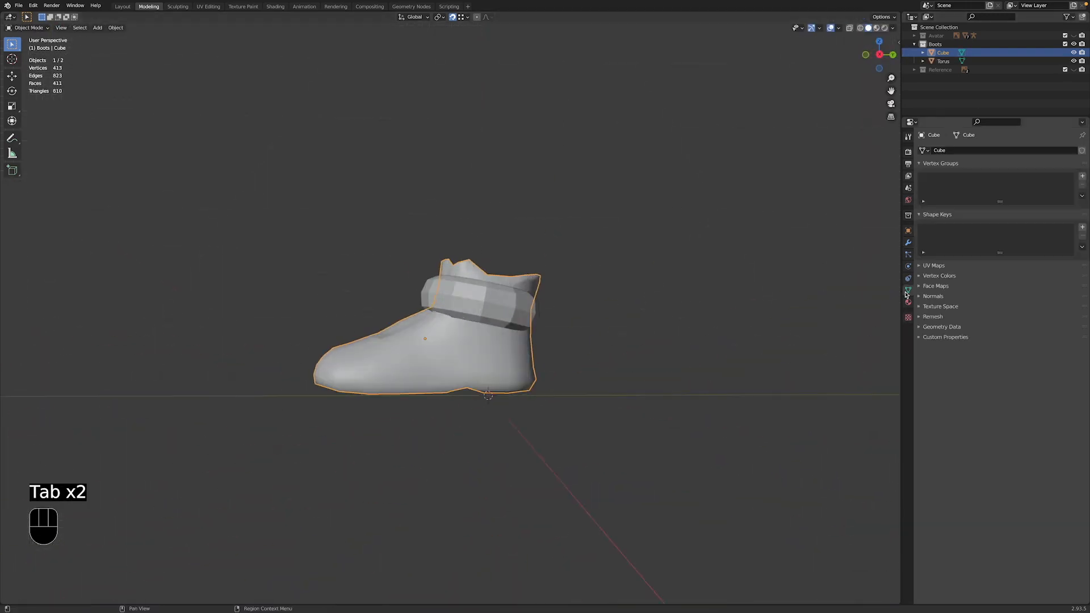
key(Tab)
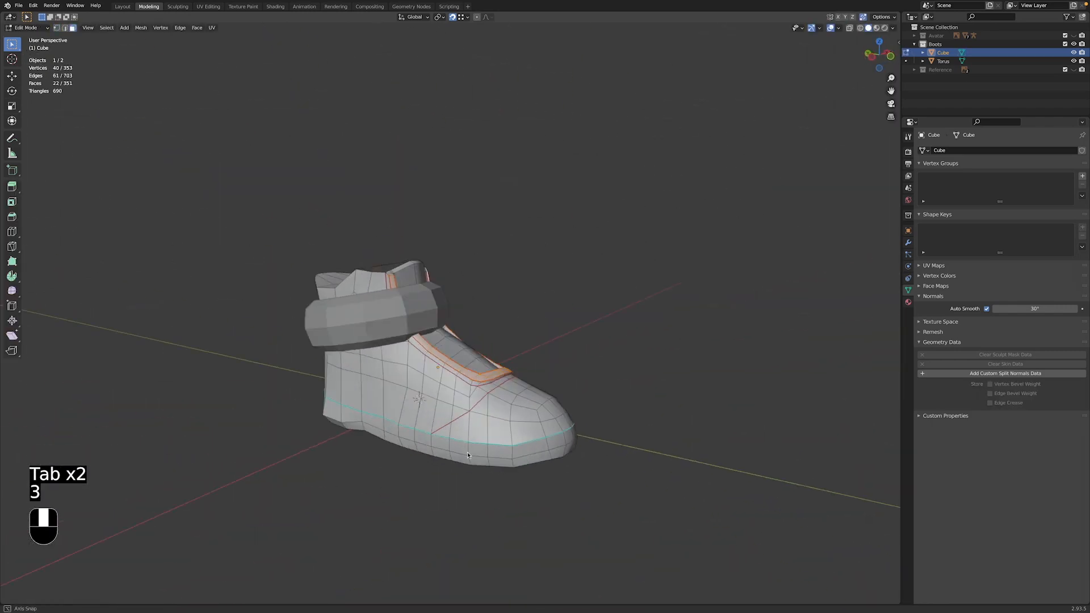
key(e)
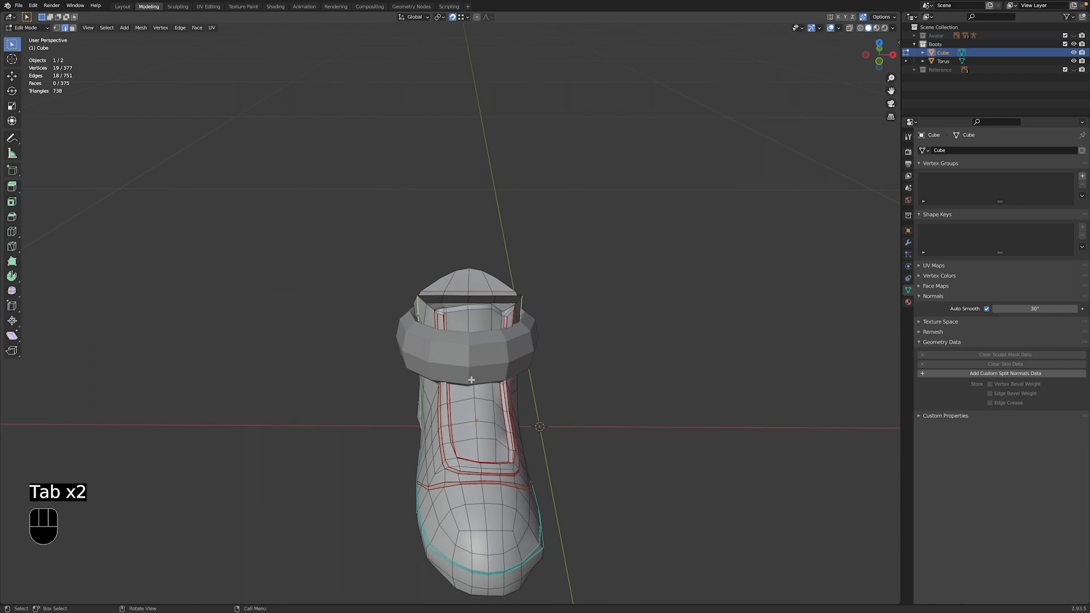
key(Tab)
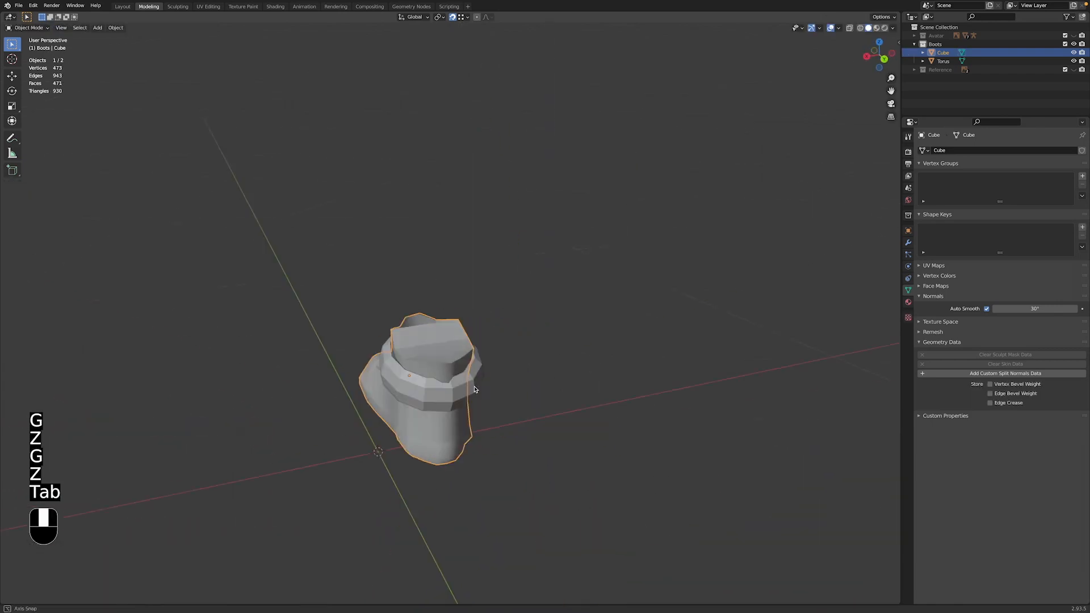
drag(474, 389, 589, 376)
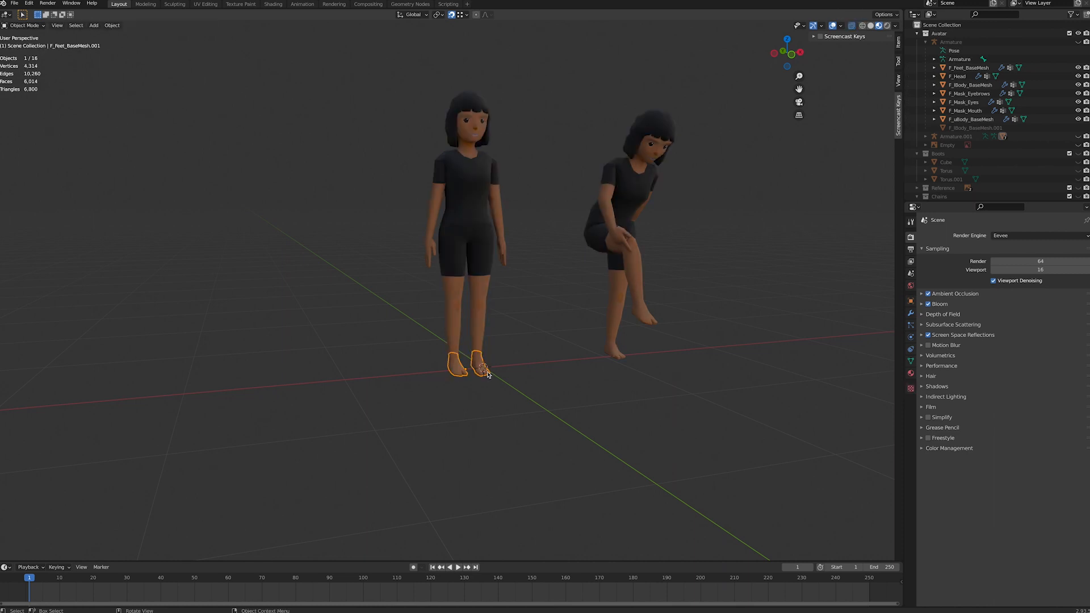
Step: Move the separated ankle piece into the Retopo collection and fill faces for the mirrored boot surface
click(146, 5)
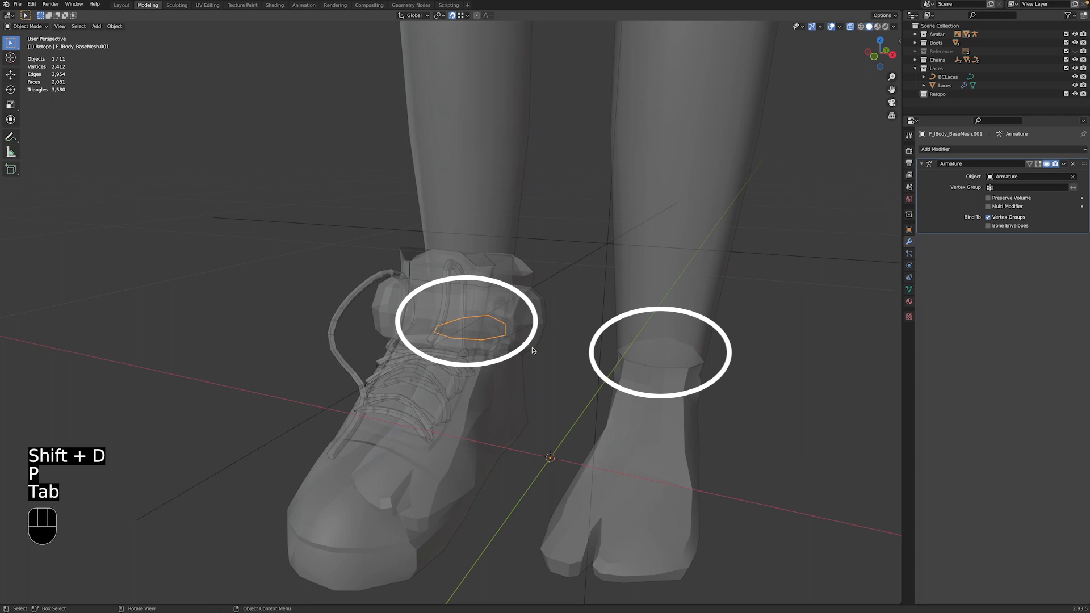
key(m)
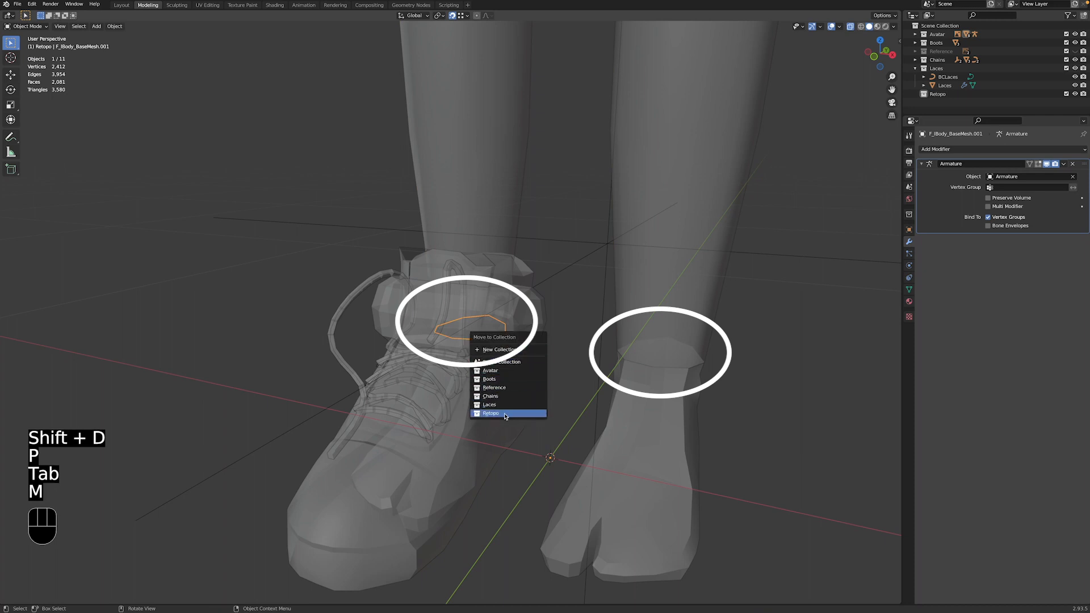
click(490, 413)
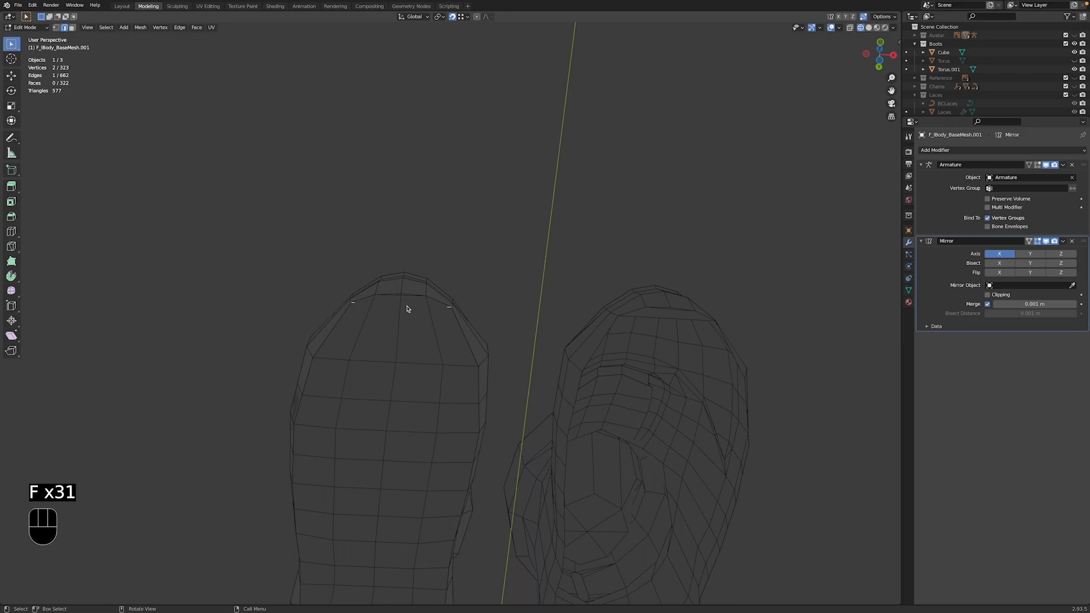
key(E)
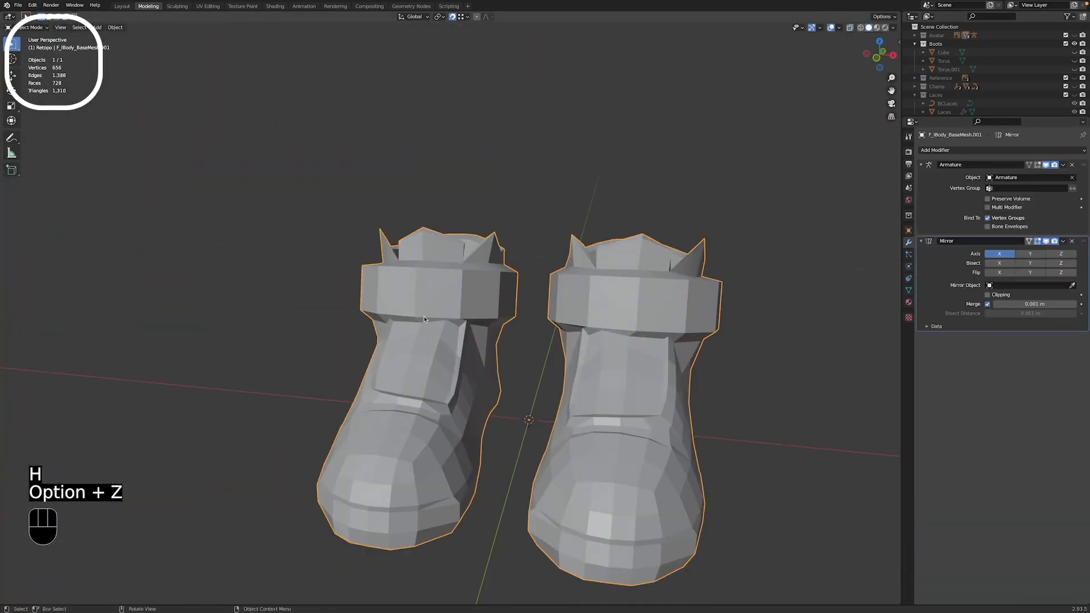
Step: Reposition stray lace vertices along X and merge them at center
key(Tab)
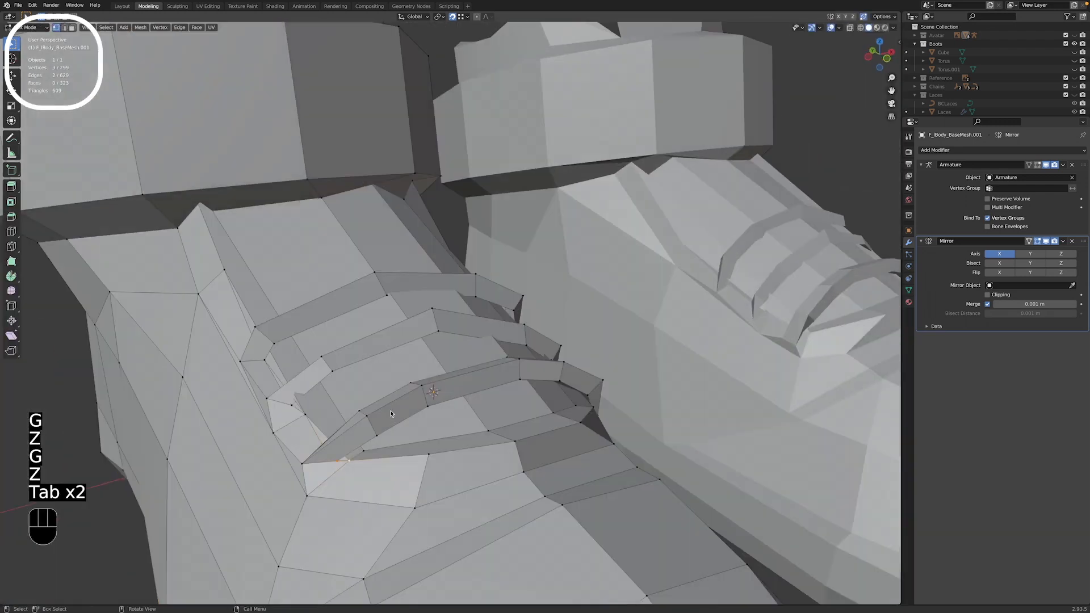
key(m)
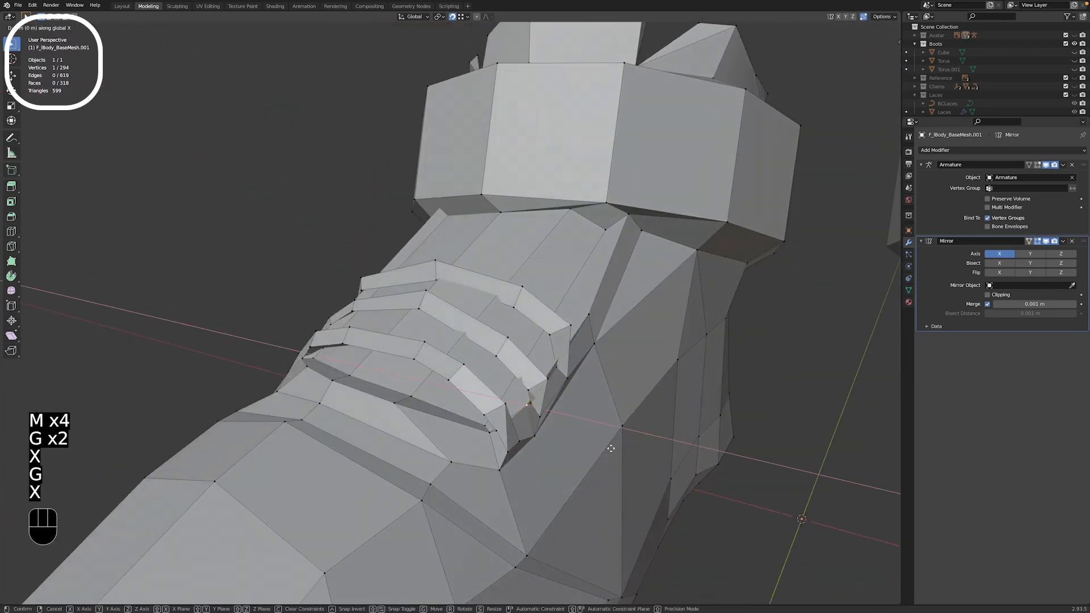
key(m)
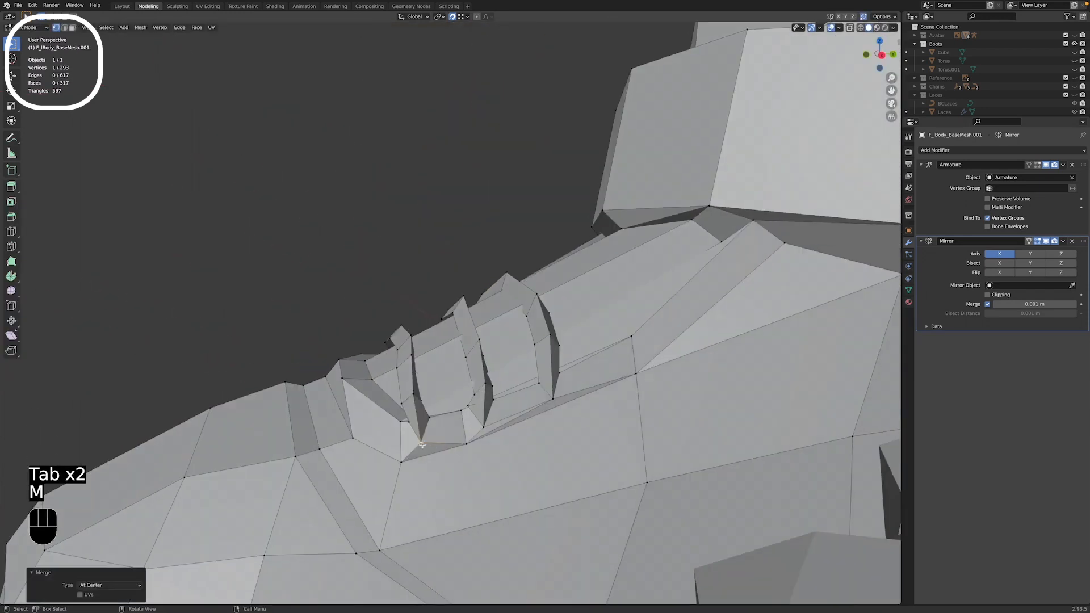
key(Tab)
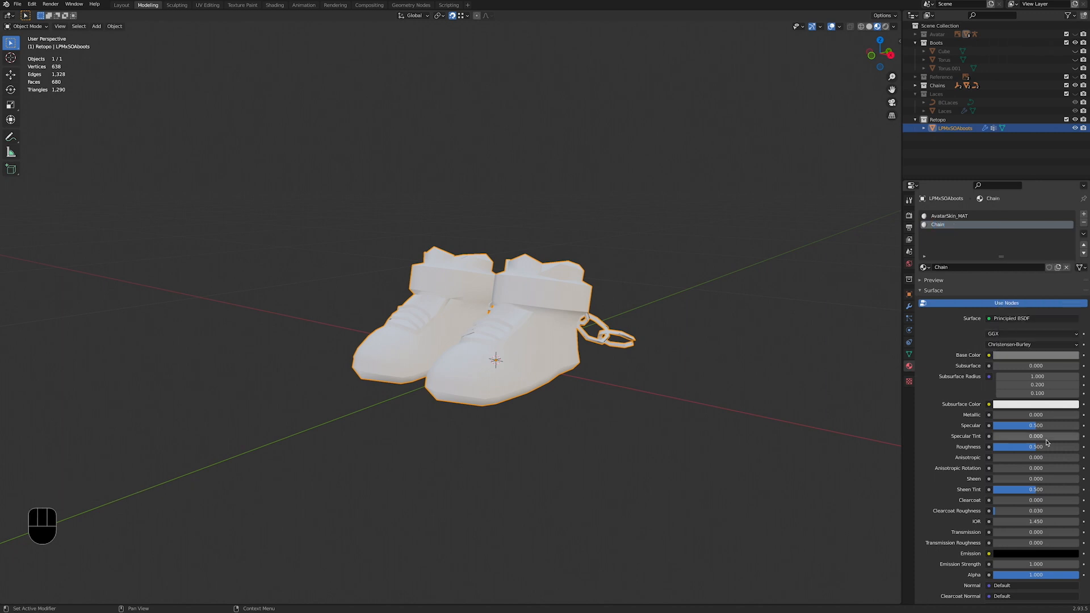
Step: Assign the Blue material to toe and lace faces and a dark material to the ankle strap
key(Tab)
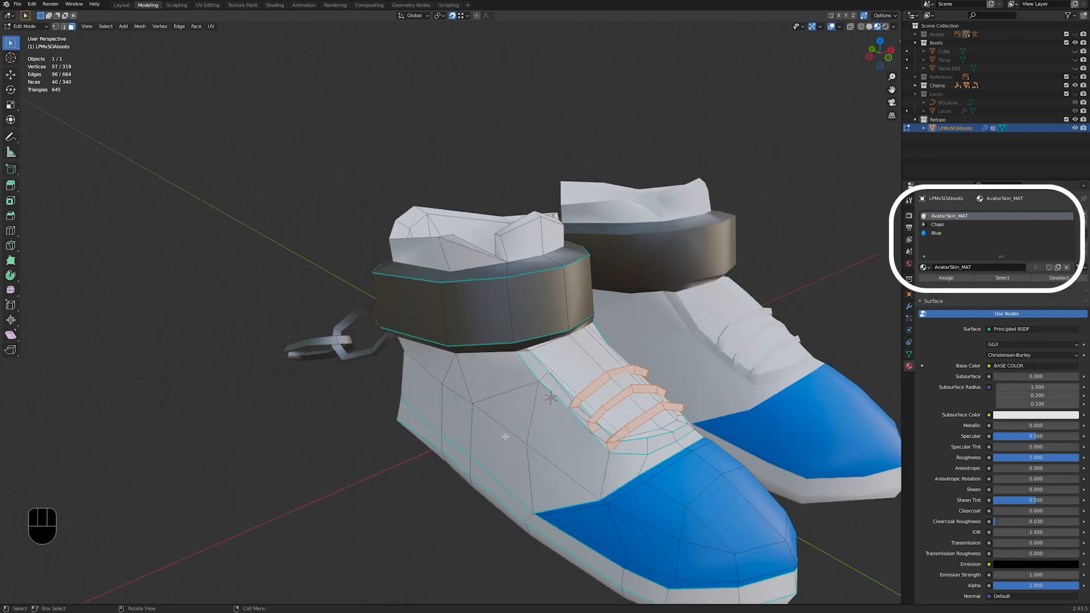
key(Tab)
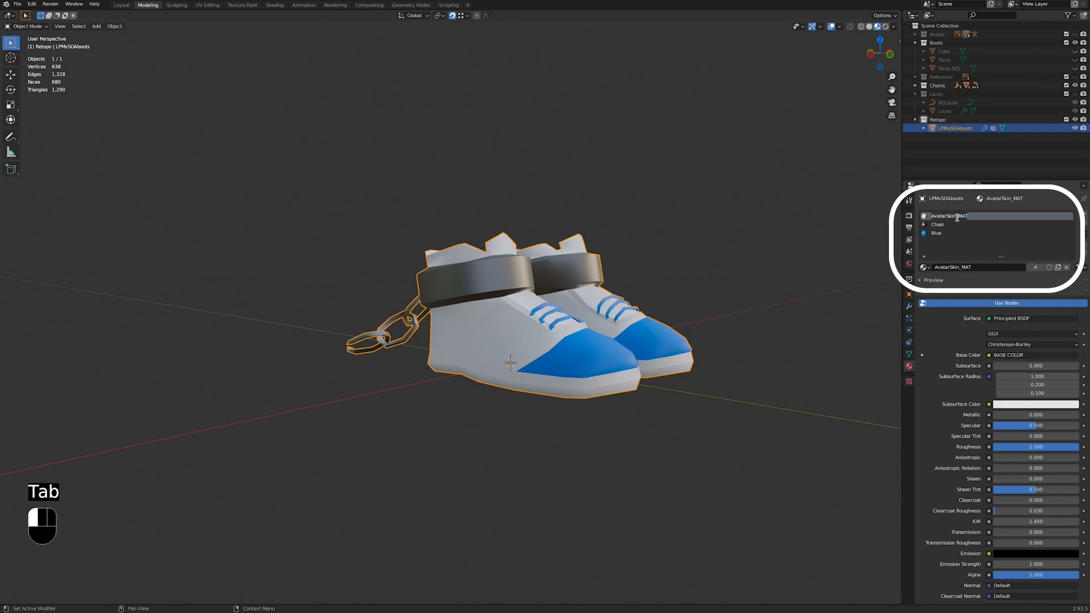
click(274, 5)
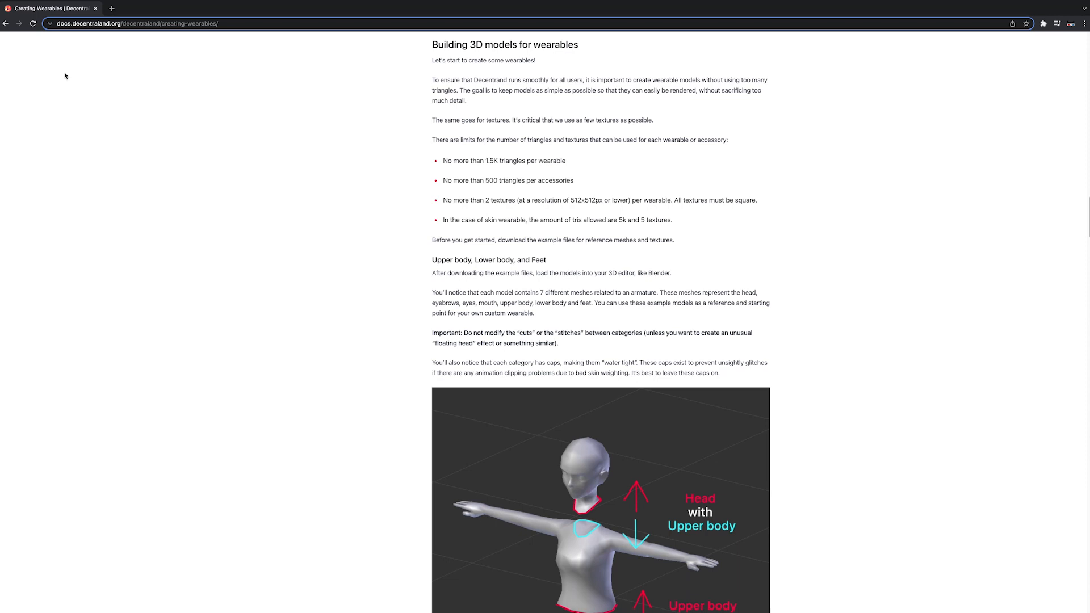
mouse_move(203, 197)
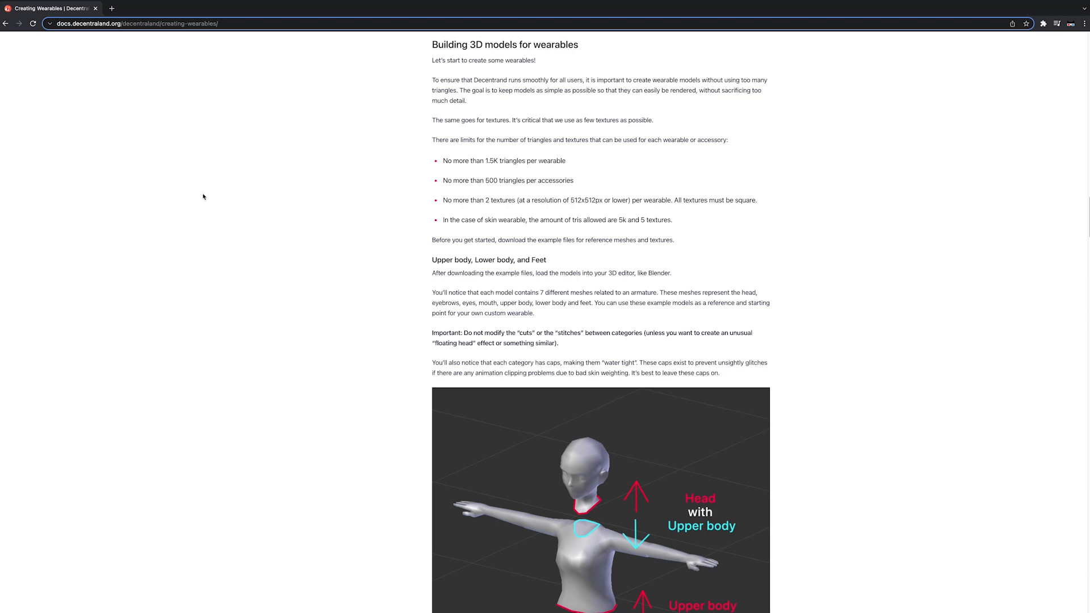
mouse_move(288, 223)
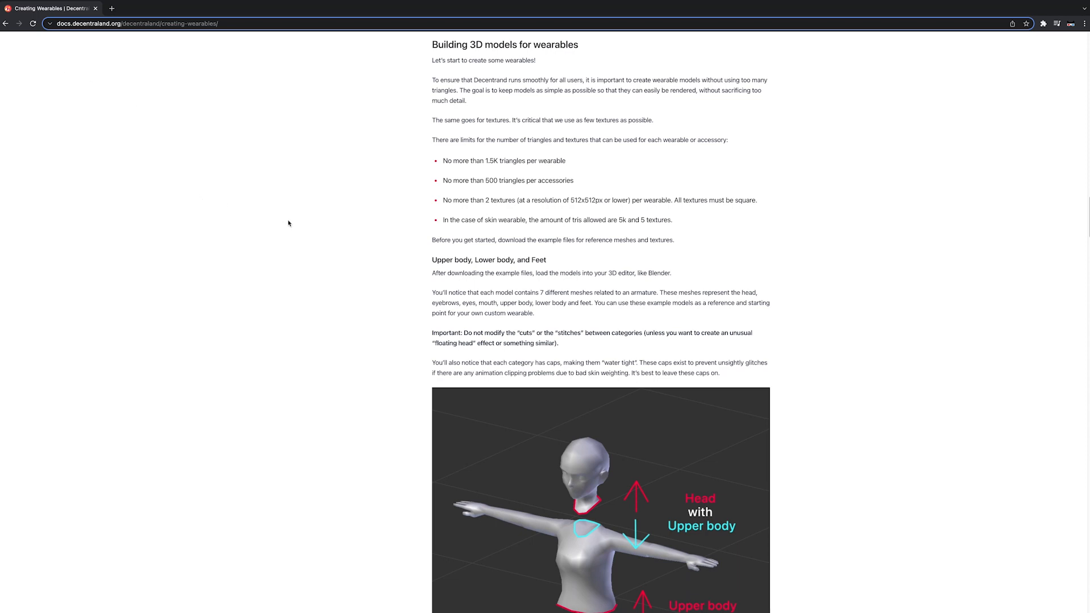
mouse_move(443, 201)
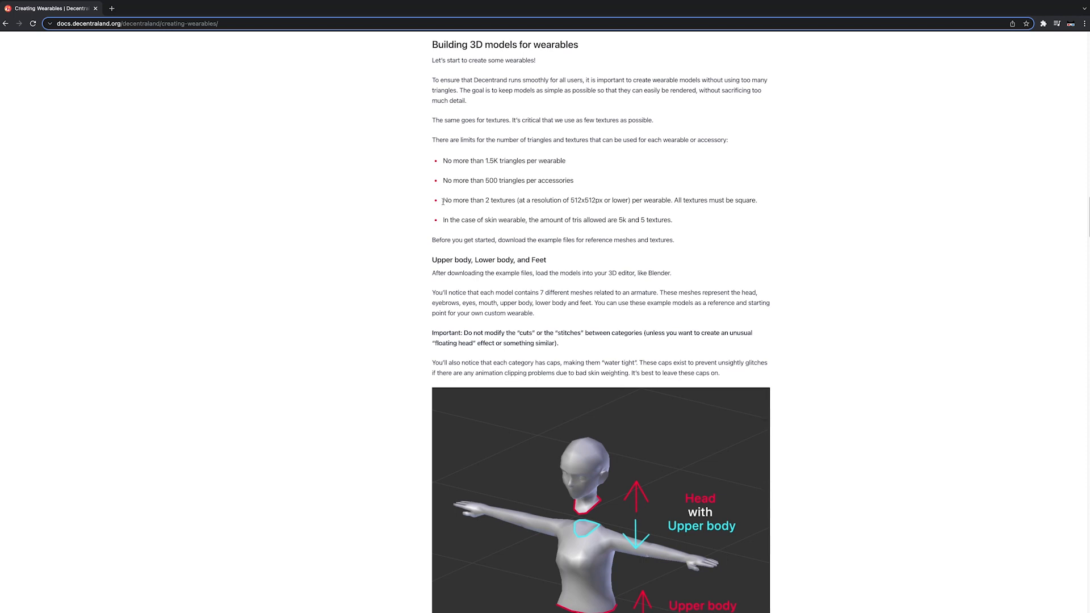
Step: Highlight the two-texture limit and texture resolution rule in the Creating Wearables docs
drag(443, 200, 499, 200)
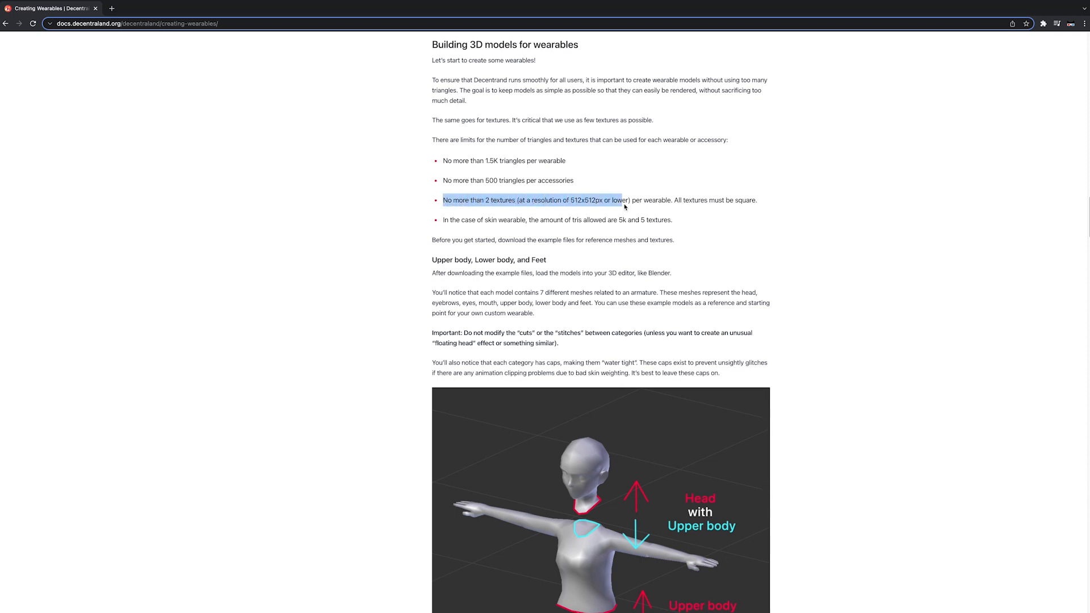
drag(624, 200, 757, 200)
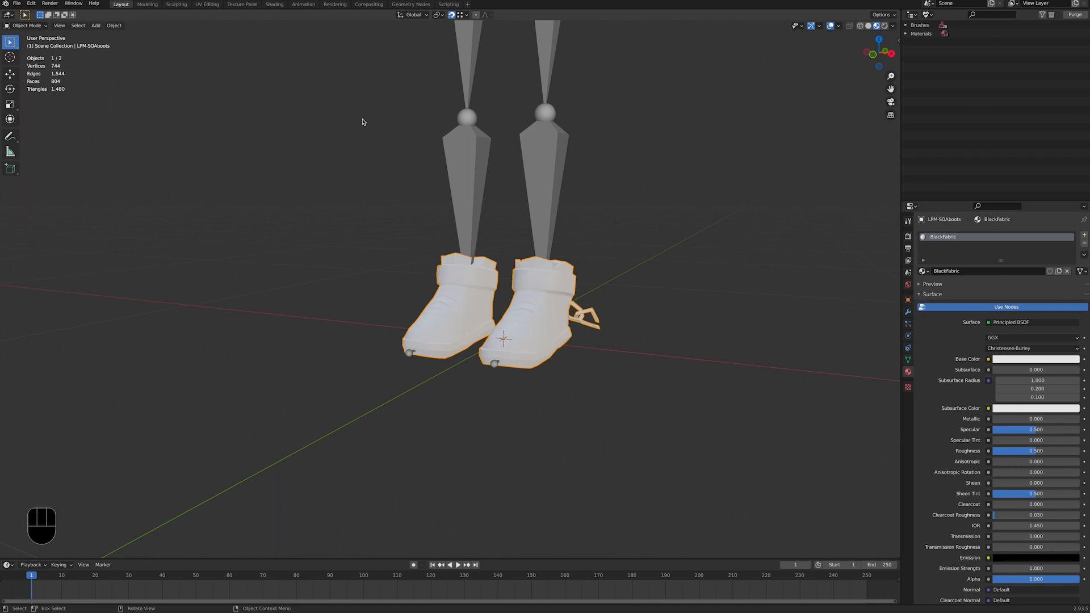
Step: In the Shading workspace, add an Image Texture node to BlackFabric and load its image
click(274, 4)
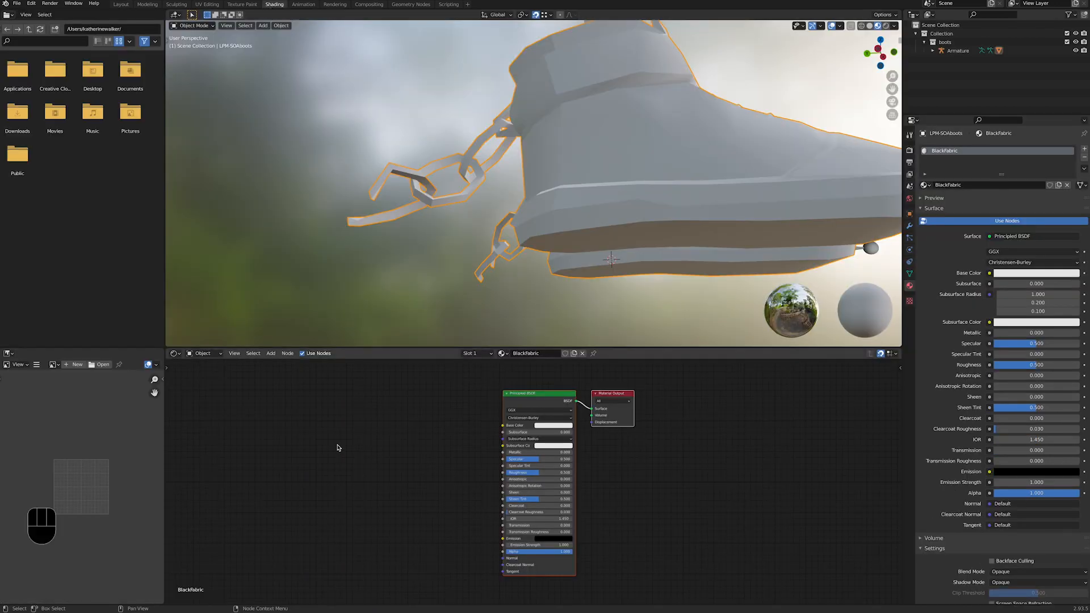
key(shift+a)
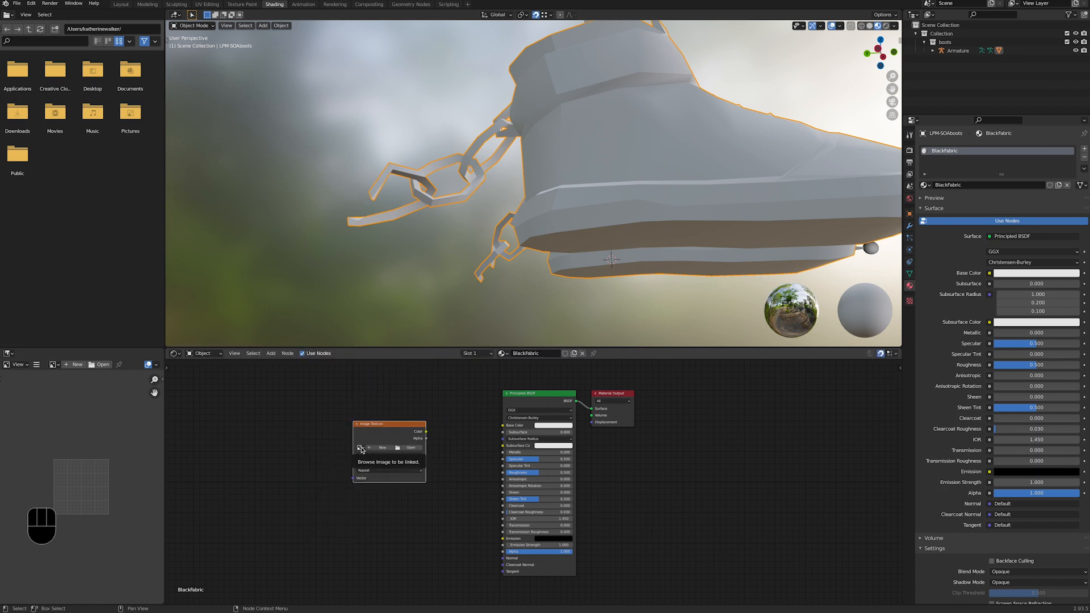
click(361, 448)
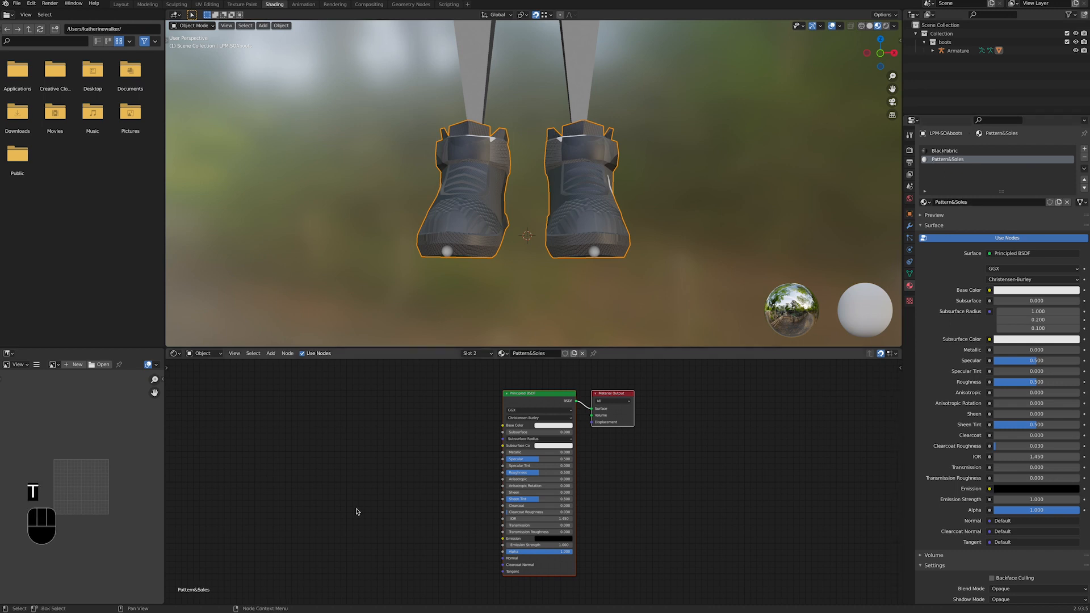
Step: Add an Image Texture node to Pattern&Soles and load its existing image
key(shift+a)
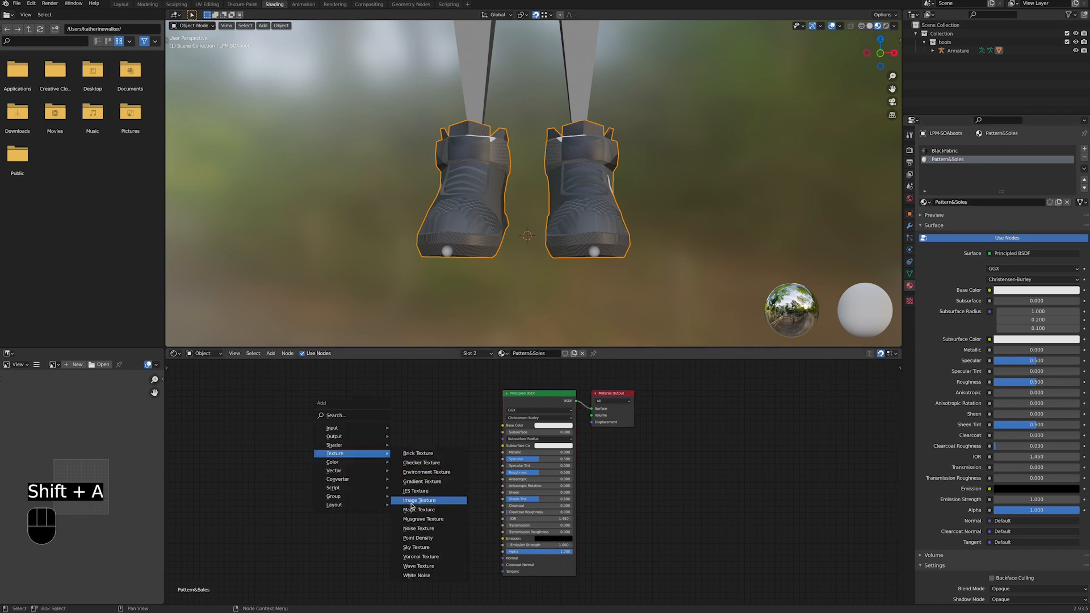
click(419, 500)
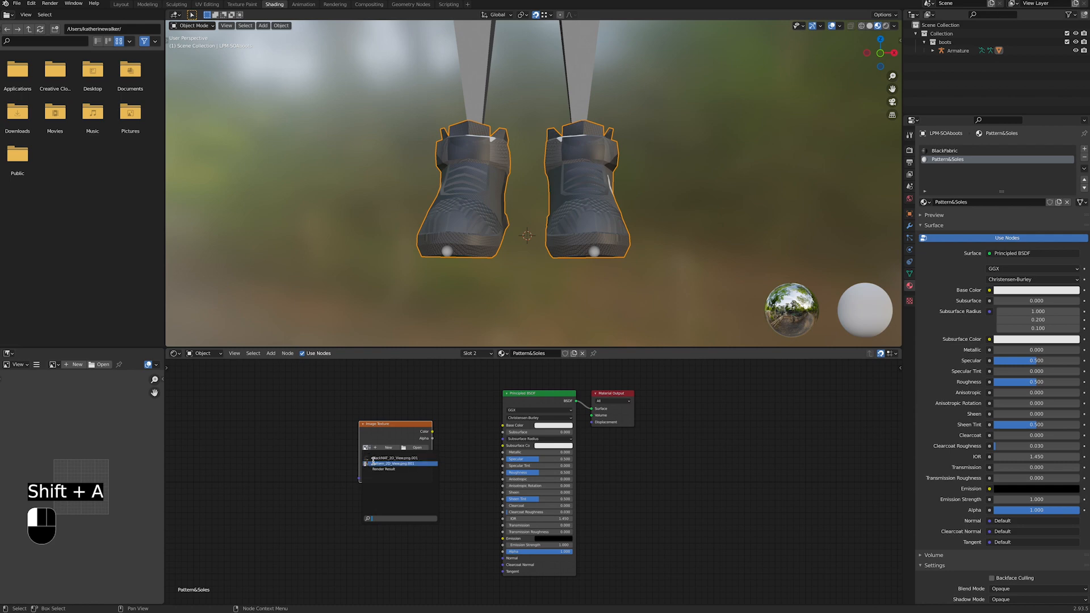
click(401, 463)
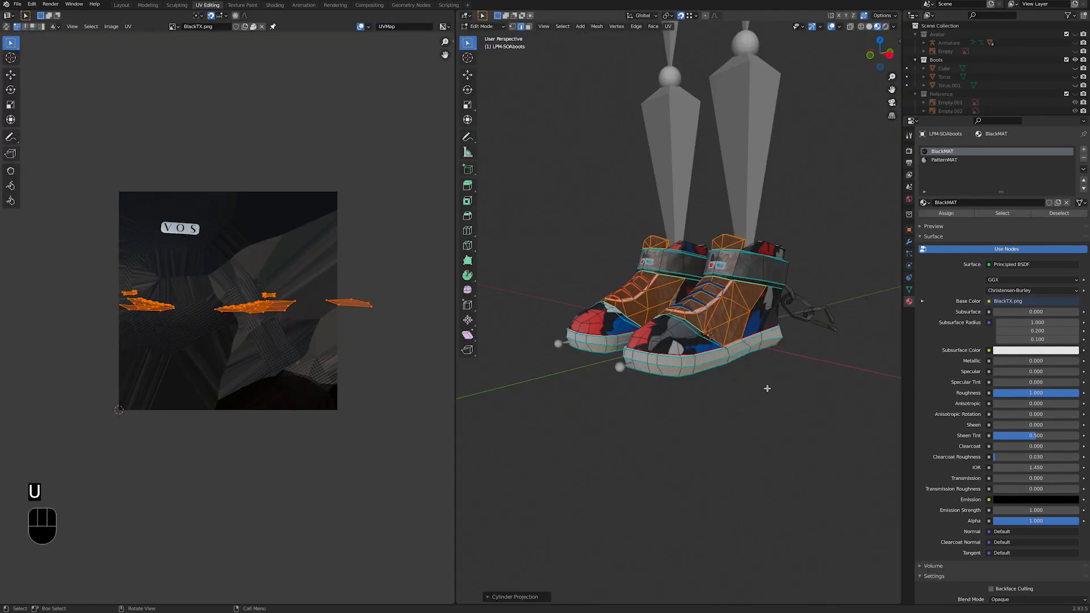
Step: Re-project the selected boot faces' UVs onto the texture from view
key(u)
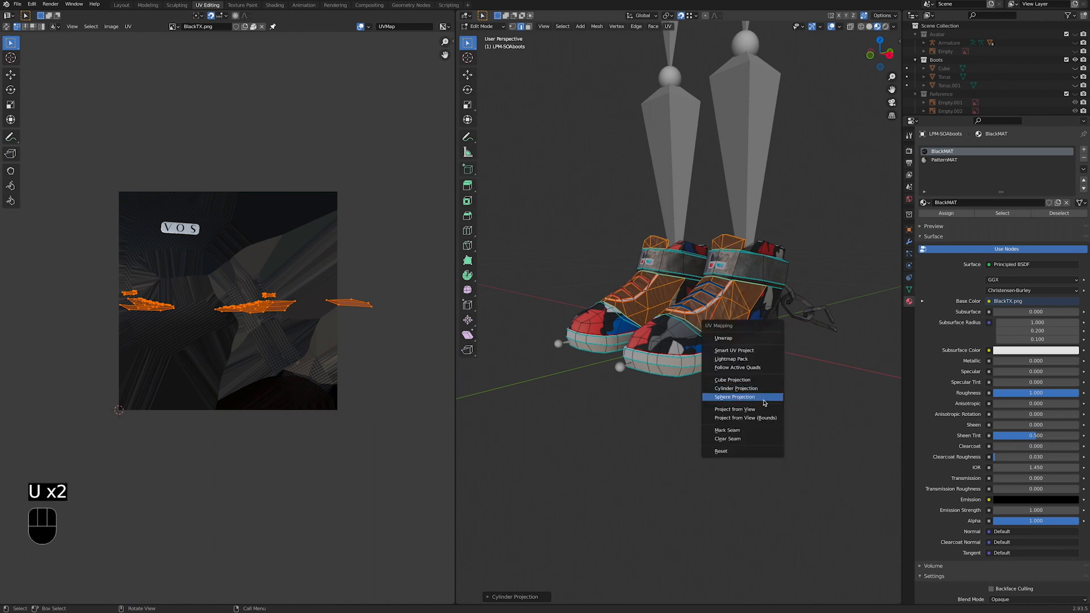
click(734, 397)
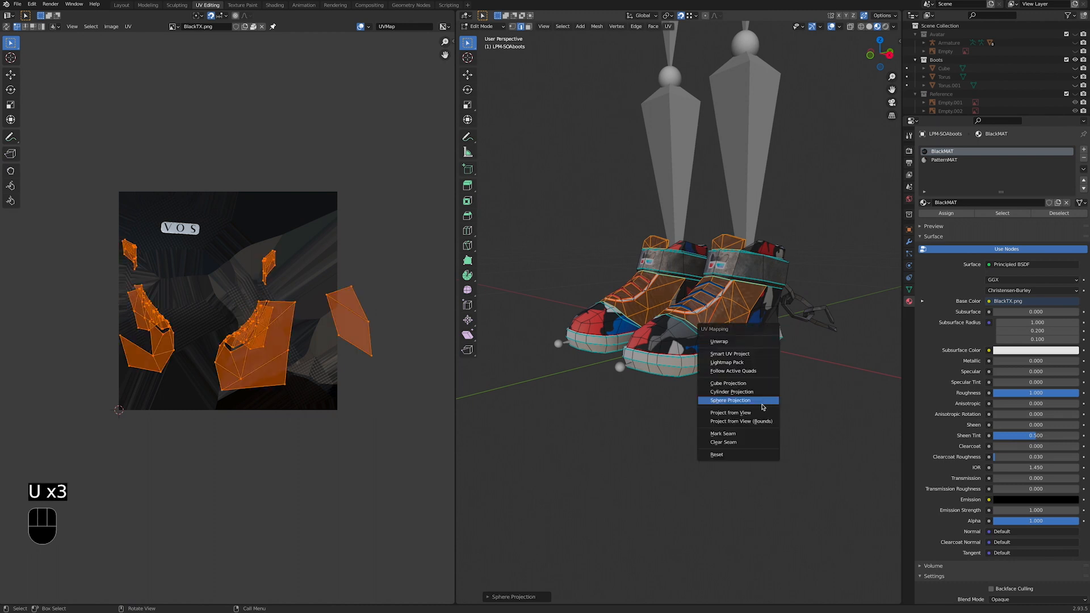
click(731, 412)
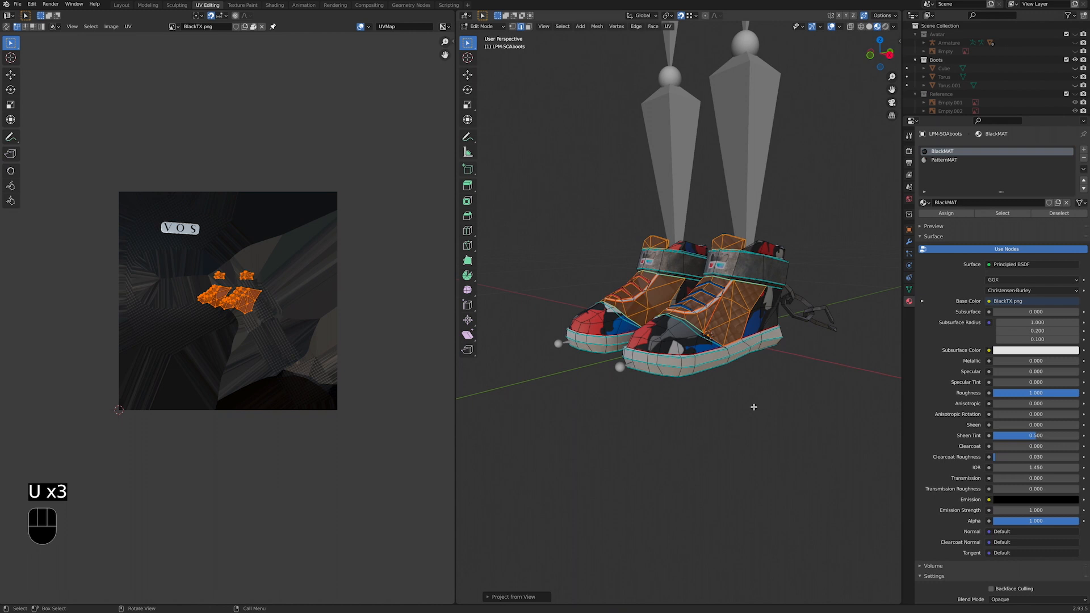
key(u)
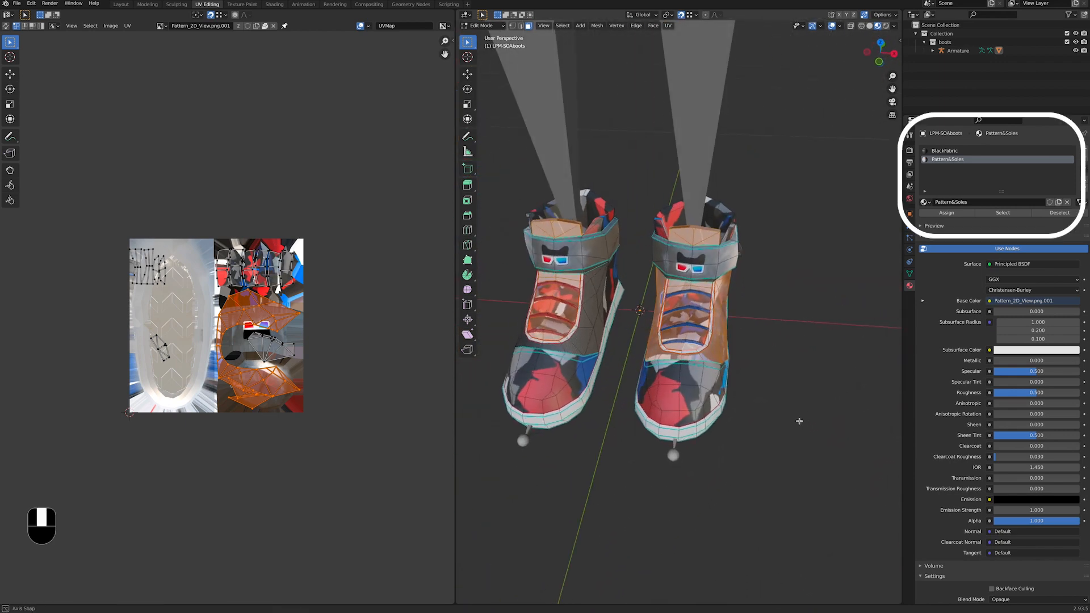
Step: Switch to the BlackFabric material and select the faces that use it
click(947, 151)
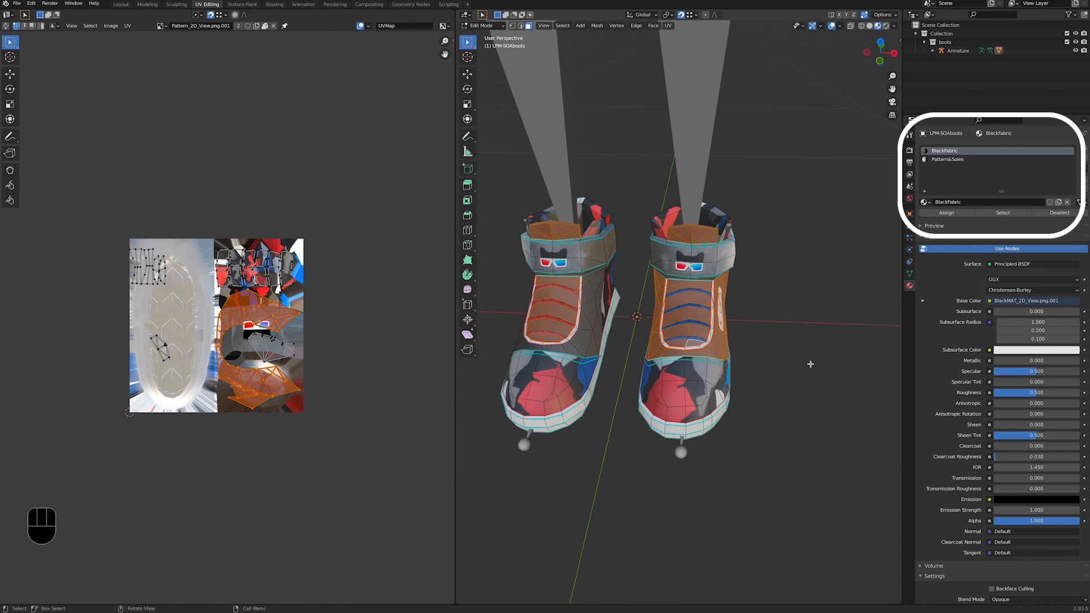
click(147, 4)
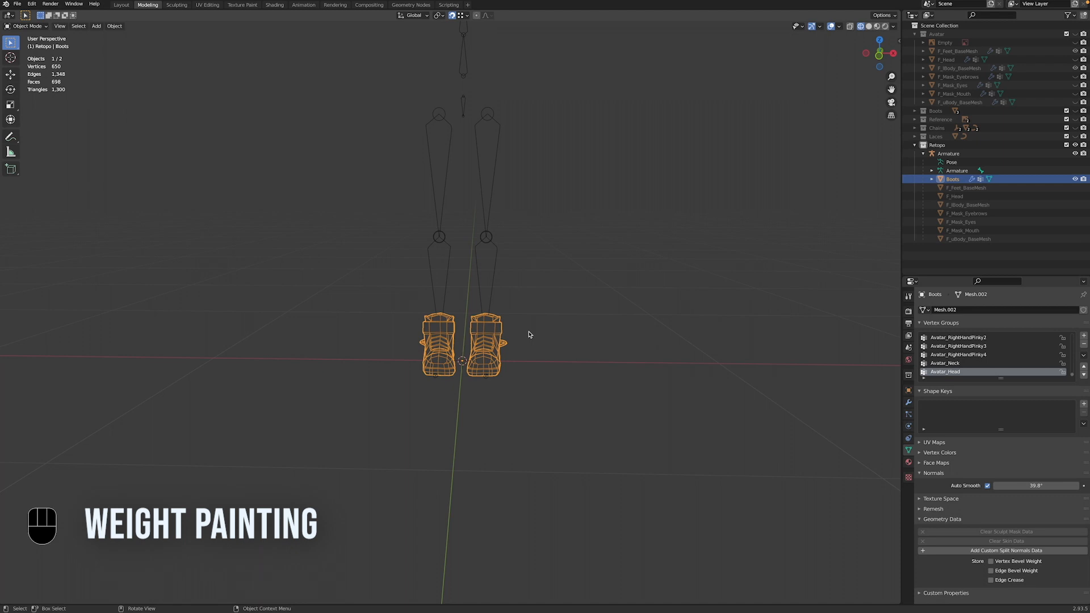
mouse_move(530, 335)
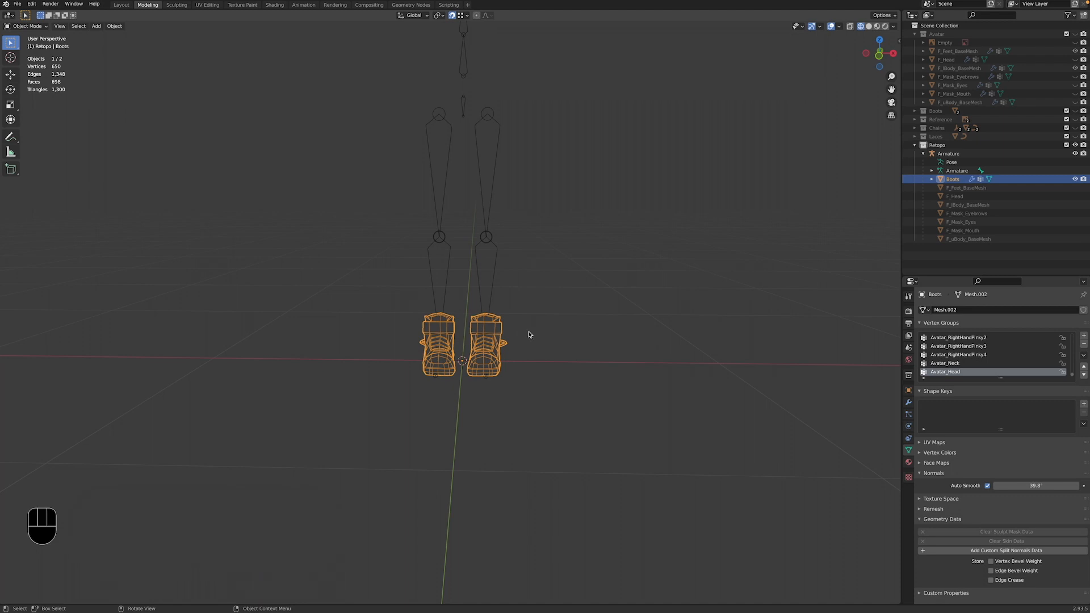
mouse_move(525, 335)
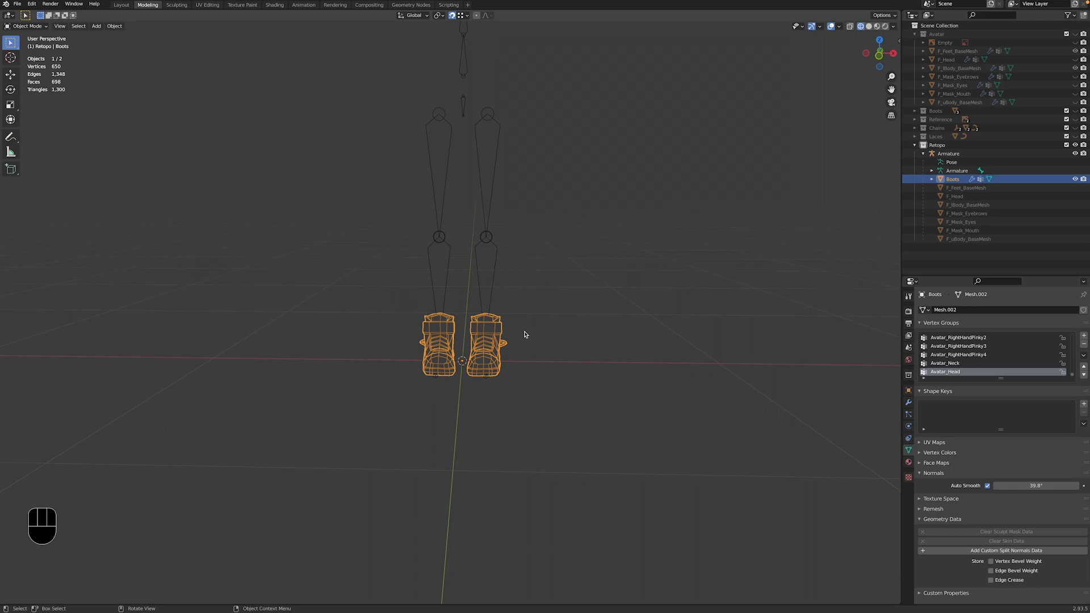
mouse_move(528, 335)
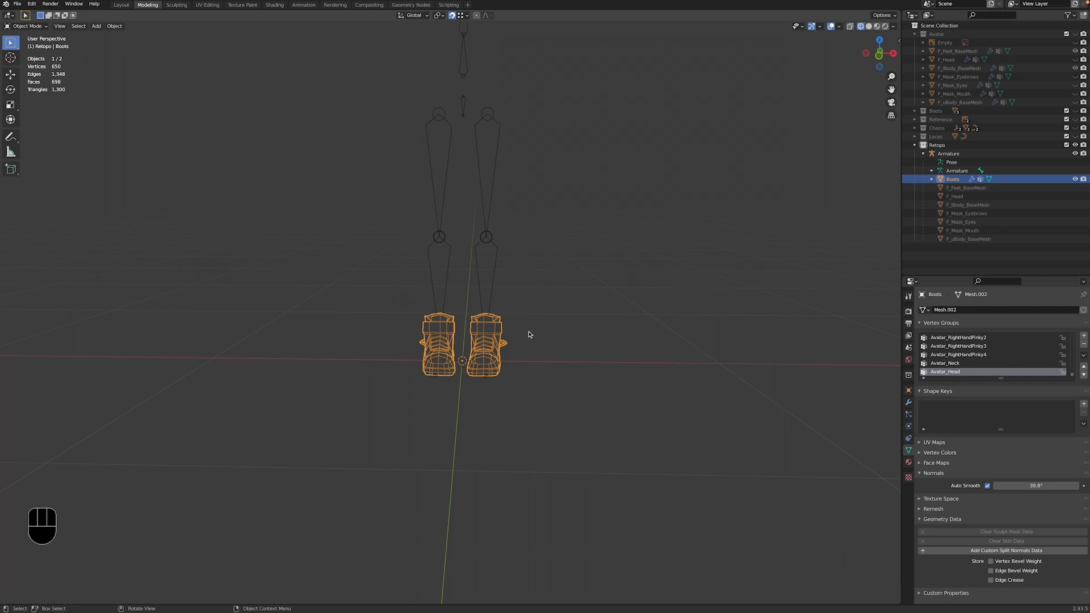
Step: Remove the boots' old vertex groups and Armature modifier, then apply the Mirror modifier
key(Alt+P)
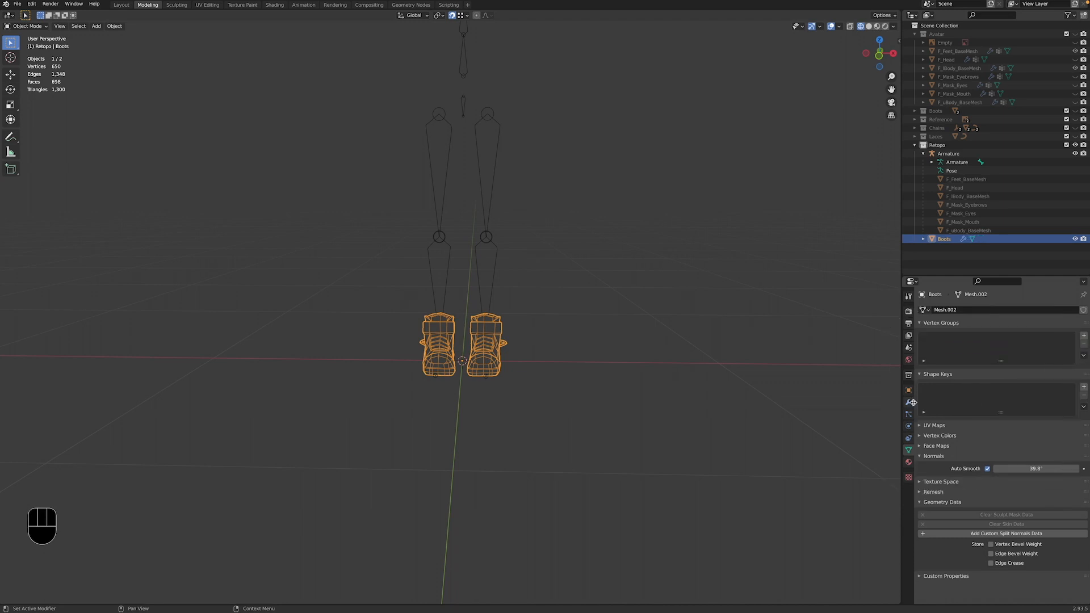
click(908, 402)
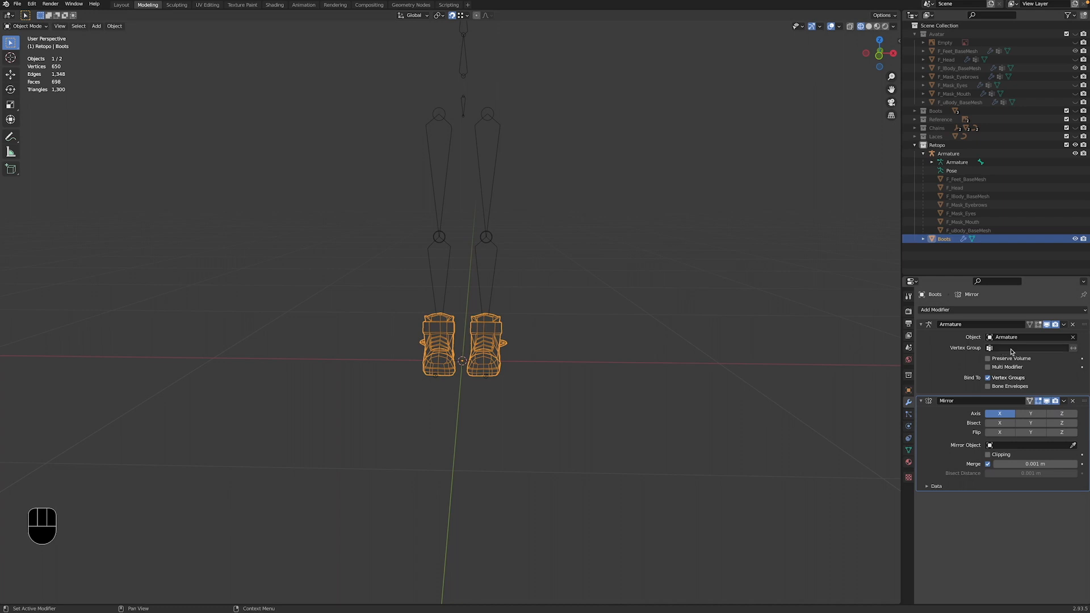
click(988, 367)
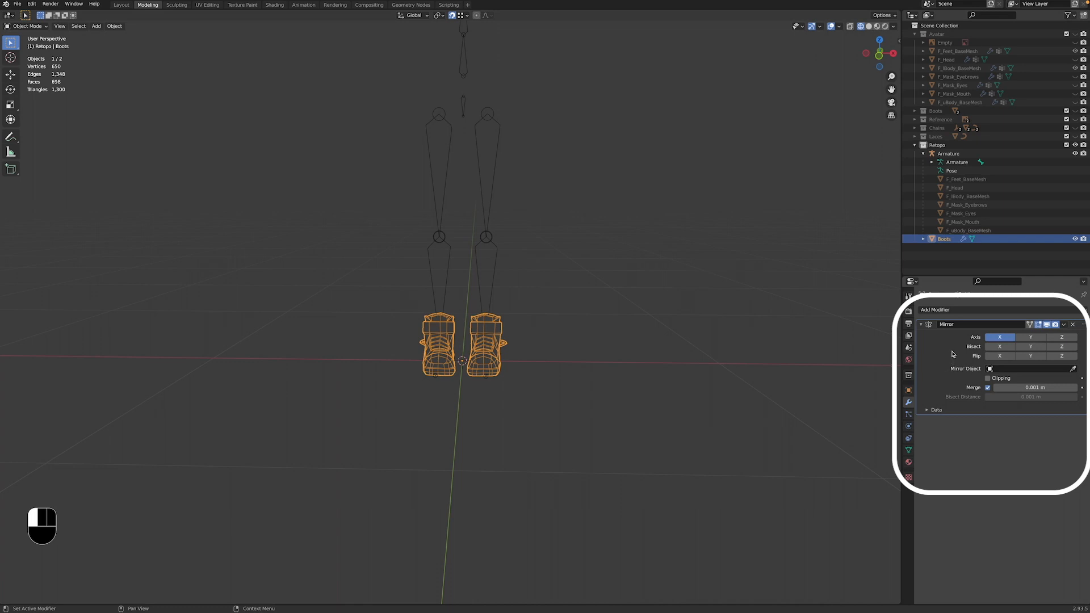
key(cmd+a)
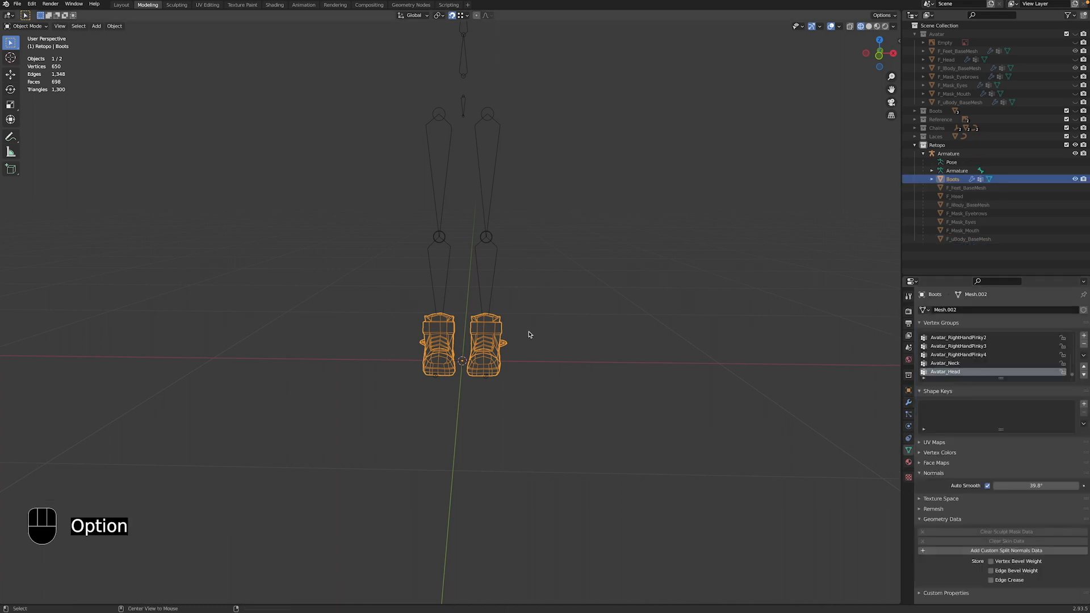
Step: Unparent the boots with Clear and Keep Transformation
key(Alt+P)
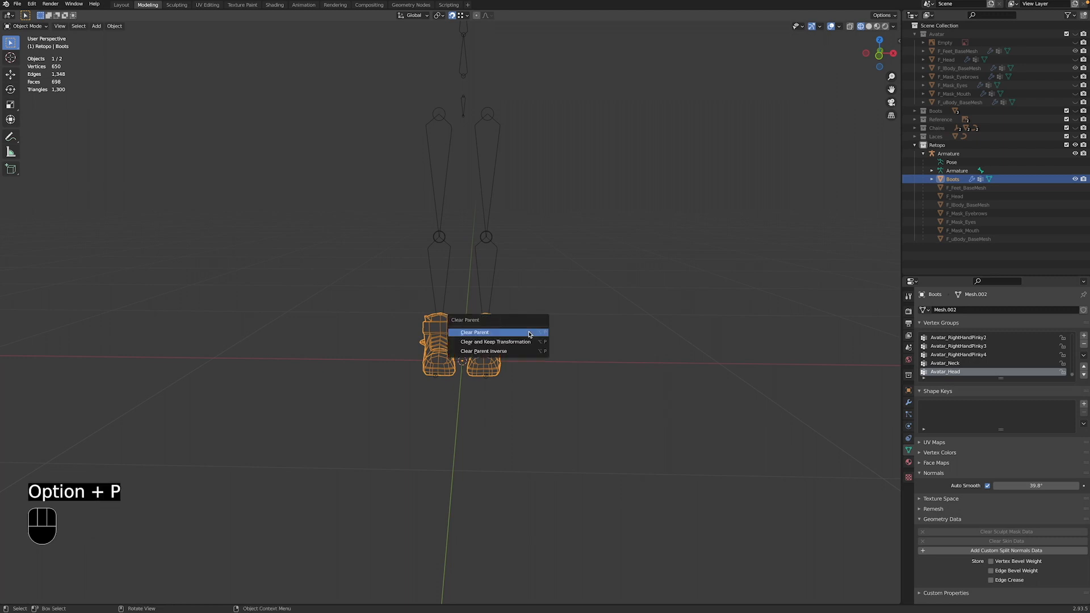
mouse_move(494, 341)
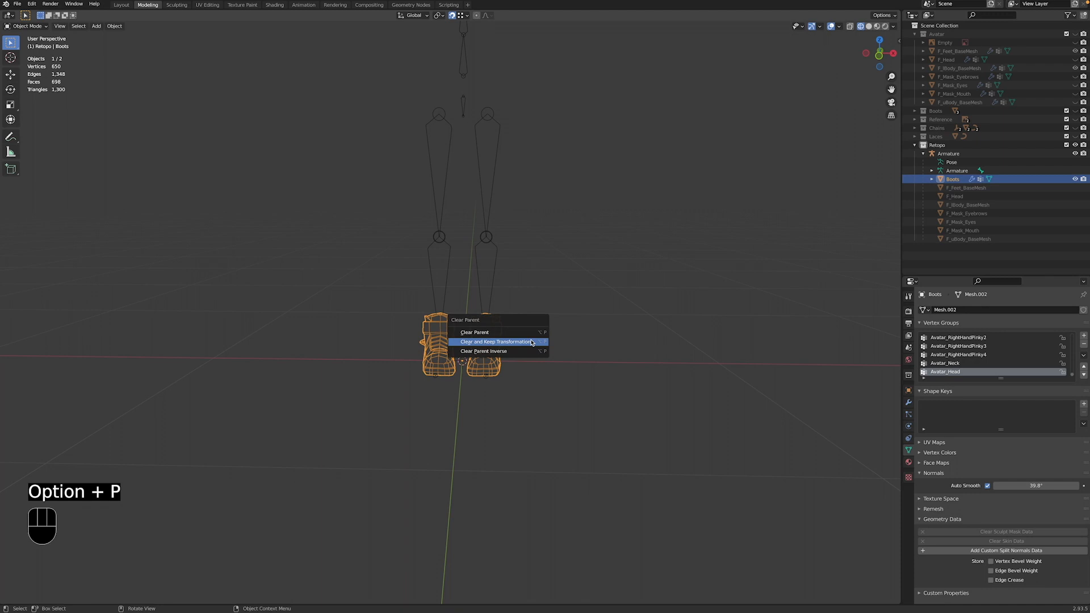
click(495, 342)
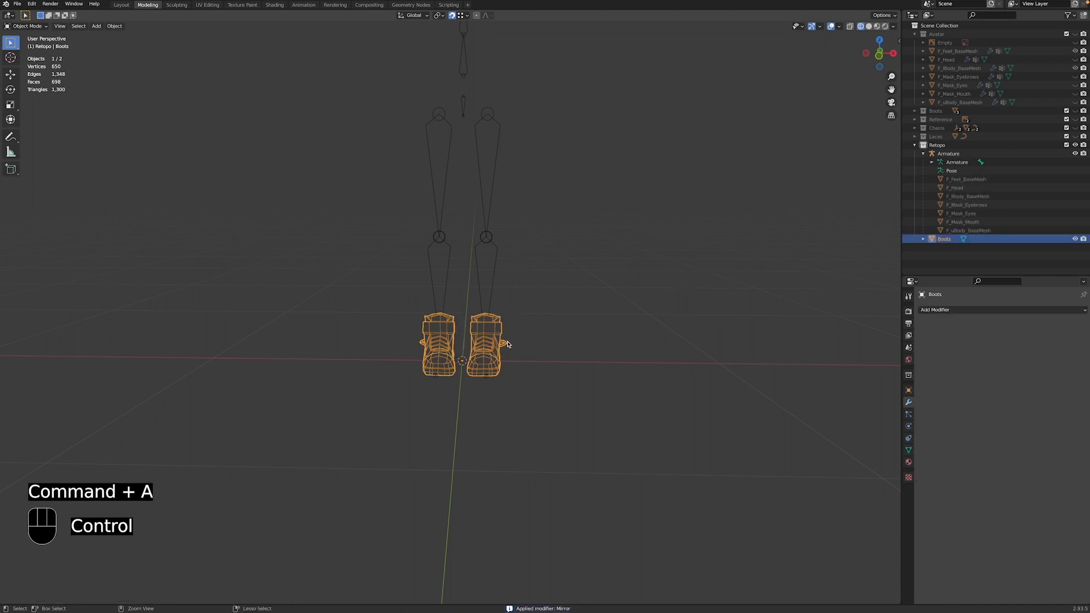
Step: Apply All Transforms to the Boots mesh
key(ctrl+a)
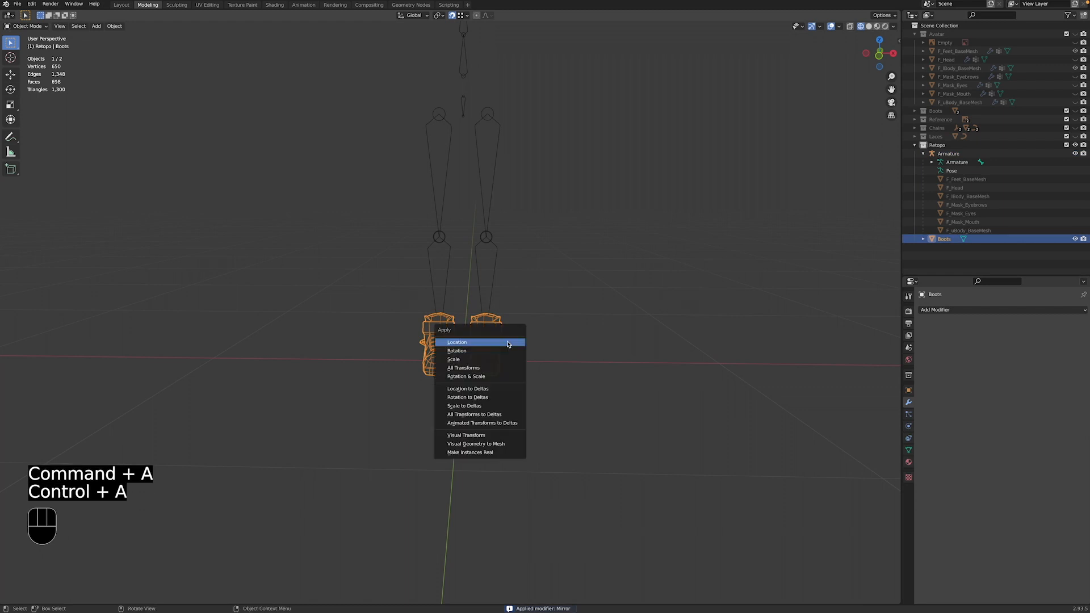
mouse_move(480, 367)
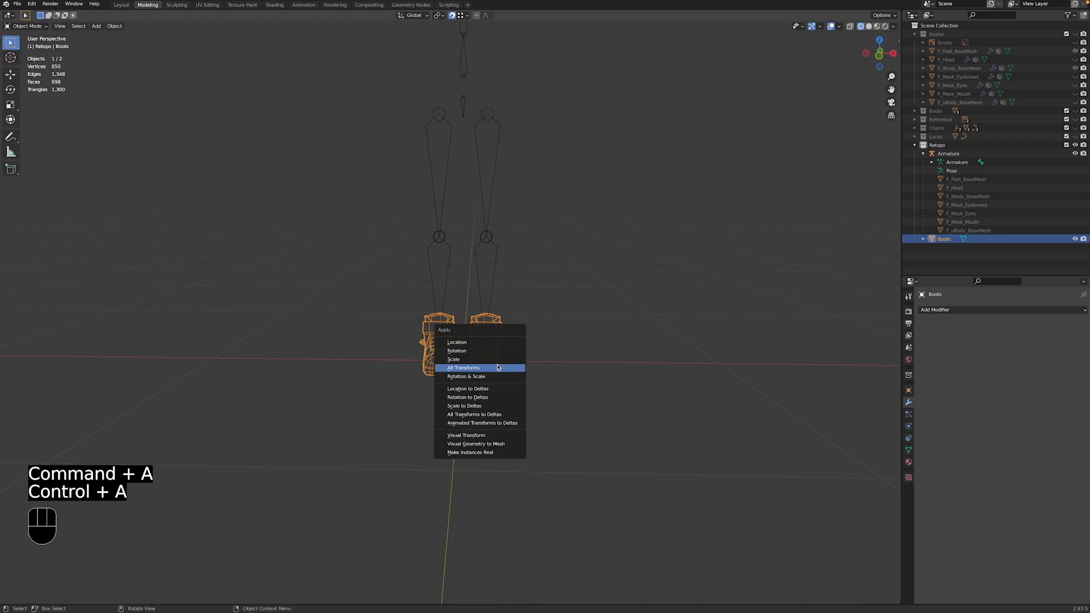
click(464, 368)
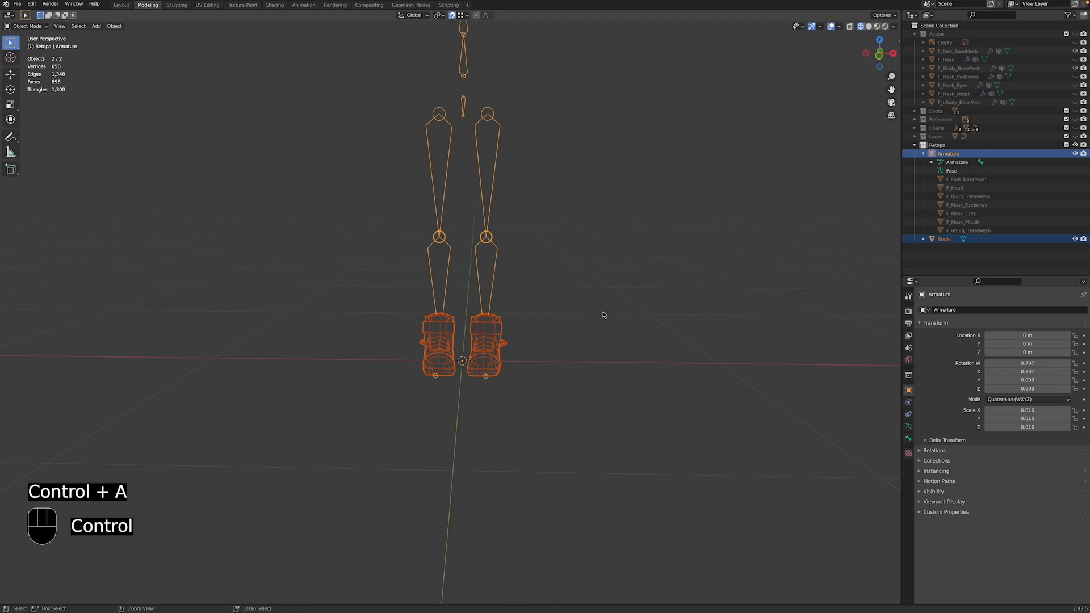
Step: Parent the boots to the Armature with Armature Deform With Empty Groups
key(ctrl+p)
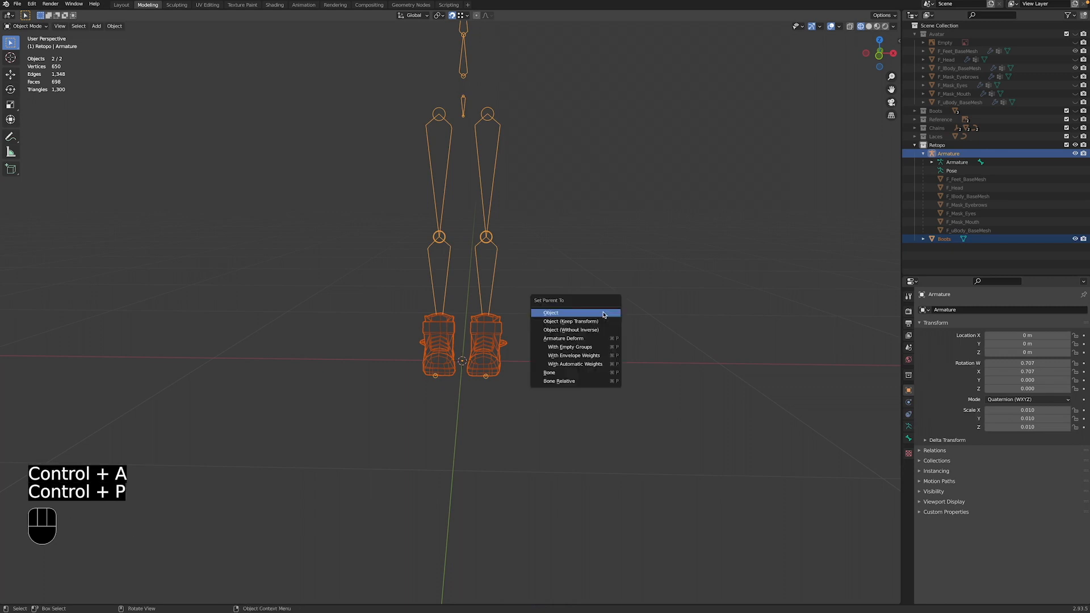
mouse_move(570, 347)
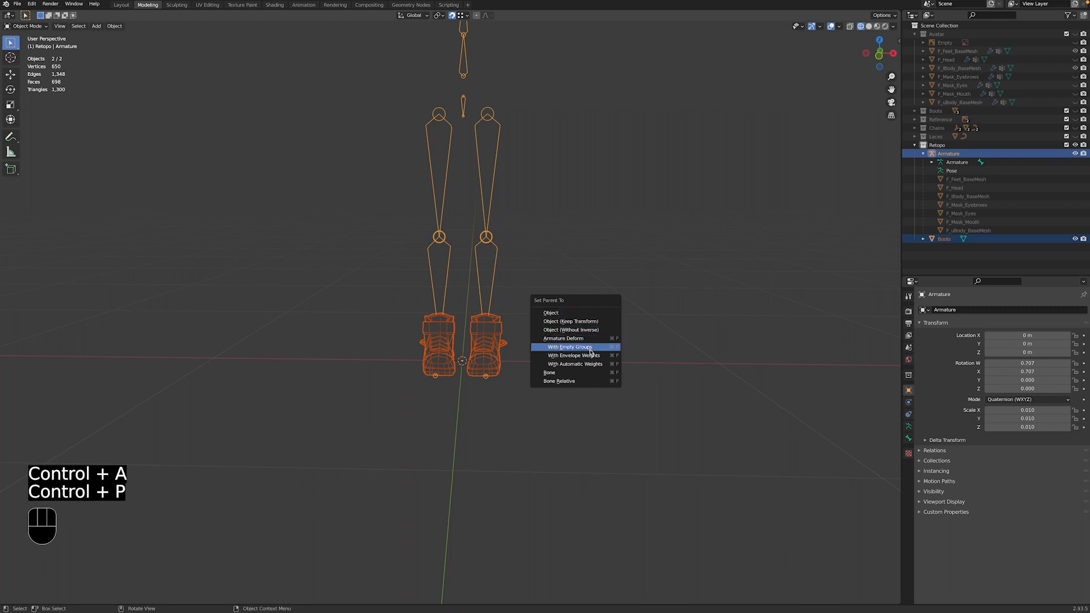
click(574, 364)
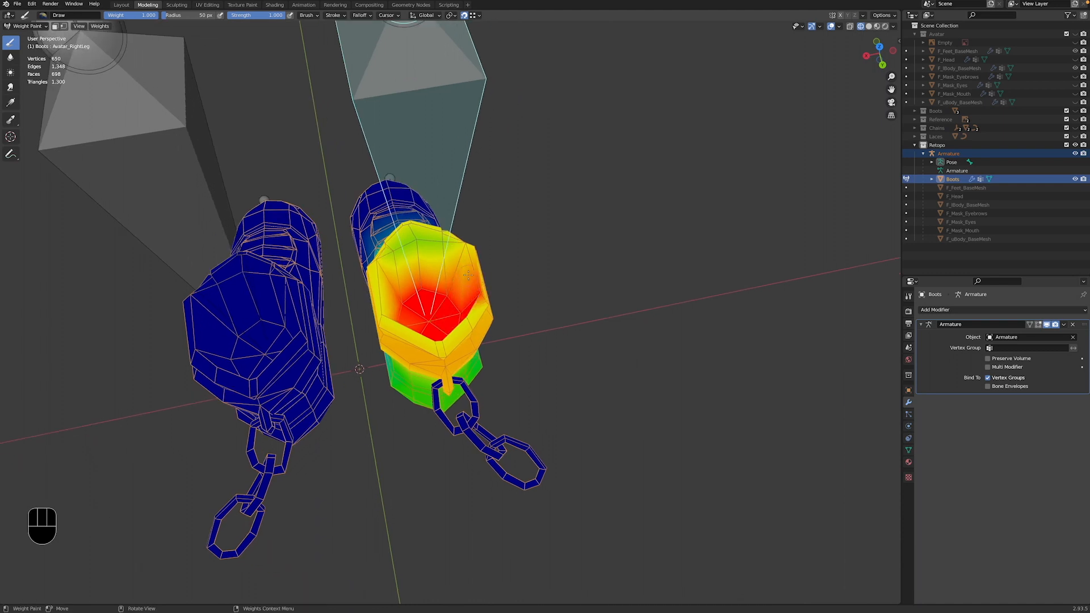
Step: Weight-paint Avatar_RightLeg influence onto the right boot
click(445, 250)
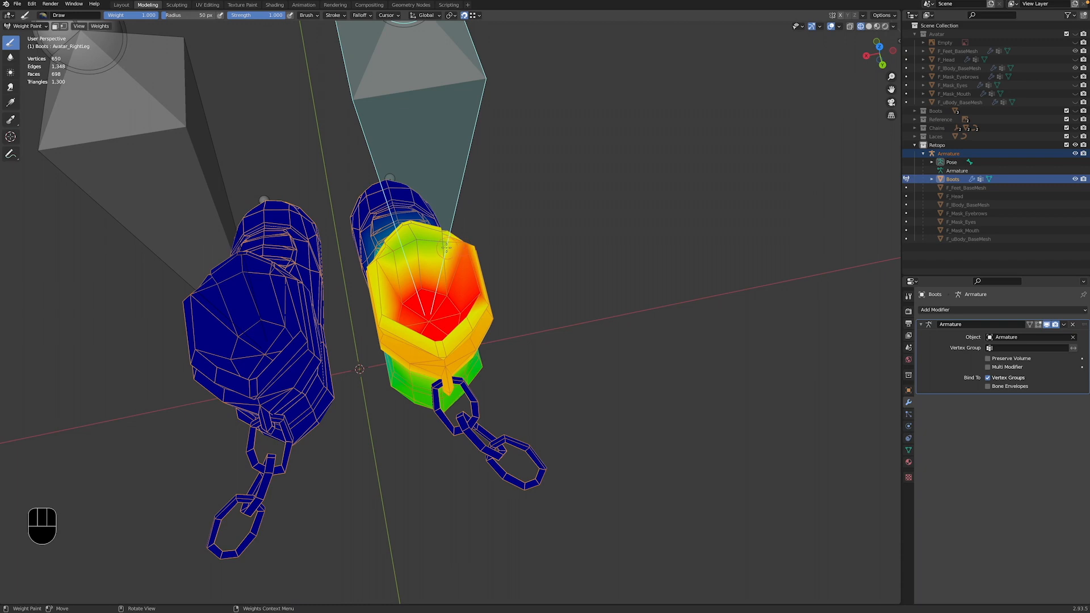
click(418, 260)
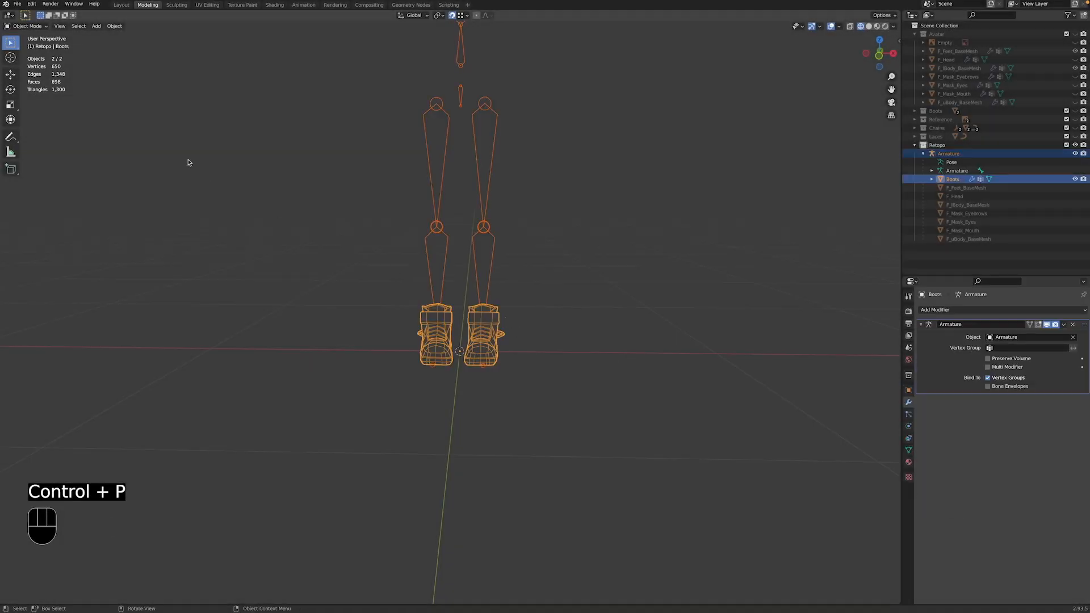
Step: In Weight Paint, paint Avatar_LeftLeg on the left boot and confirm it follows the rotated leg bone
click(28, 26)
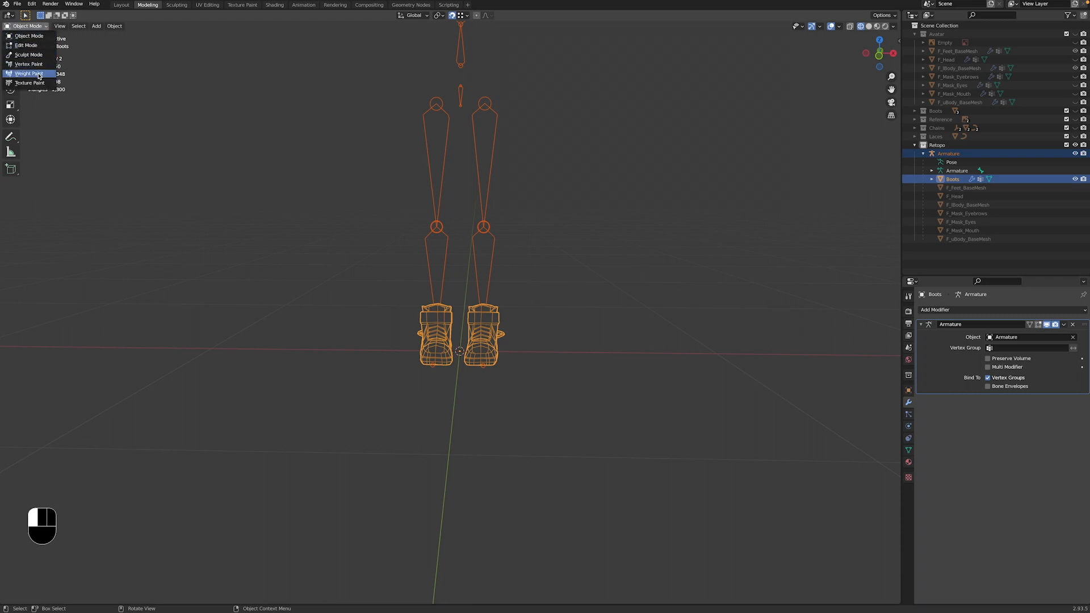
click(27, 74)
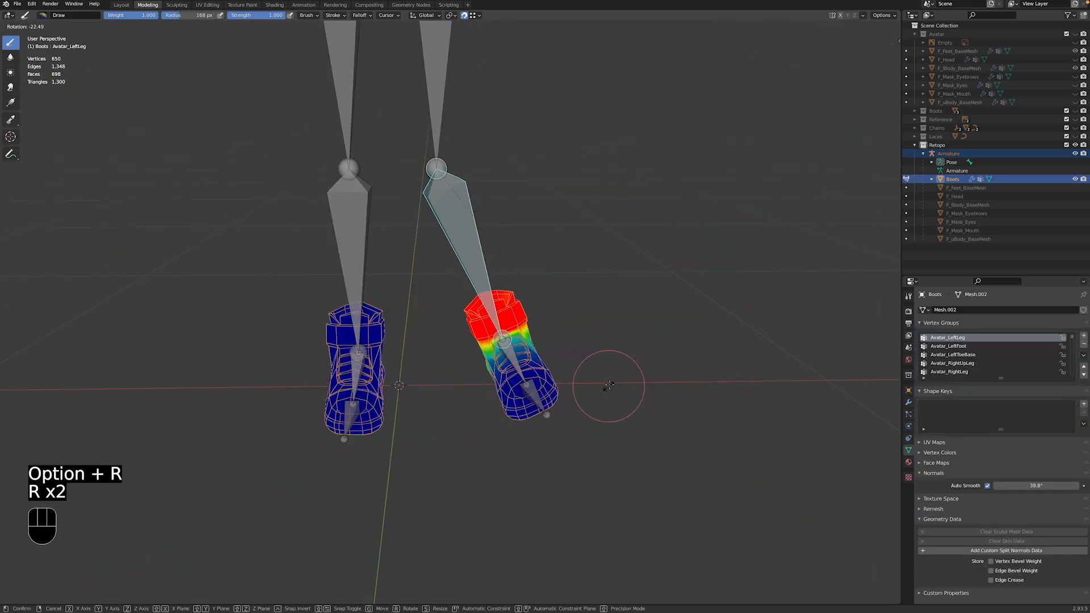
click(948, 372)
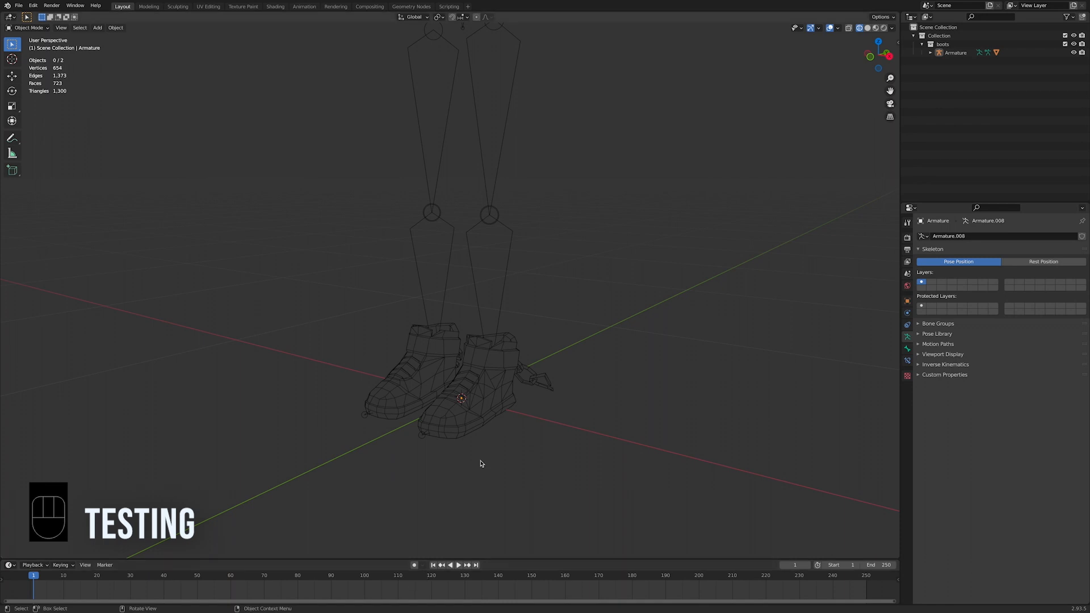
Step: Select the boots mesh plus the armature and start a glTF 2.0 export
click(462, 397)
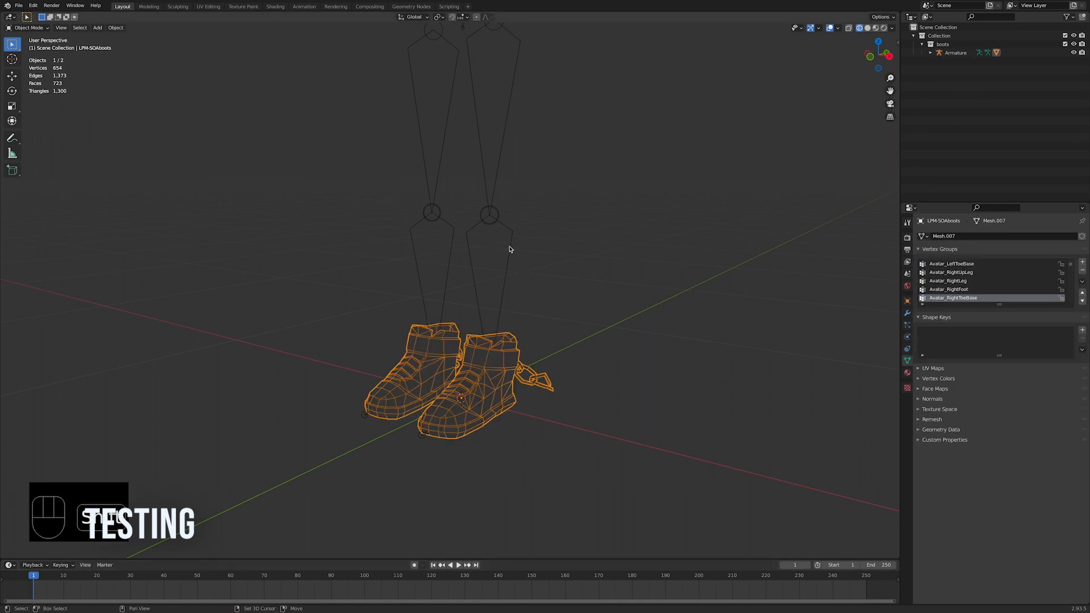
click(956, 53)
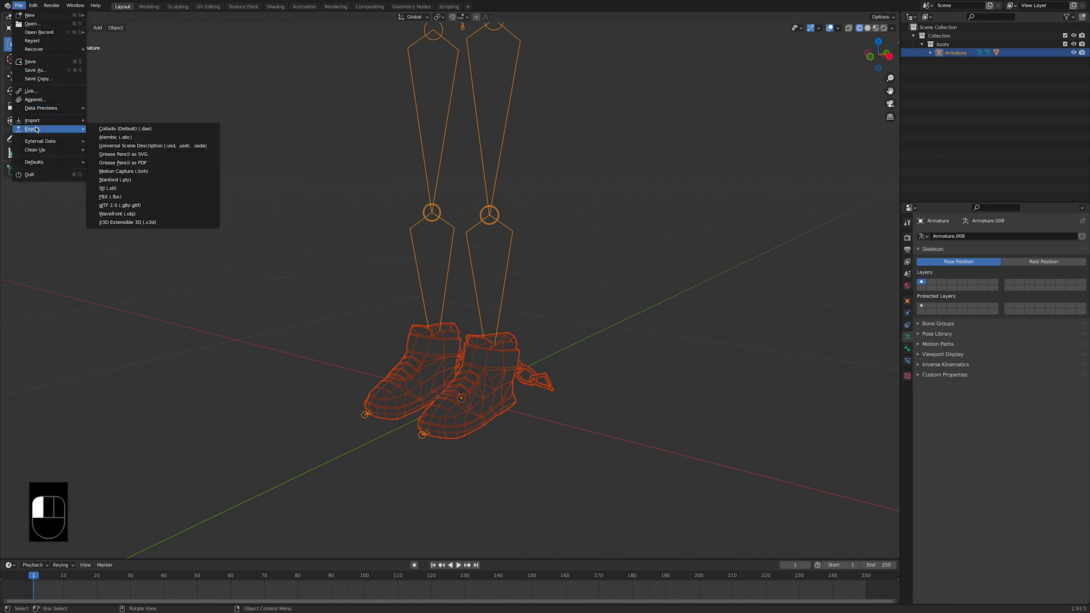
mouse_move(118, 205)
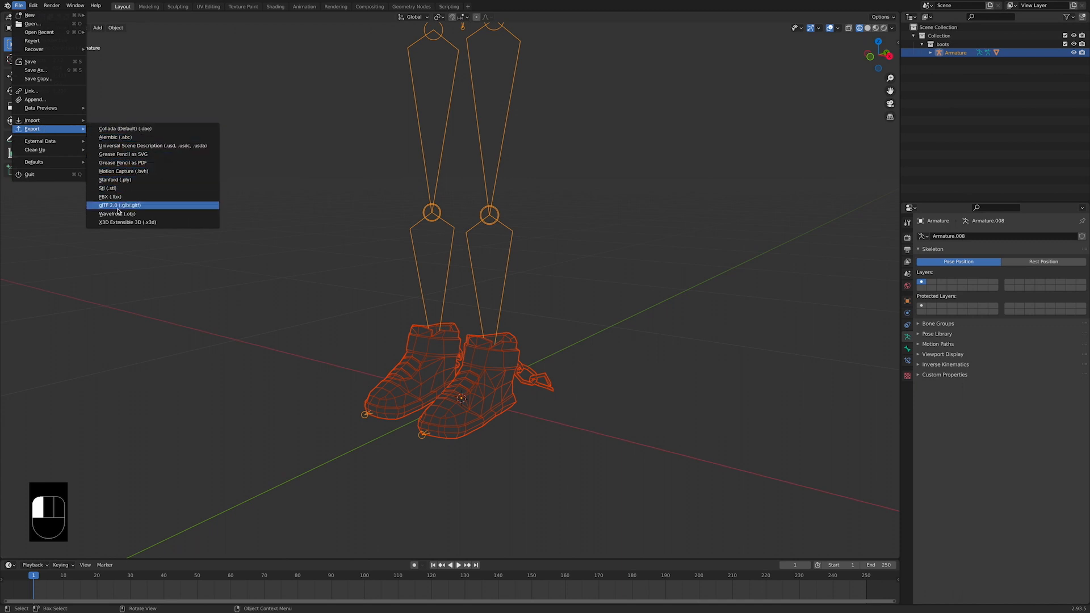
click(118, 204)
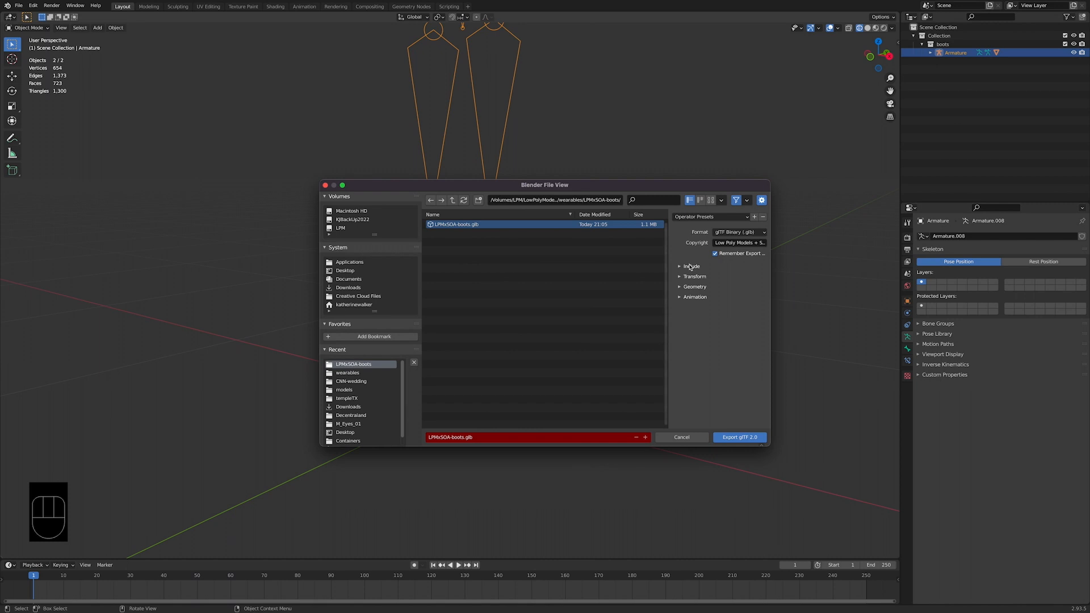
Step: Limit the export to Selected Objects and review the Transform and Geometry options for LPMxSOA-boots.glb
click(691, 266)
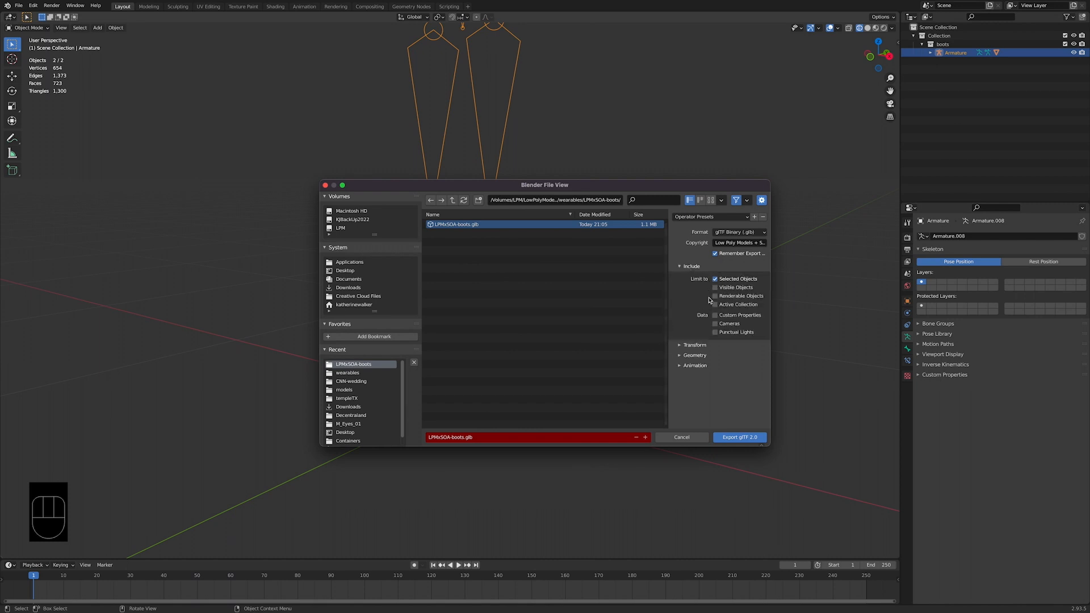
click(694, 344)
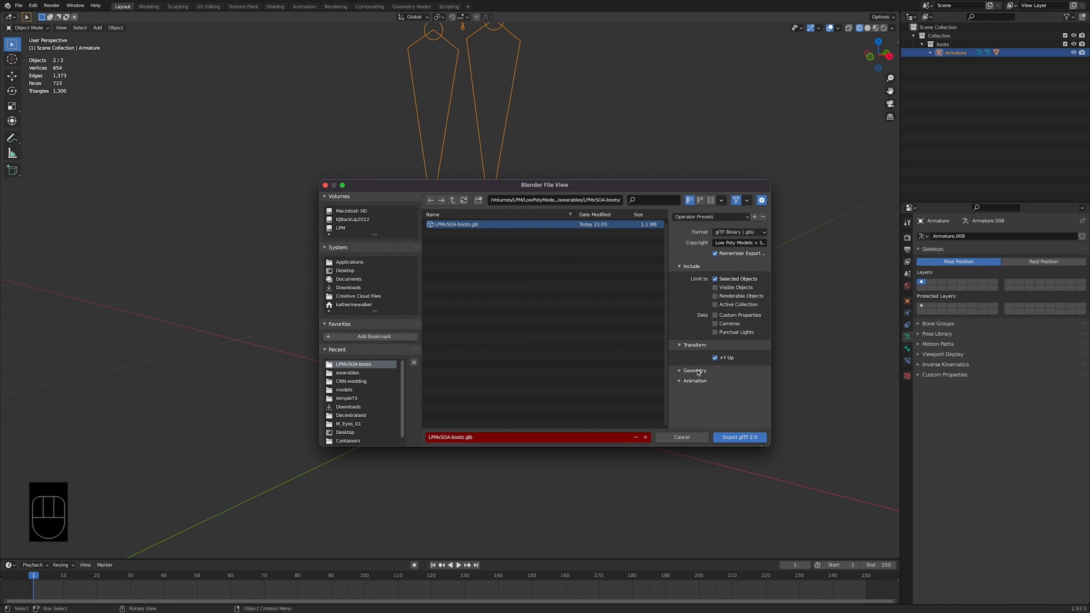
click(694, 371)
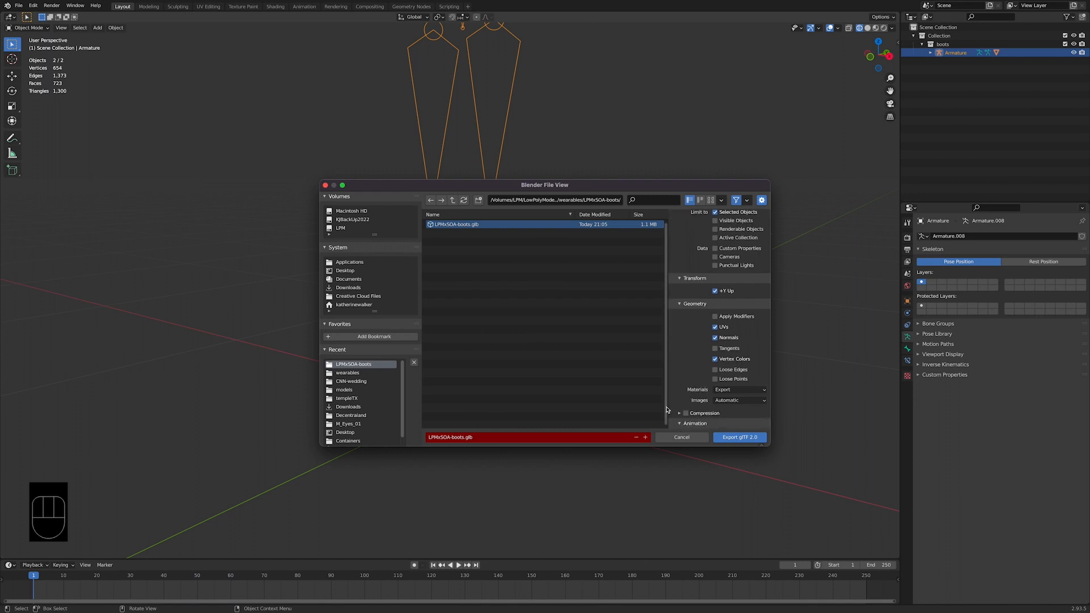
scroll(down, 3)
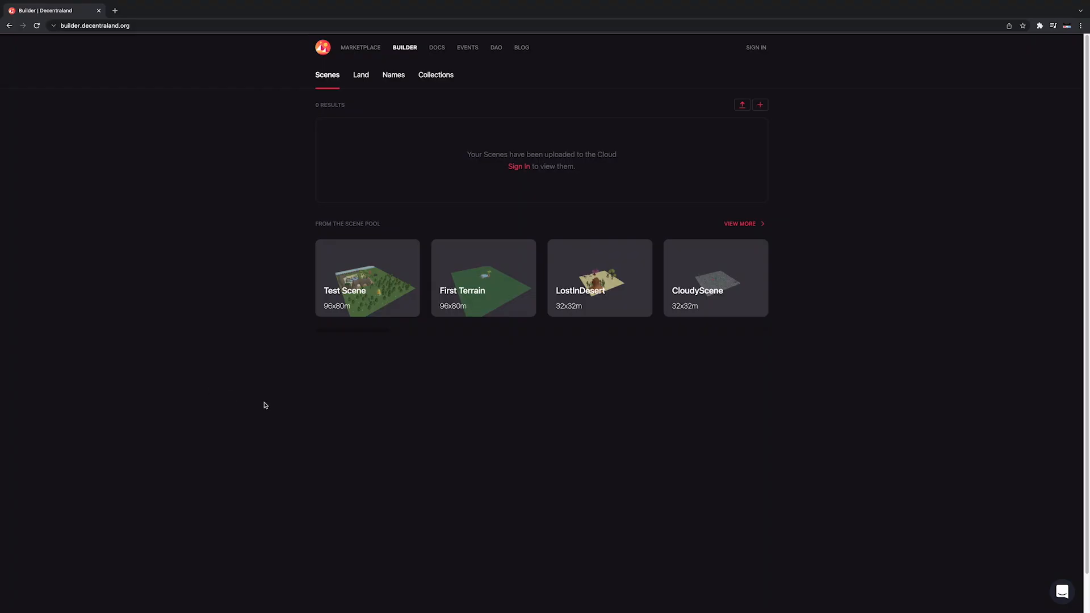
mouse_move(756, 50)
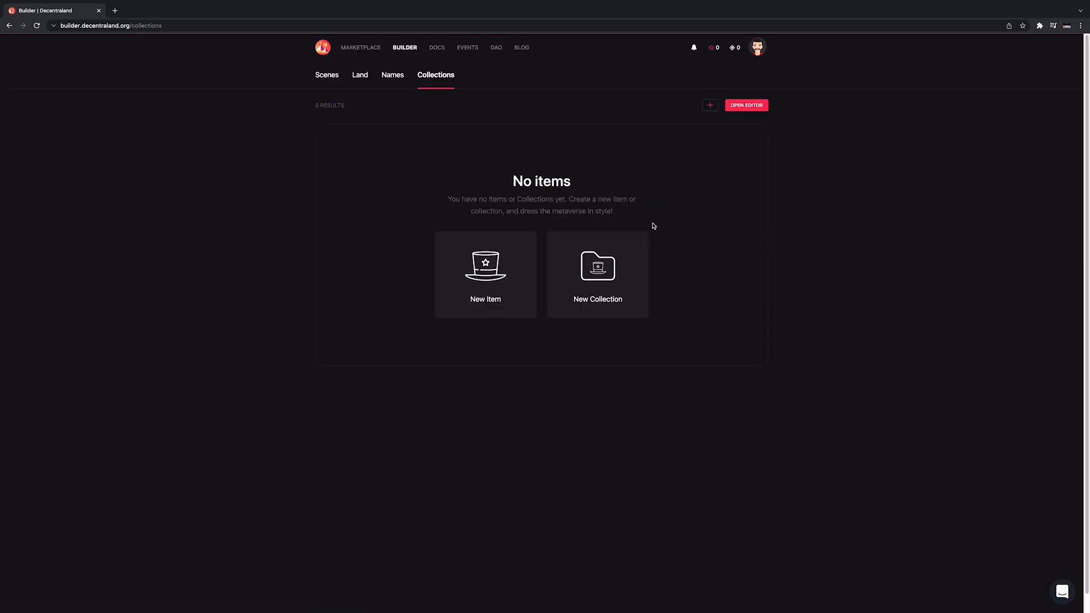
Step: Create the LPM x SOA Boots collection and add the exported .glb as a Legendary item
click(597, 273)
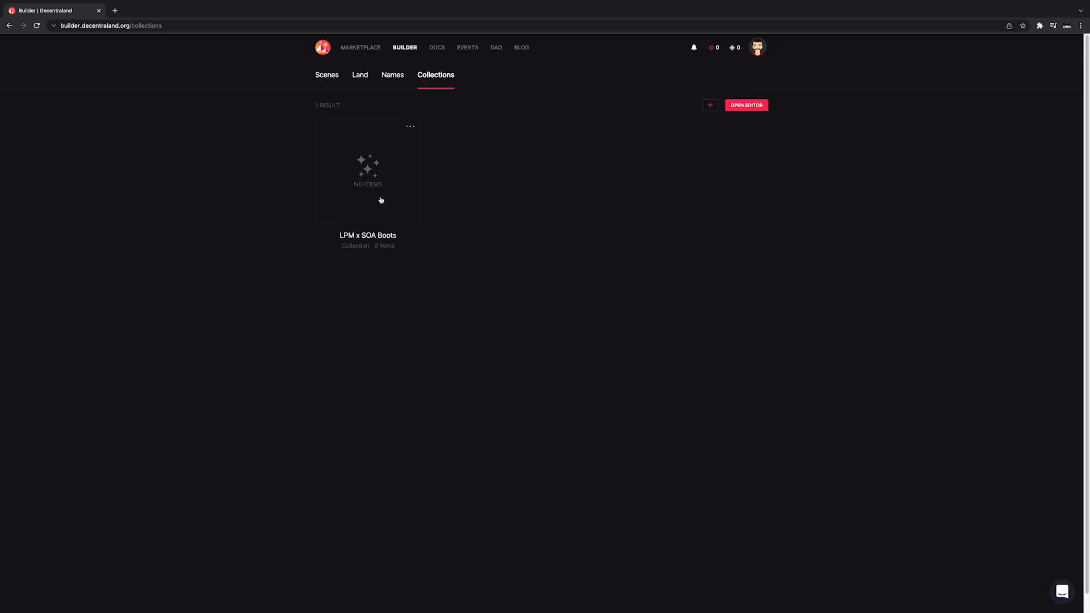
click(368, 172)
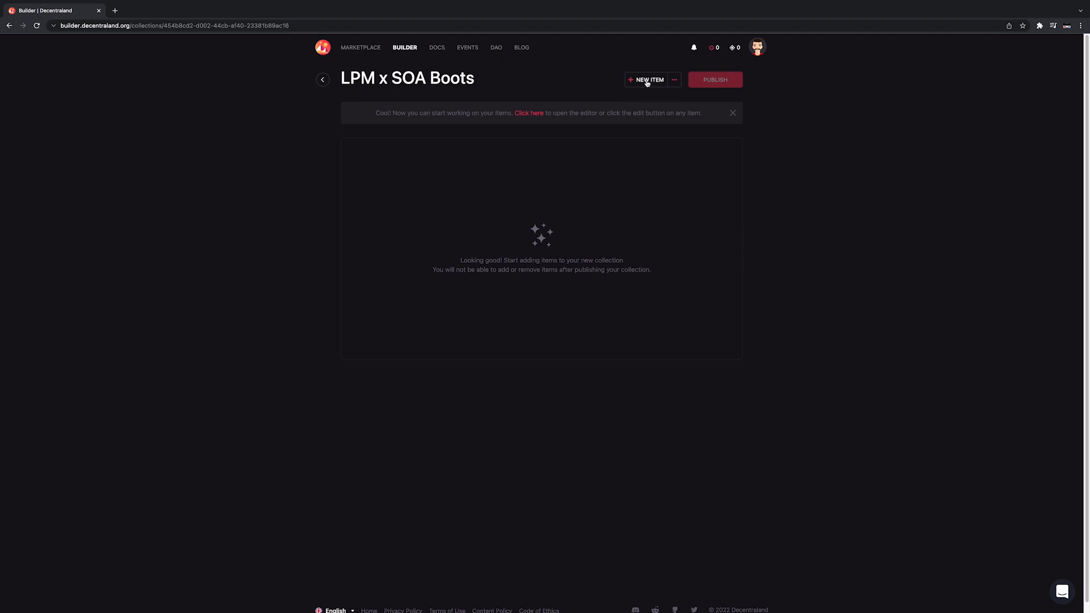
click(648, 79)
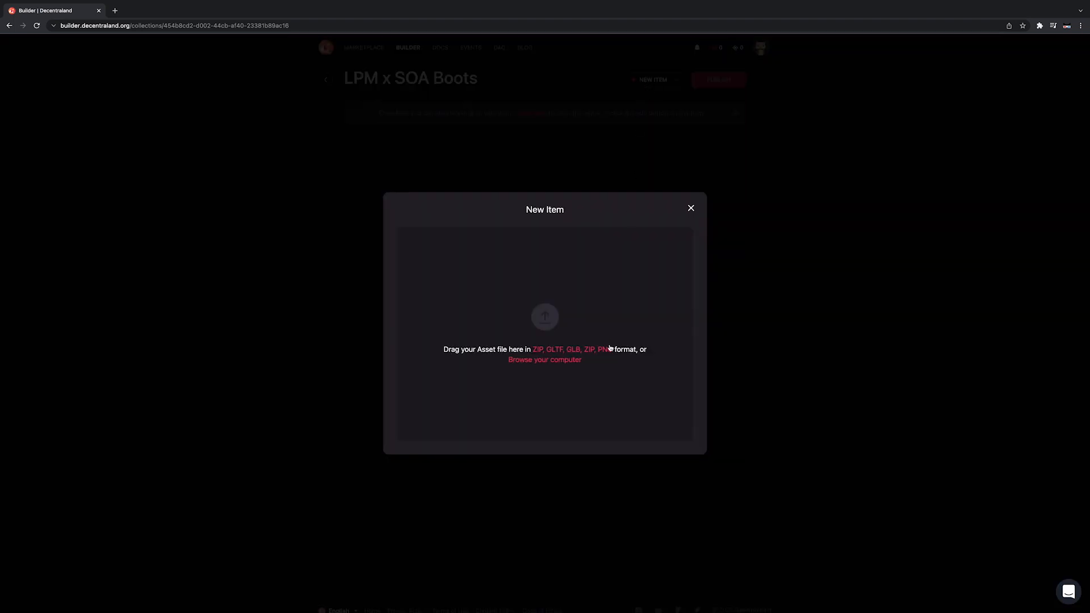
click(564, 380)
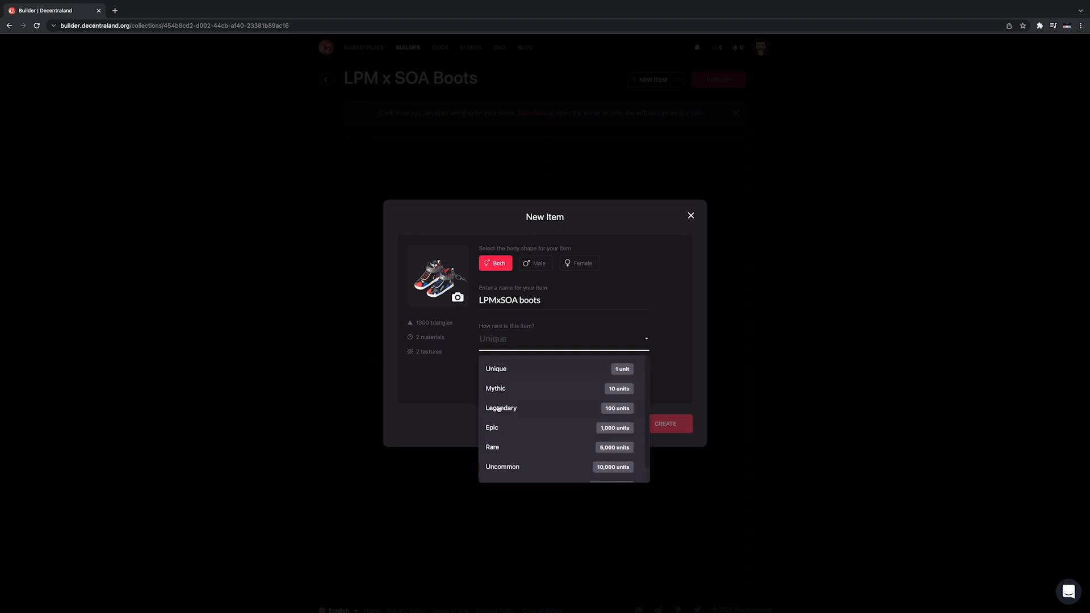
click(501, 408)
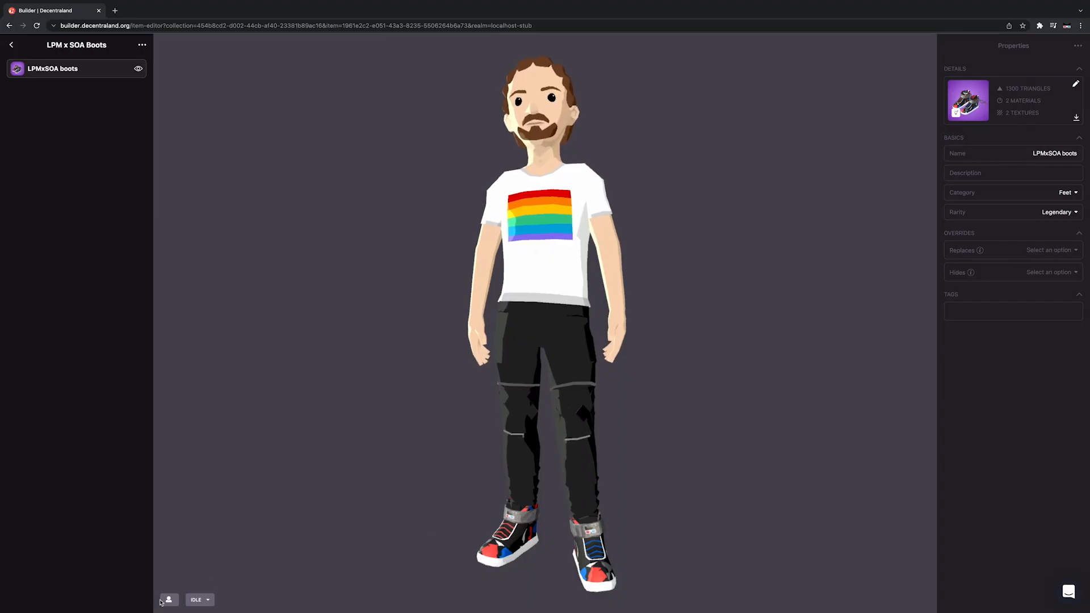
Step: Adjust the preview animation and item category settings, then go back to the Collections list
click(199, 600)
text( x )
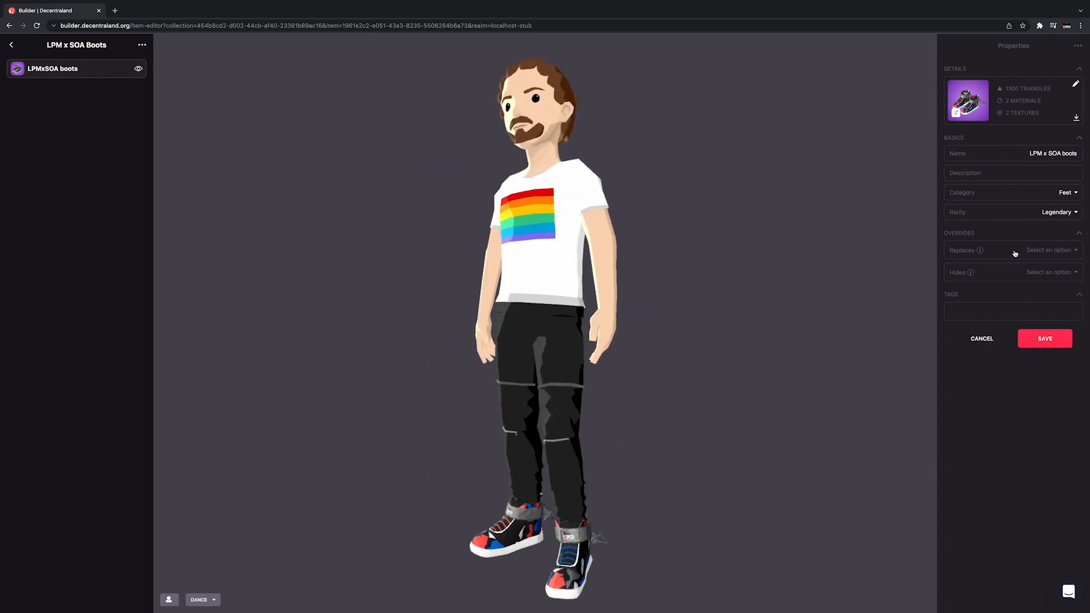
click(1050, 250)
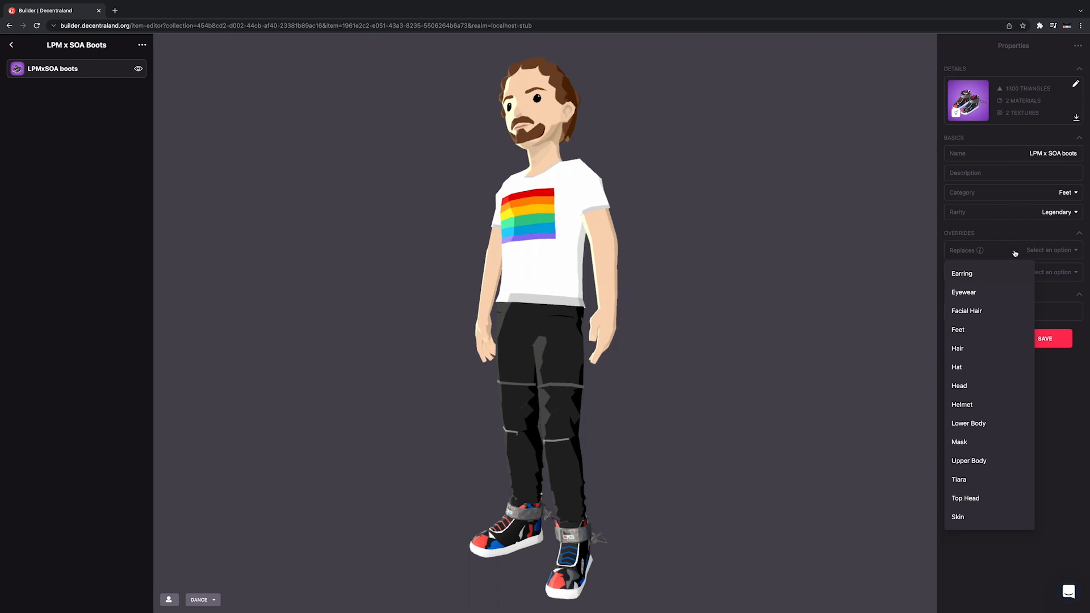
click(1050, 272)
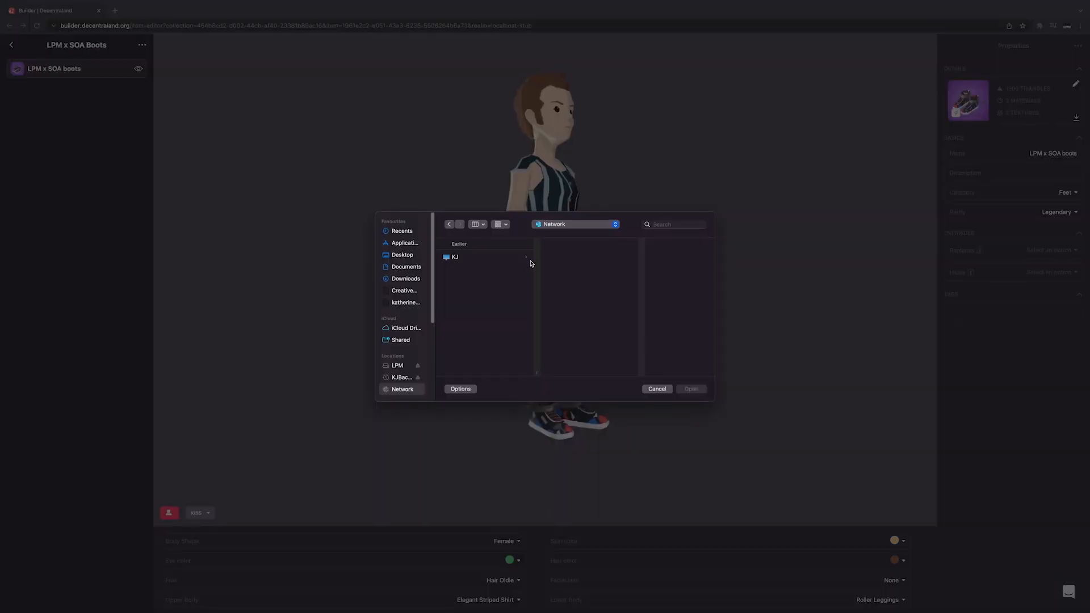
click(455, 256)
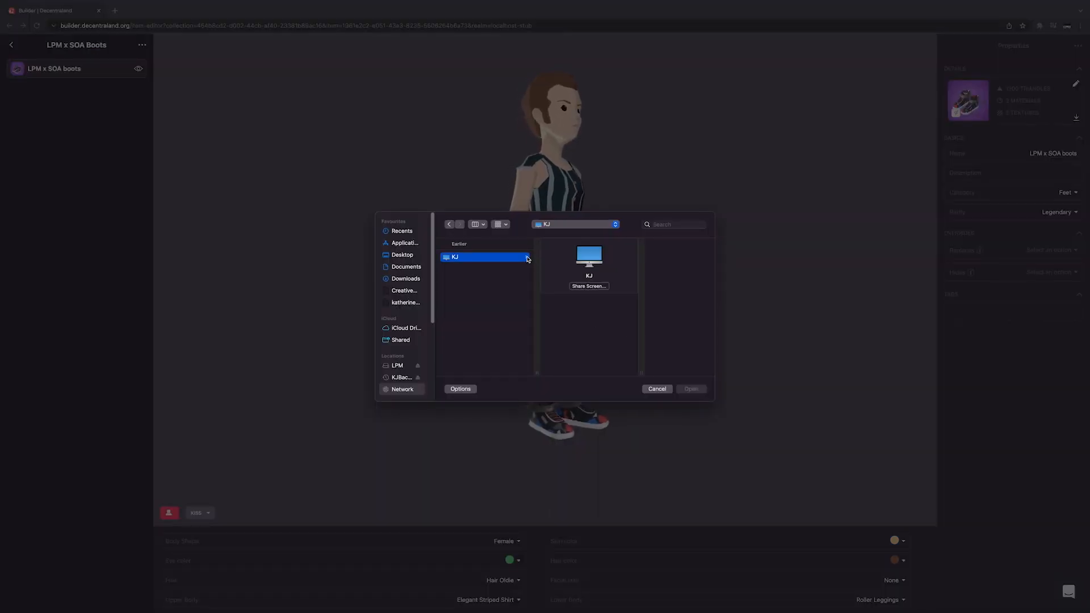
click(656, 388)
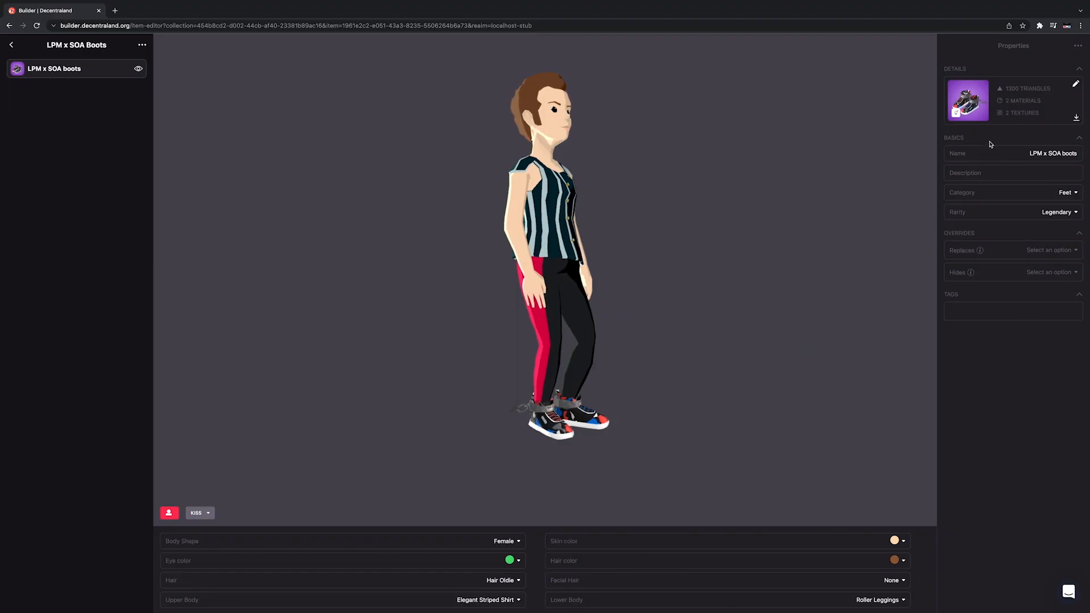
click(1077, 101)
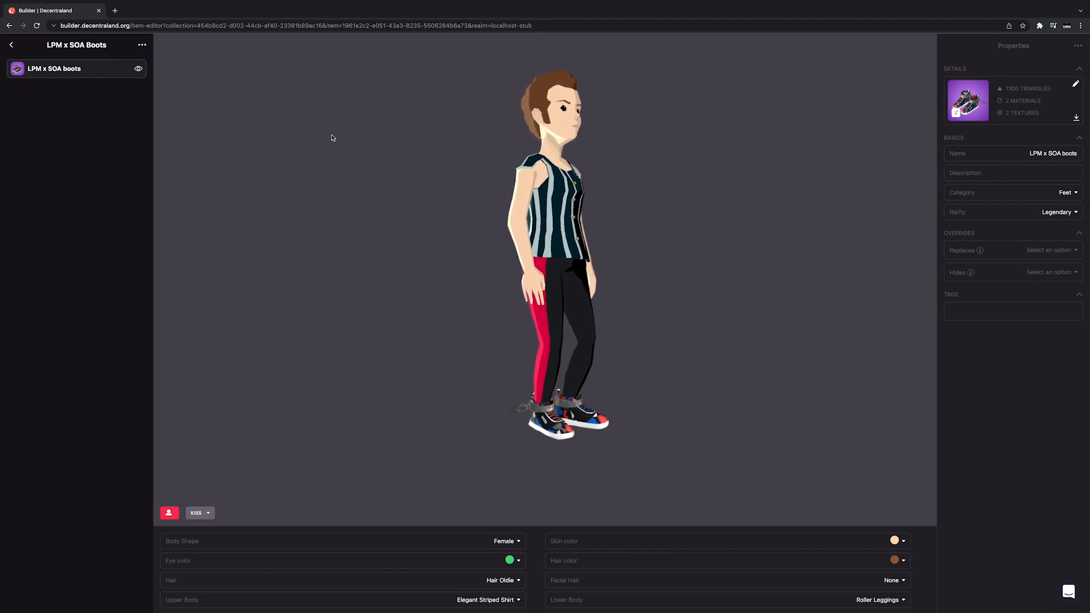
click(12, 44)
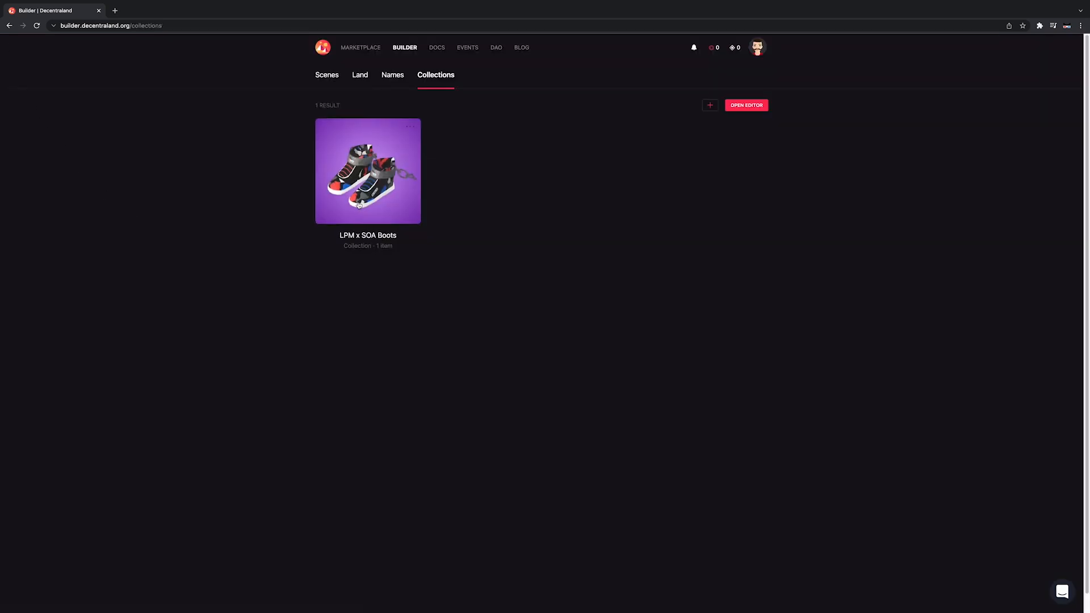
Step: Open the LPM x SOA Boots collection and choose See in world
click(367, 171)
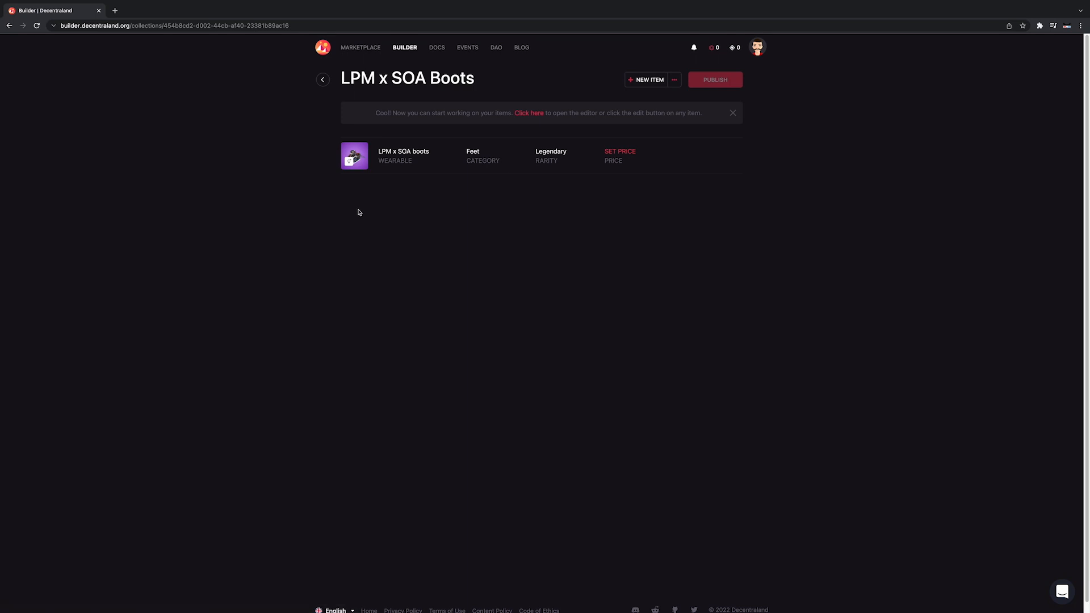
mouse_move(673, 83)
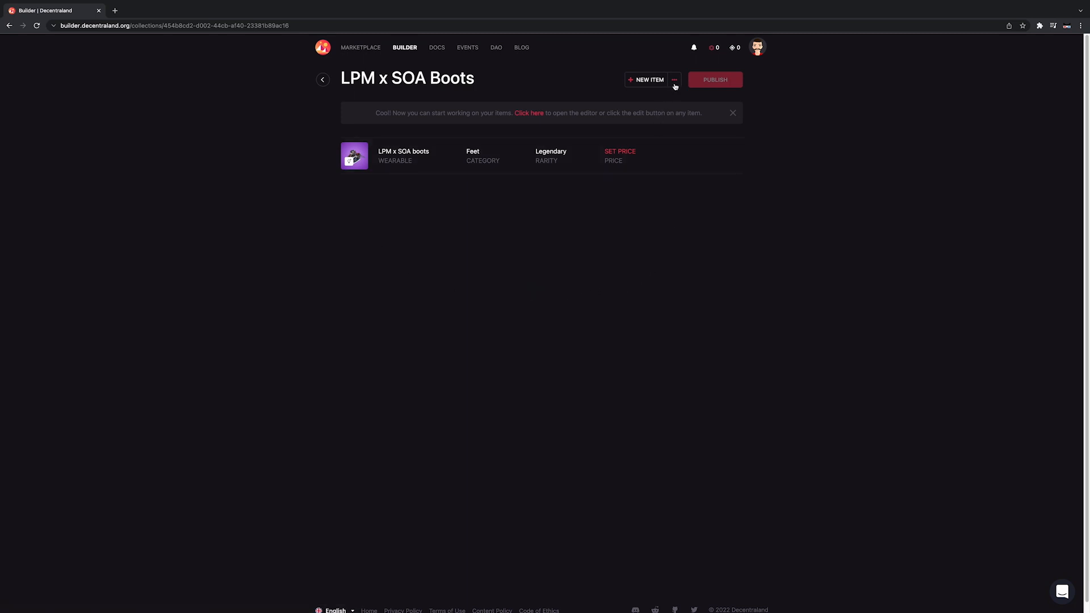
click(674, 79)
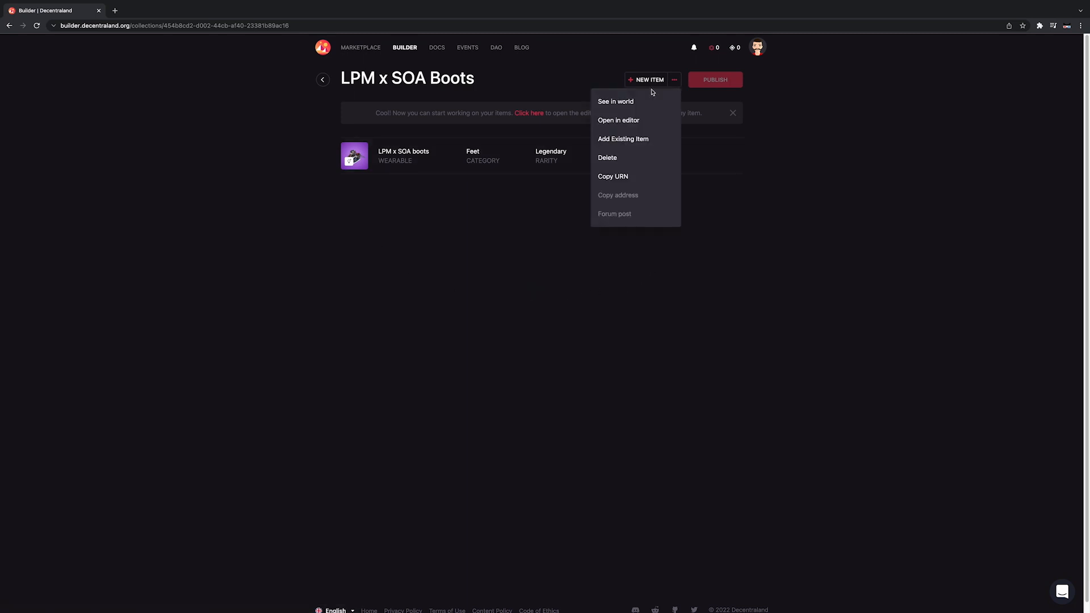
mouse_move(625, 101)
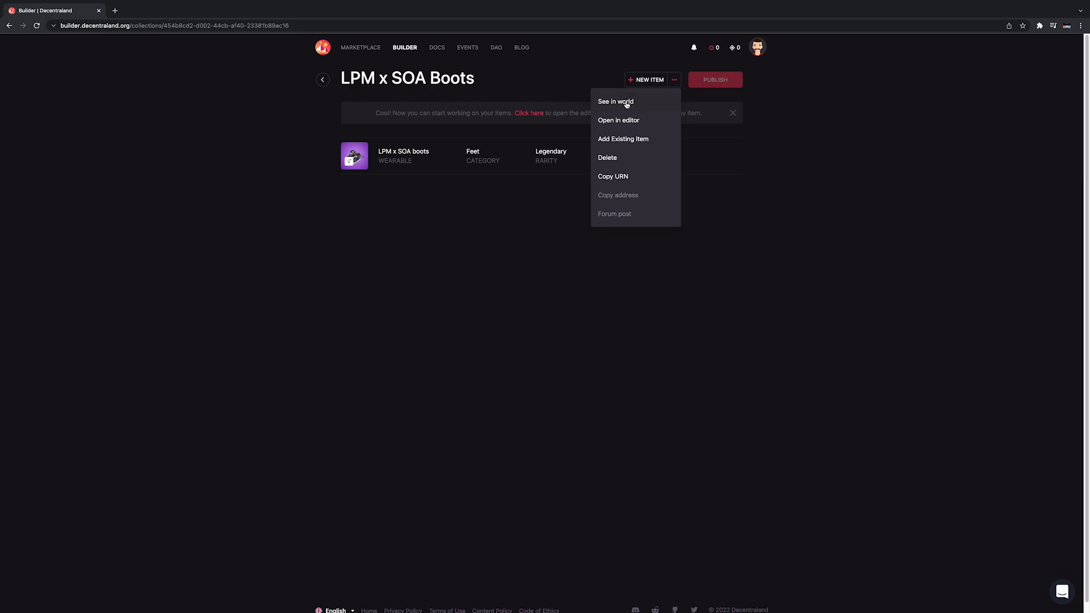
click(614, 102)
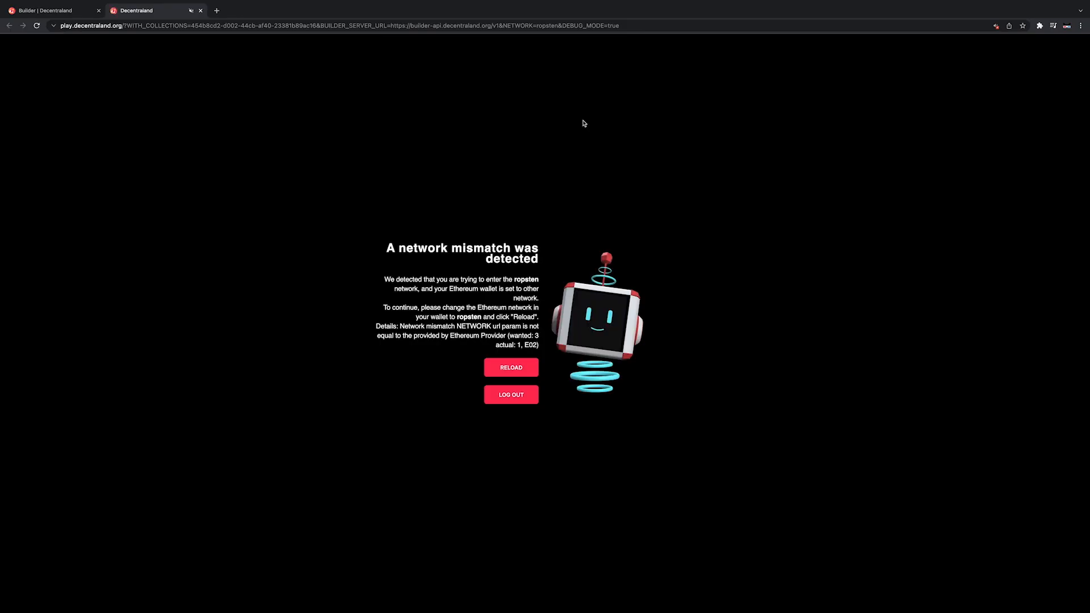
mouse_move(994, 75)
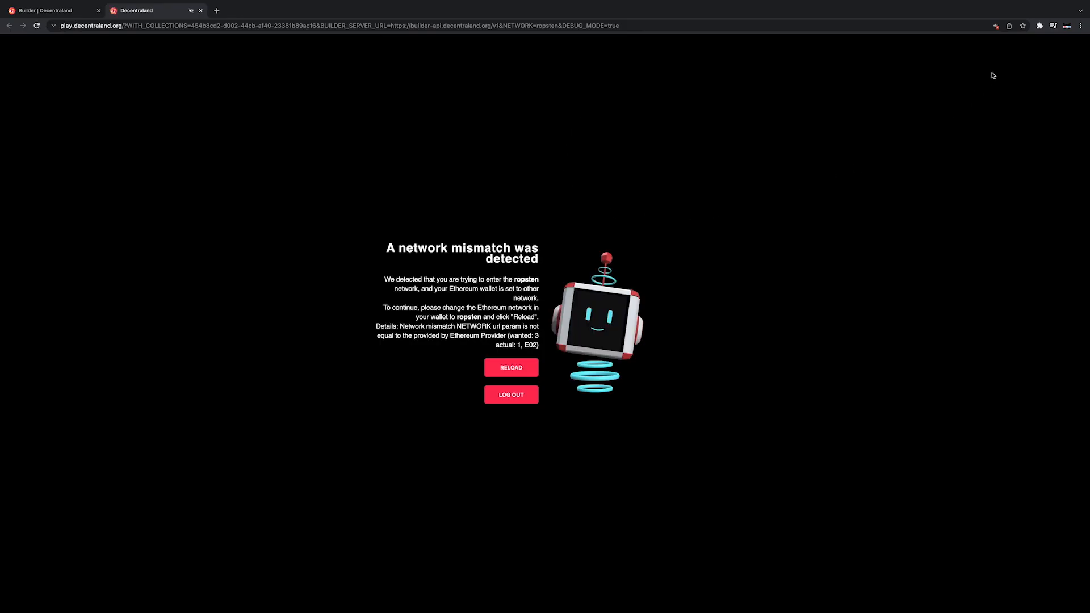
Step: Switch MetaMask to Red de prueba Ropsten and reload the world
click(1052, 26)
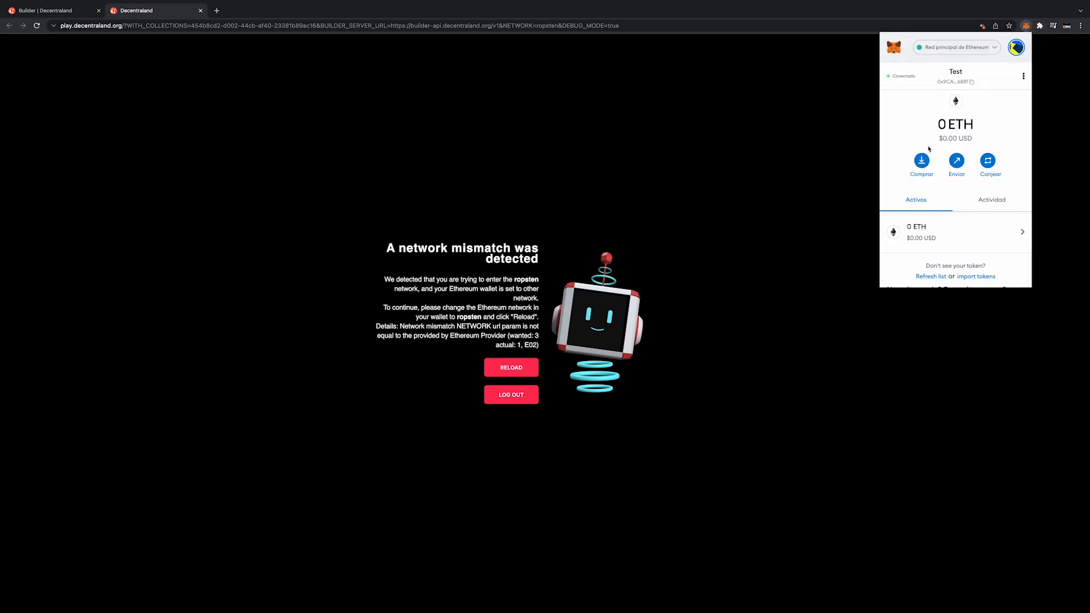
click(955, 47)
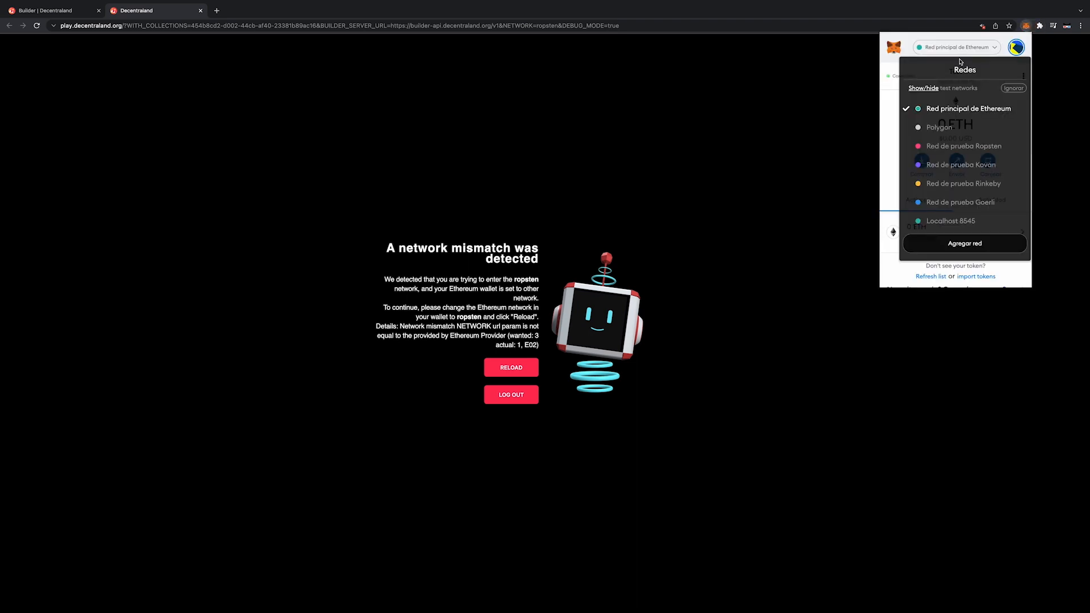
click(965, 146)
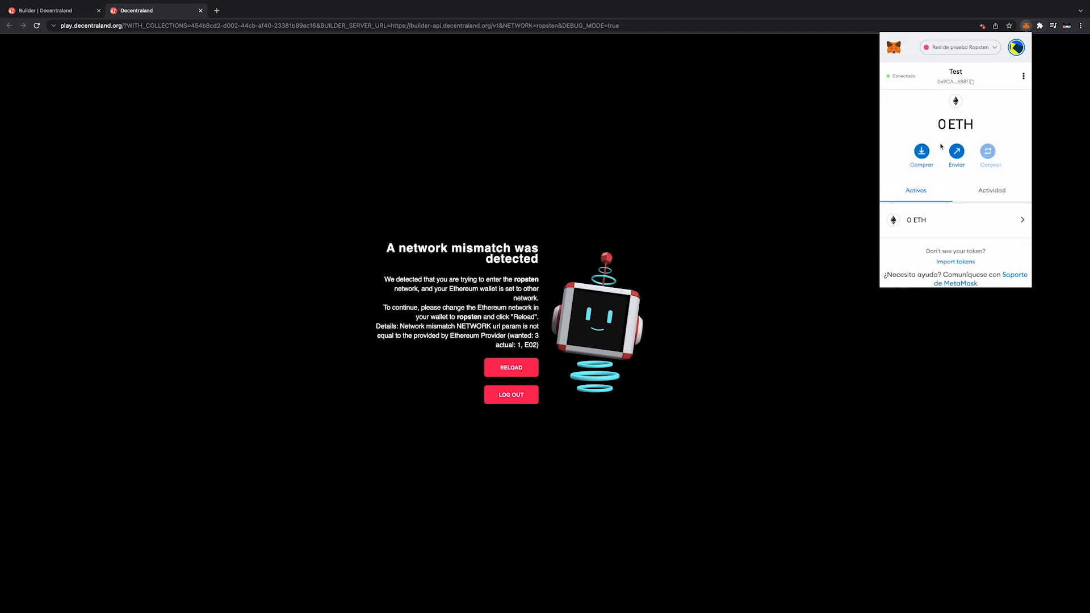
mouse_move(489, 376)
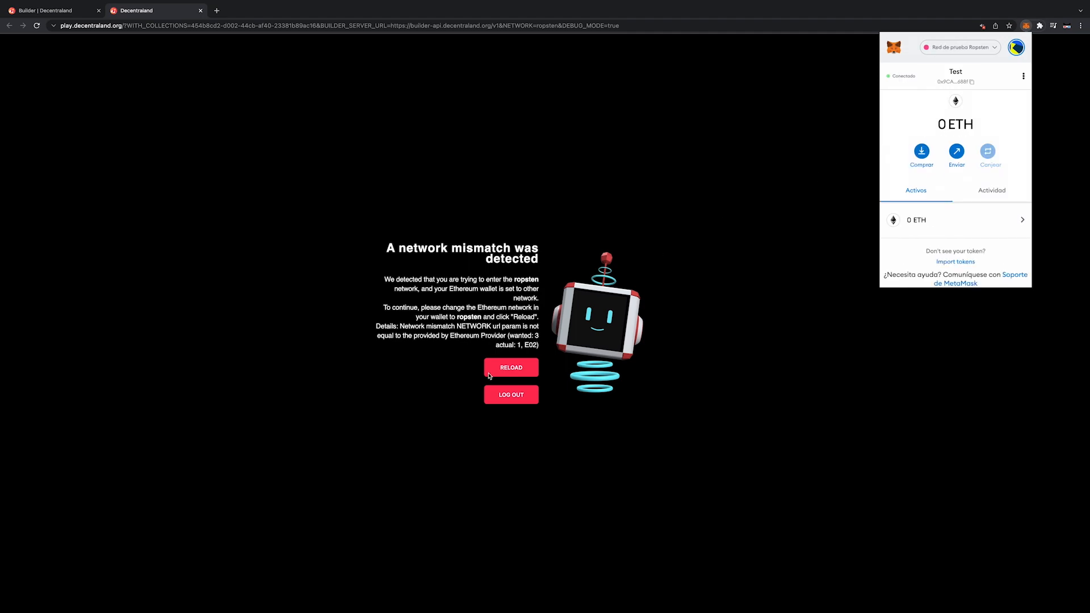
click(511, 367)
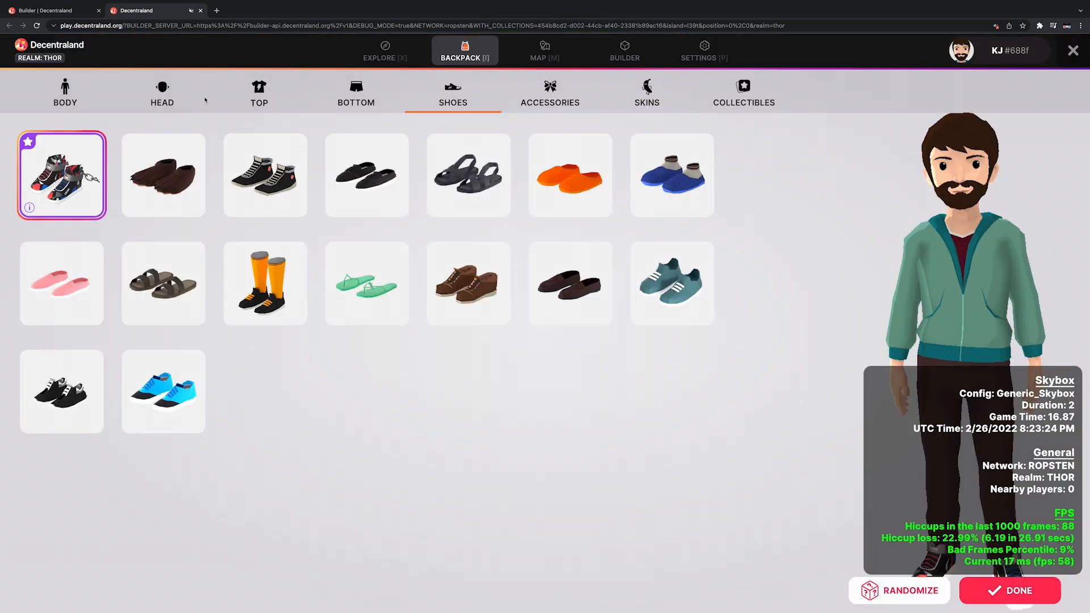
Step: Try on the new LPM x SOA boots from the Backpack's Shoes list
click(1010, 590)
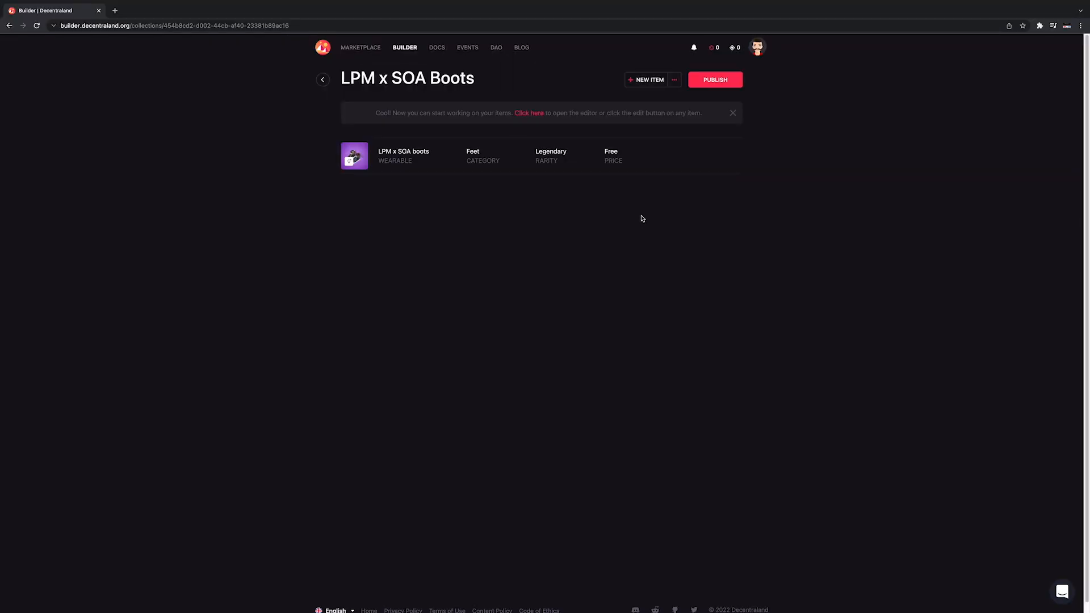
mouse_move(721, 97)
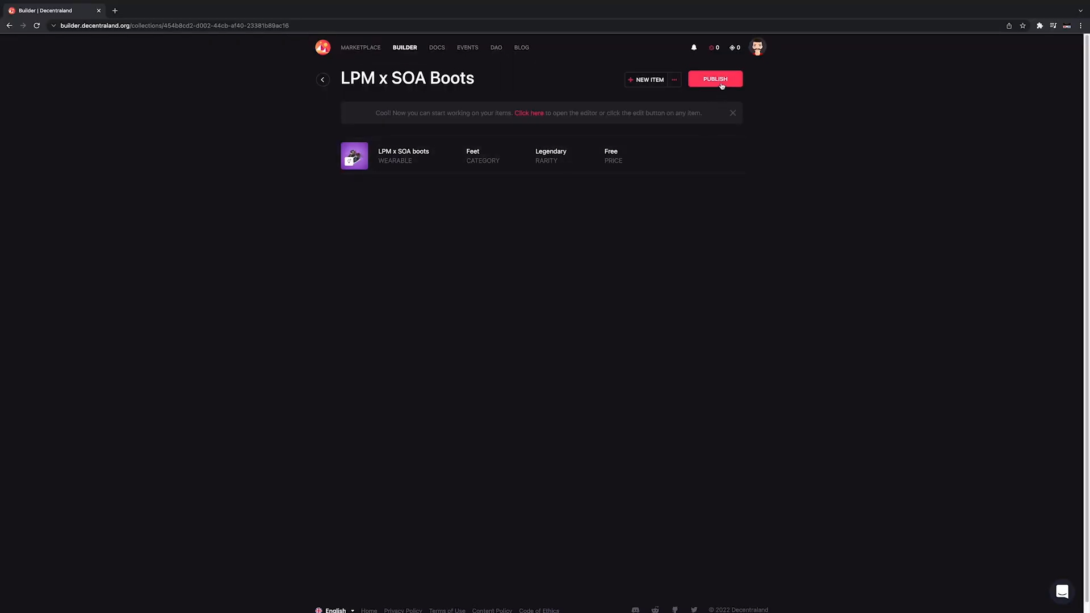
click(714, 78)
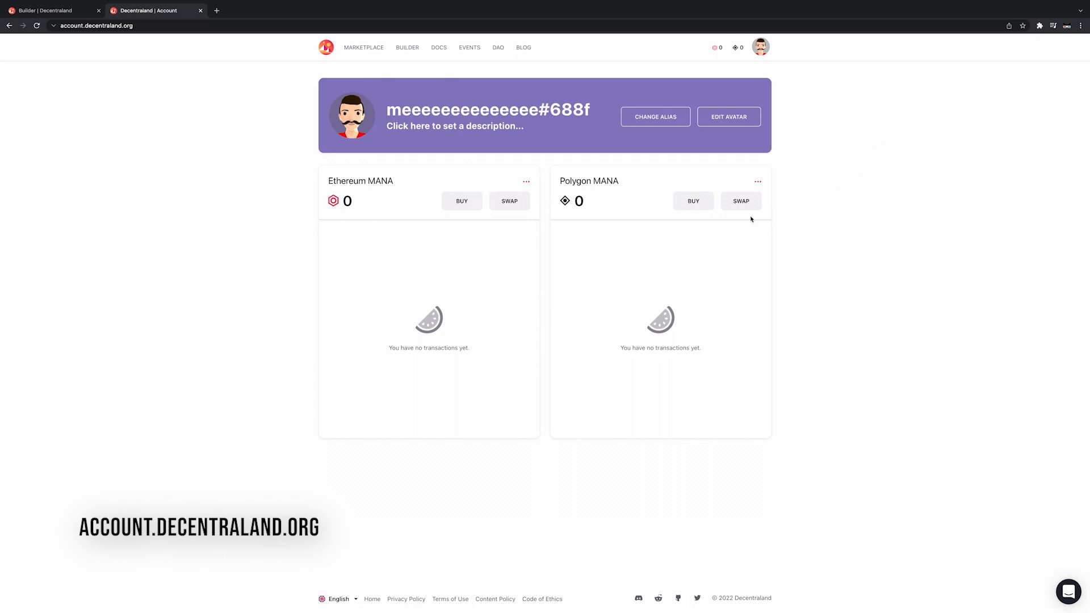
mouse_move(509, 201)
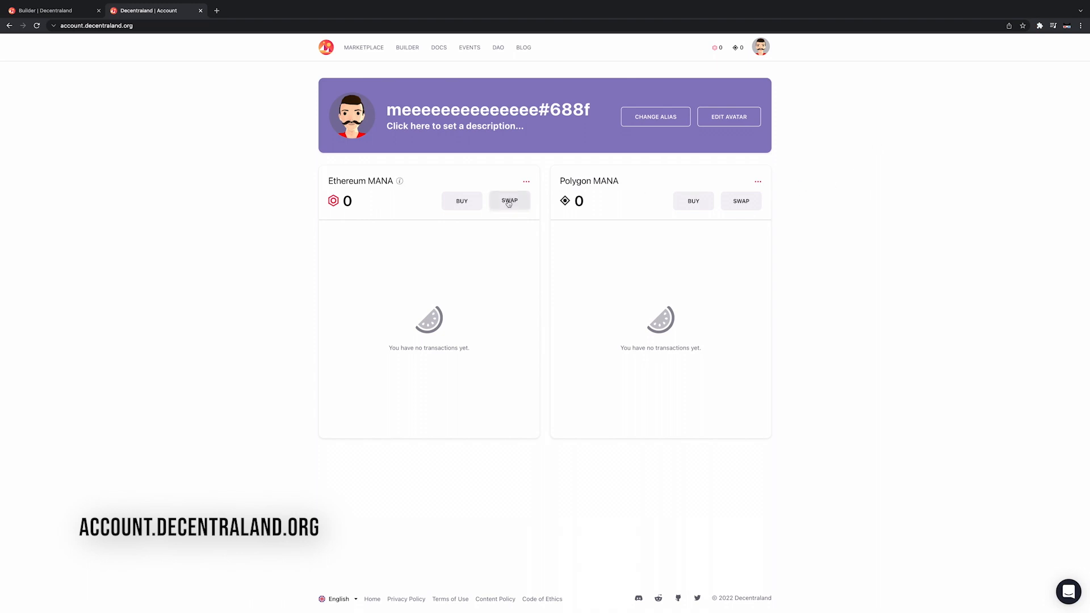
Step: Start a Swap of Ethereum MANA to Polygon, accept the cost notice and enter 100 MANA
click(509, 201)
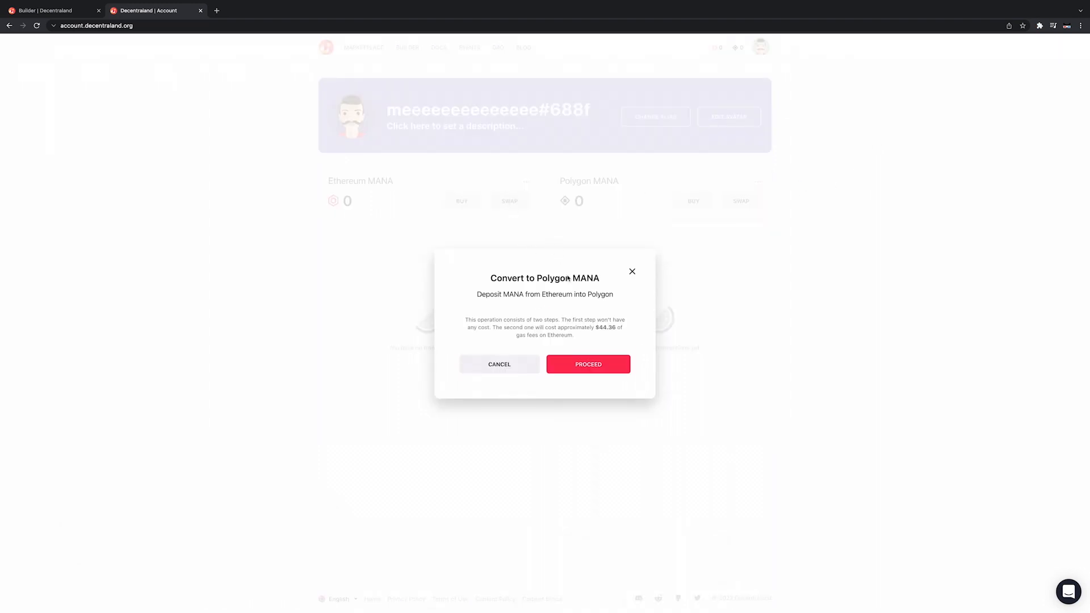
mouse_move(588, 364)
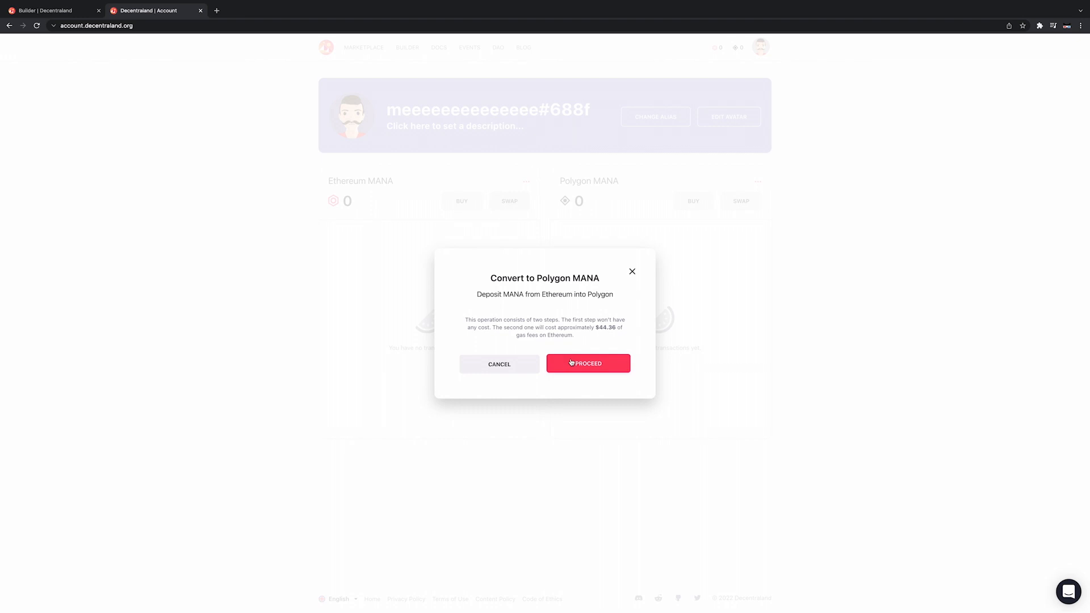
click(588, 363)
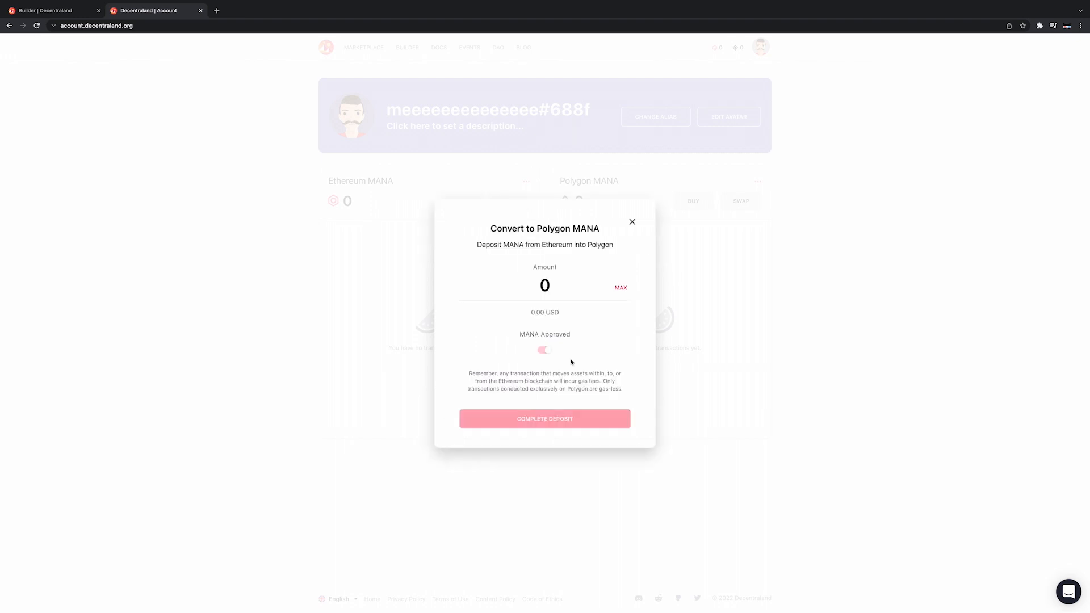
click(545, 287)
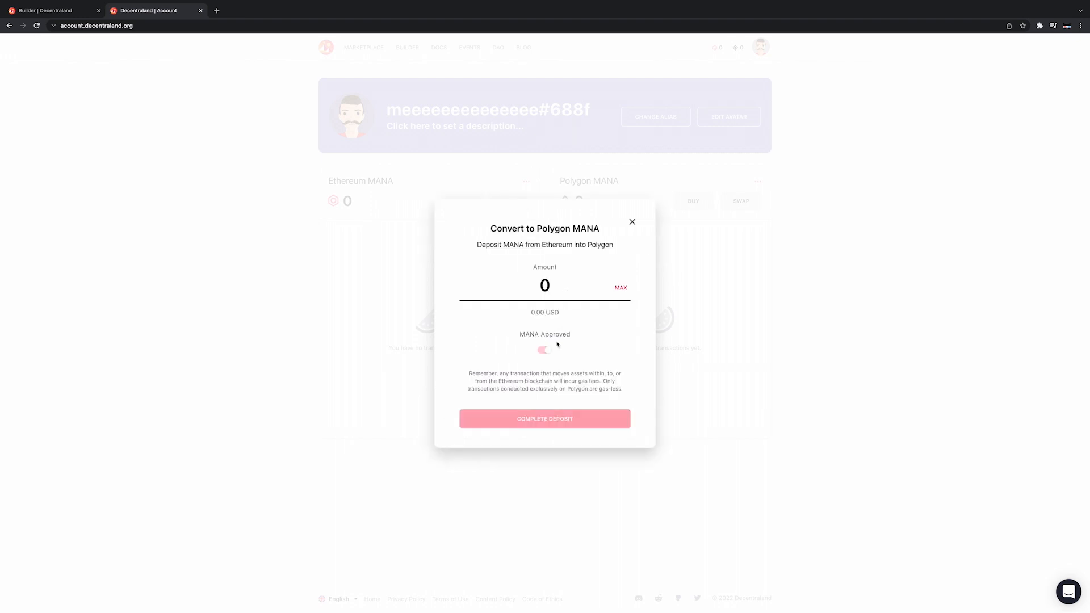
click(544, 285)
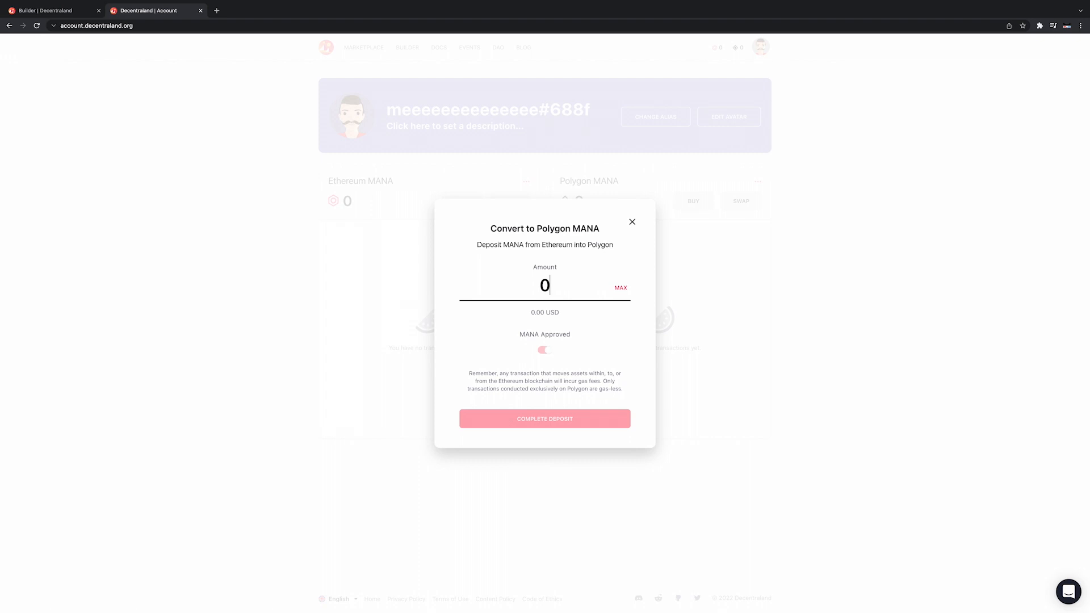
text(100)
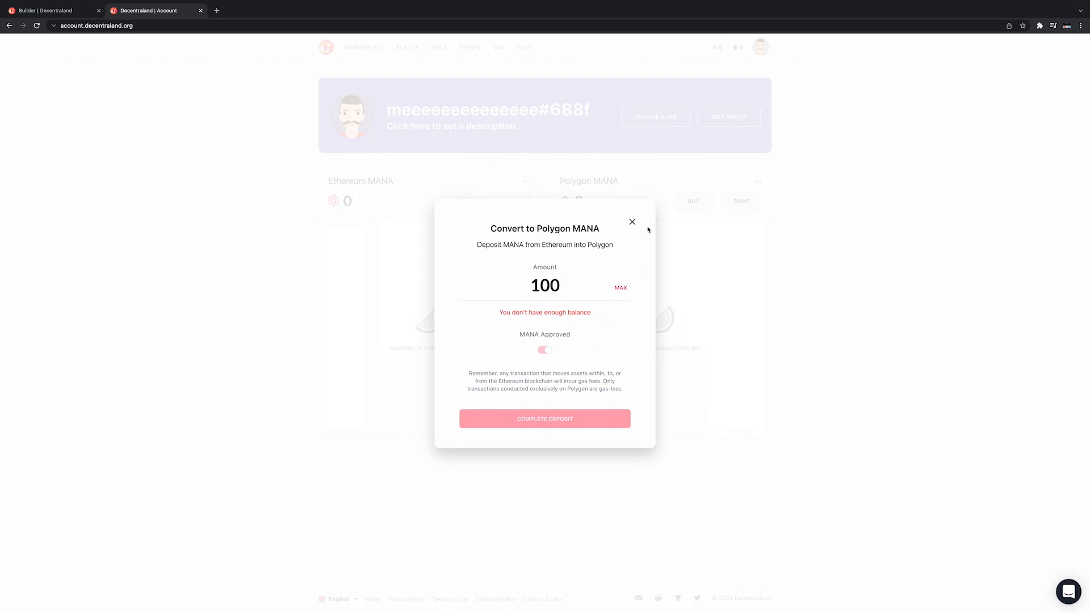
mouse_move(545, 419)
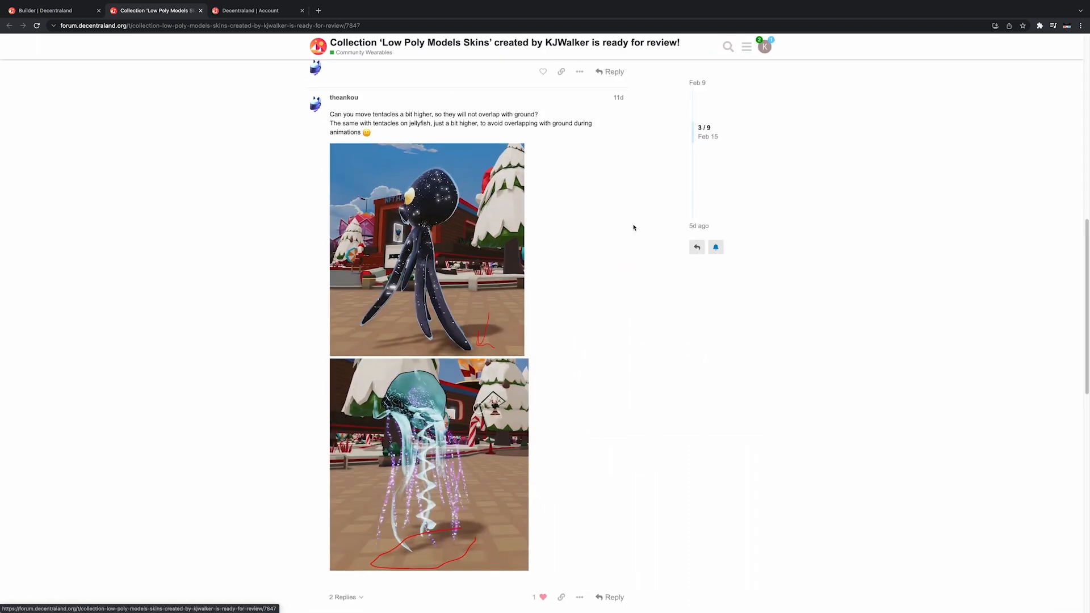
Step: Scroll the Low Poly Models Skins review thread down to the 'Collection approved!' reply
scroll(down, 3)
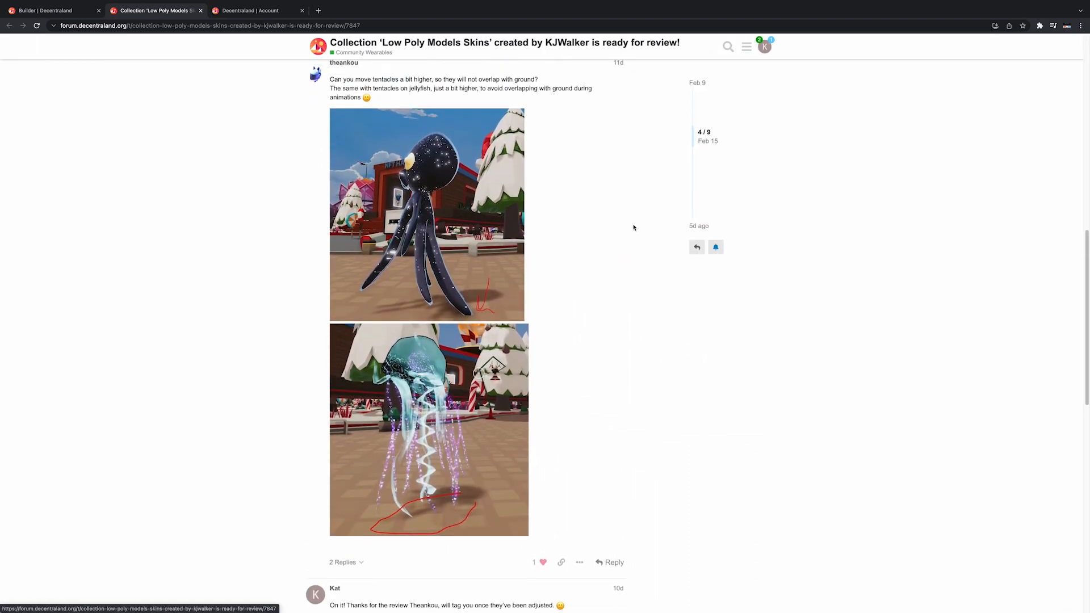
scroll(down, 3)
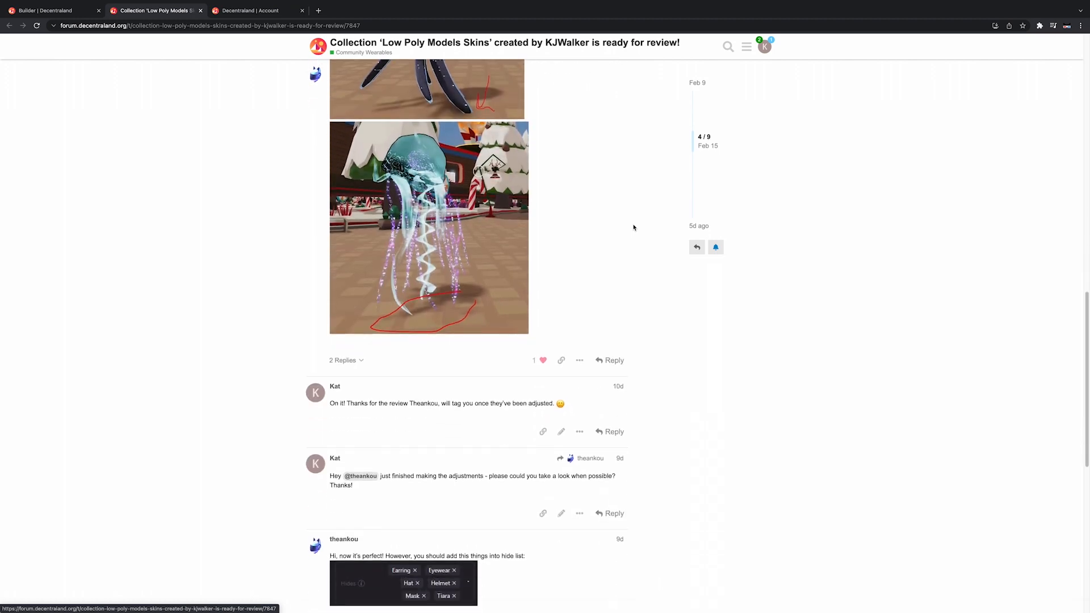
scroll(down, 3)
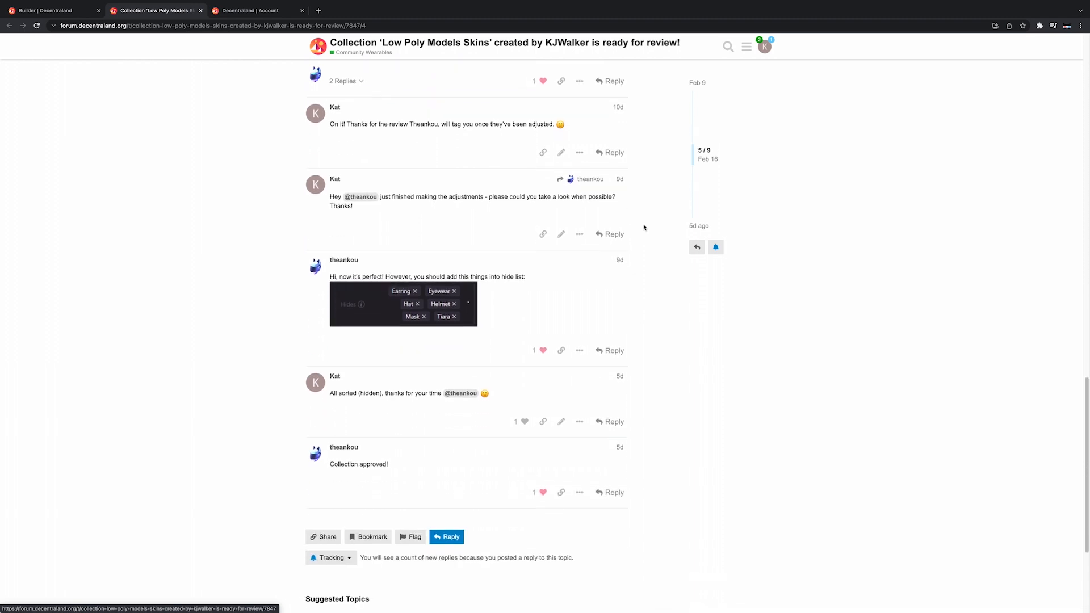
scroll(down, 3)
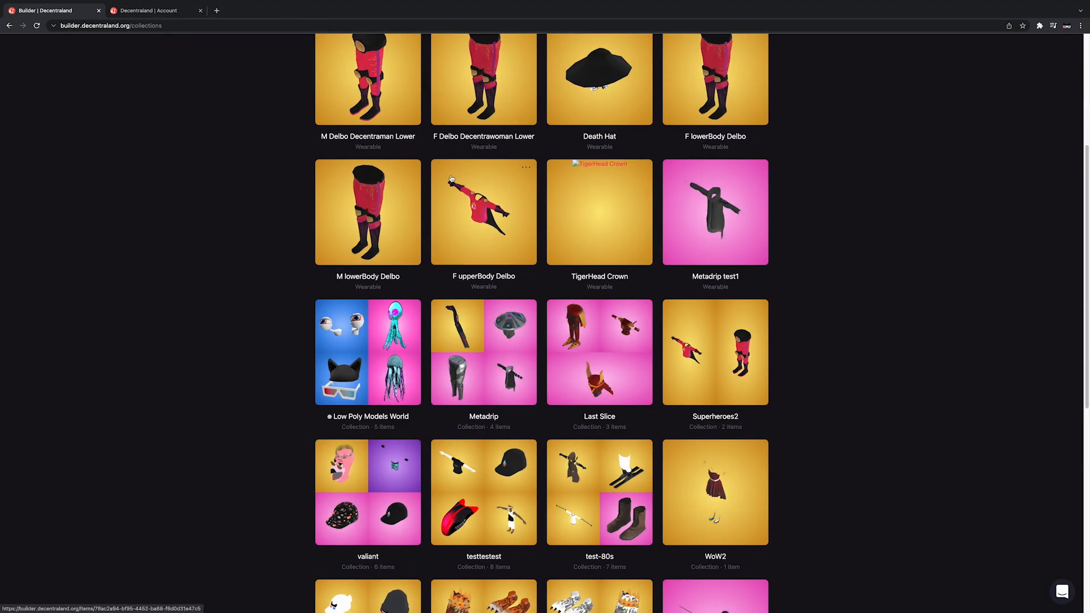
Step: Reach the collection's '...' more-options menu and choose an entry from it
scroll(down, 3)
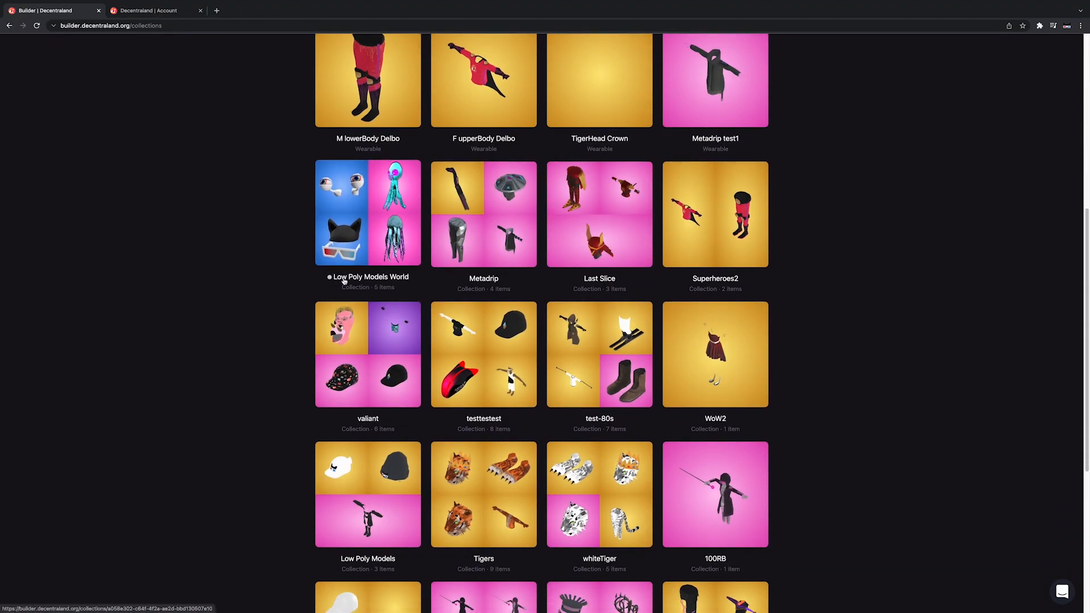
mouse_move(329, 276)
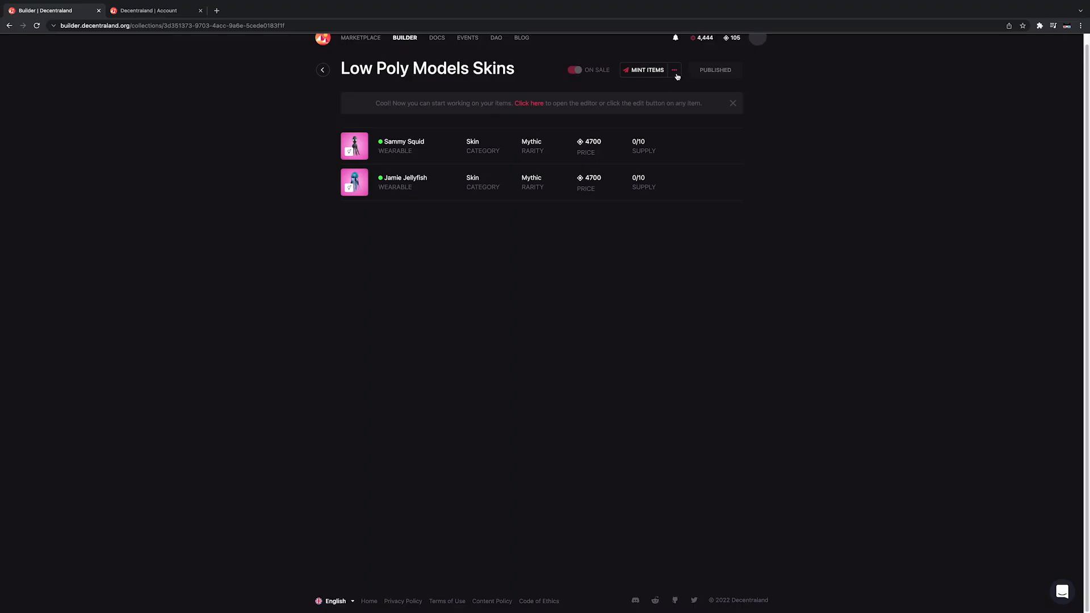
click(673, 70)
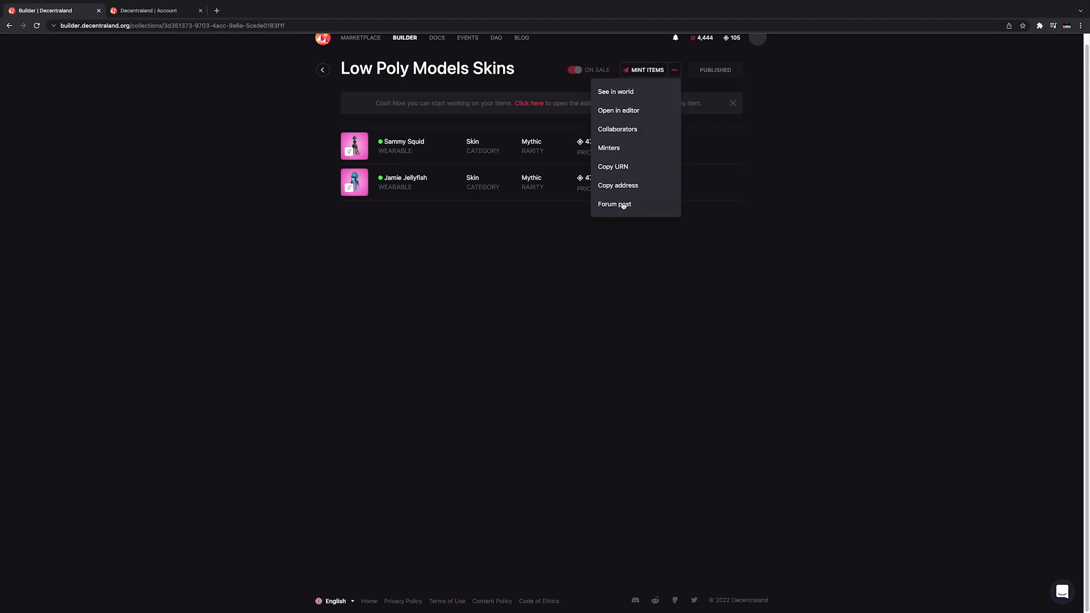
click(615, 204)
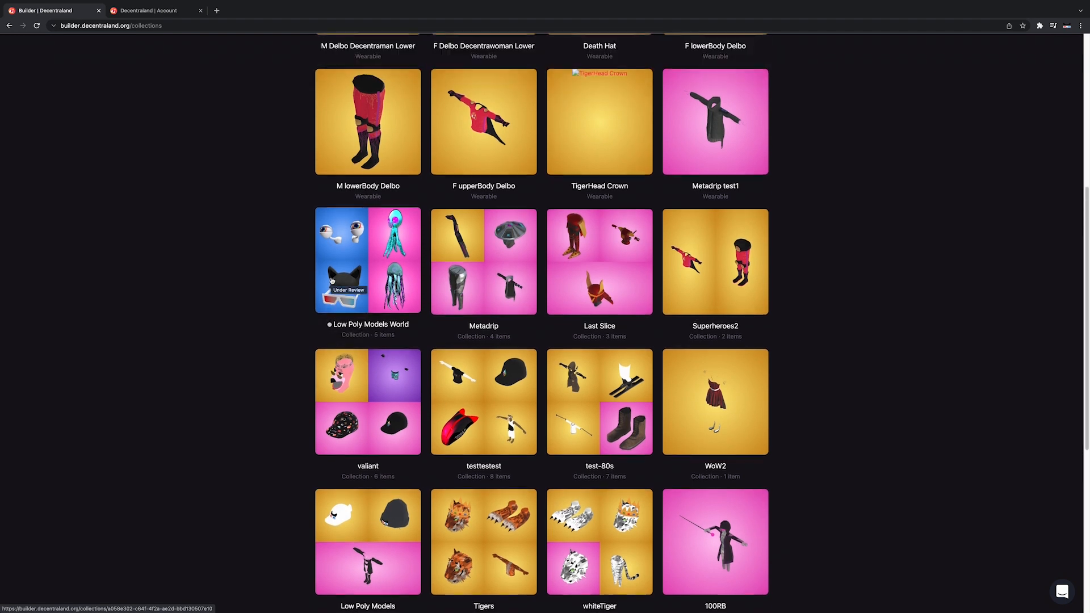
Step: Reopen the published Low Poly Models Skins collection listing Sammy Squid and Jamie Jellyfish
scroll(down, 3)
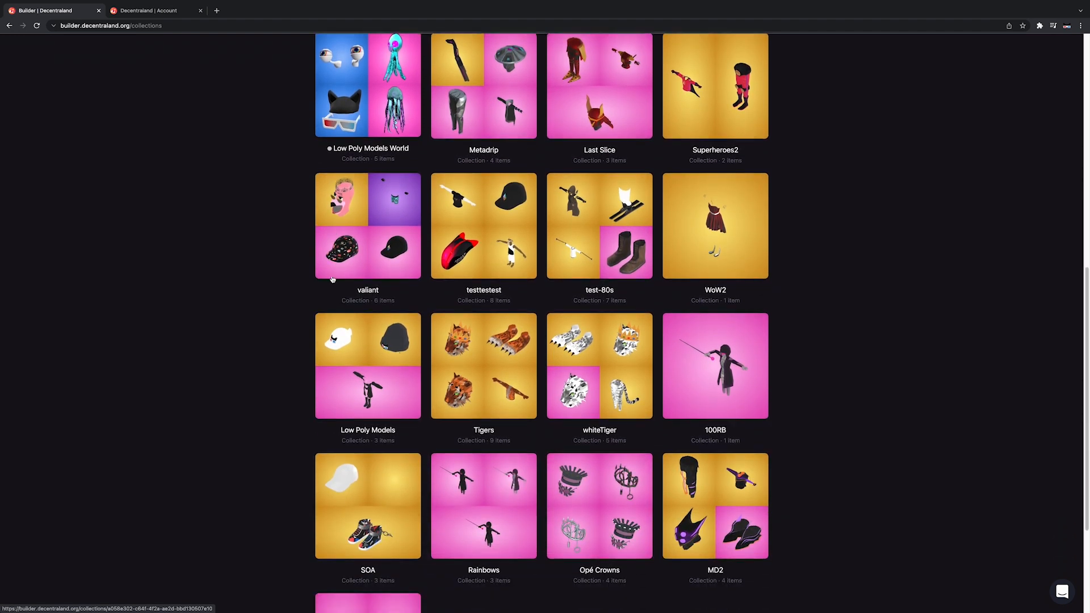
scroll(down, 3)
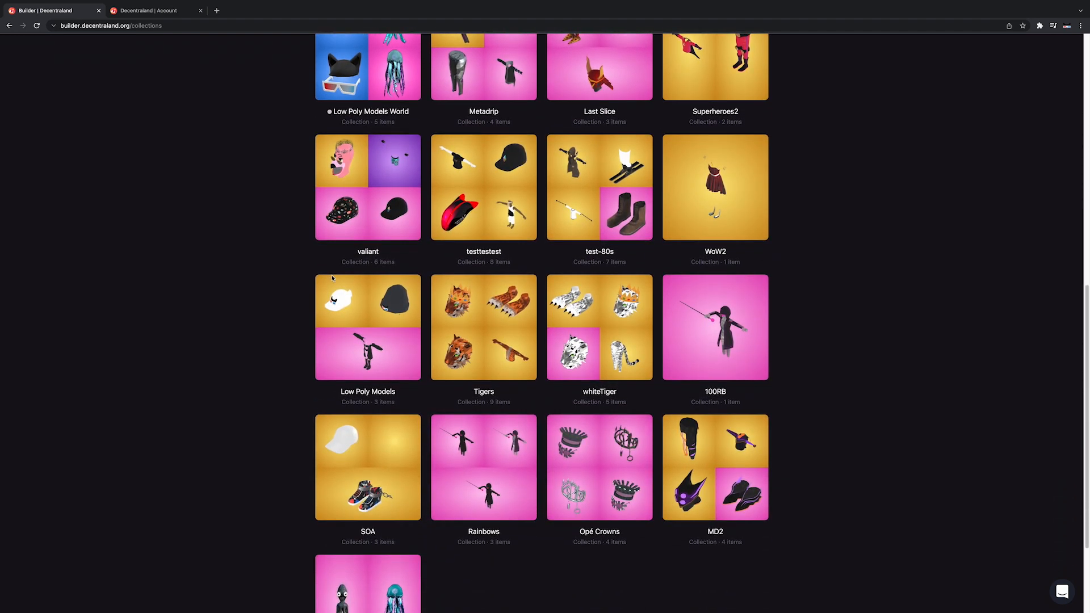
scroll(down, 3)
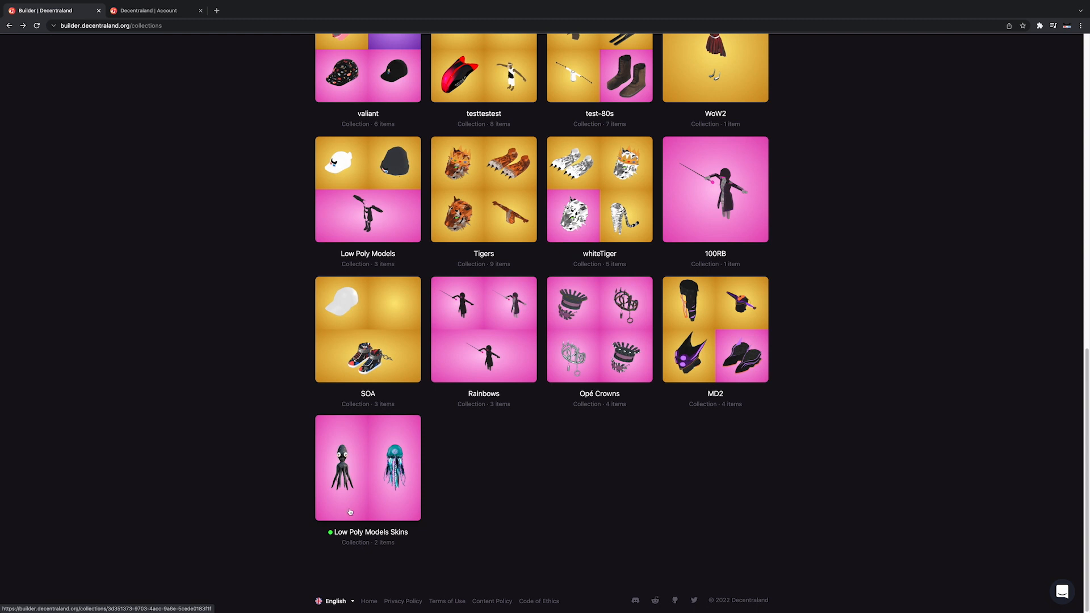
mouse_move(366, 543)
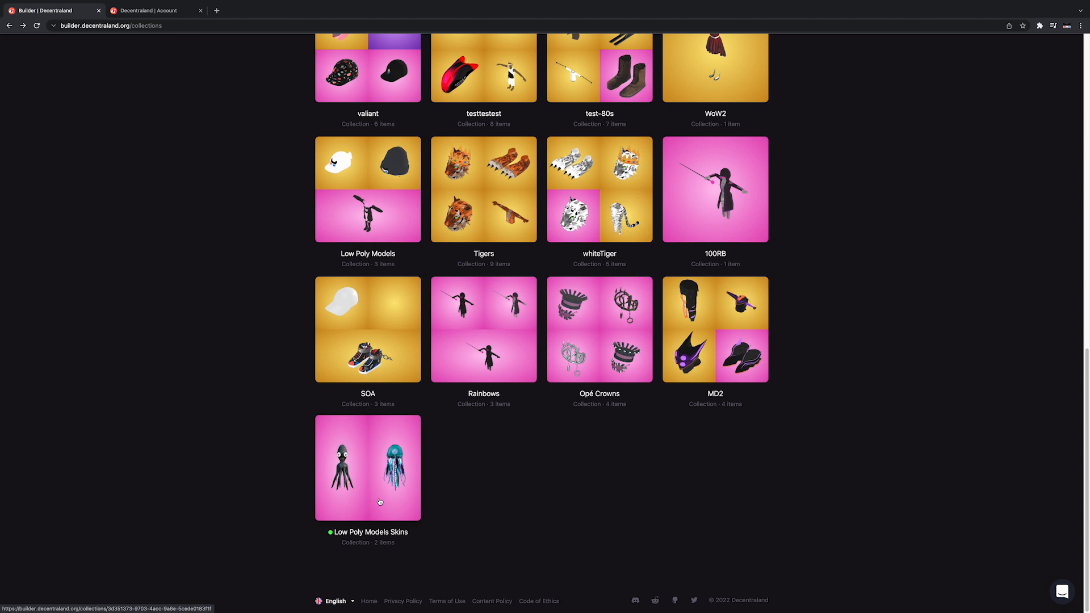
click(368, 468)
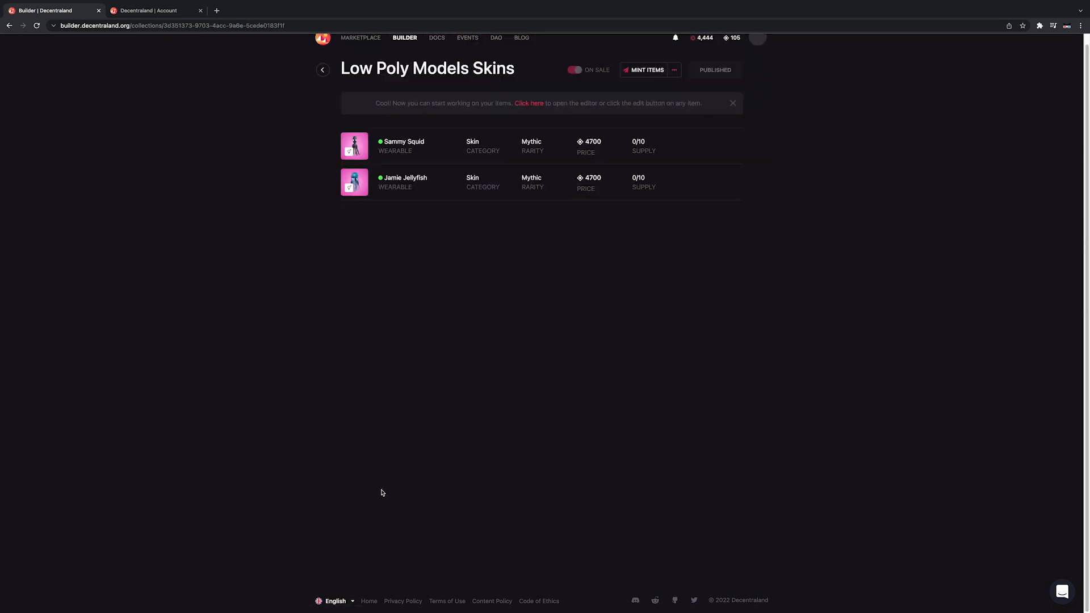
mouse_move(382, 323)
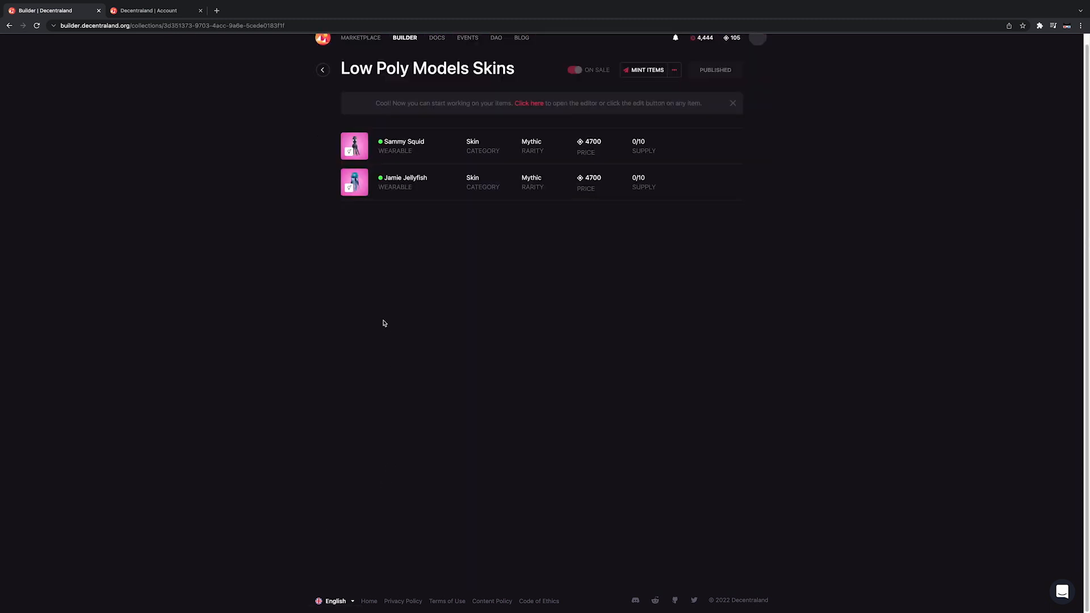
mouse_move(404, 146)
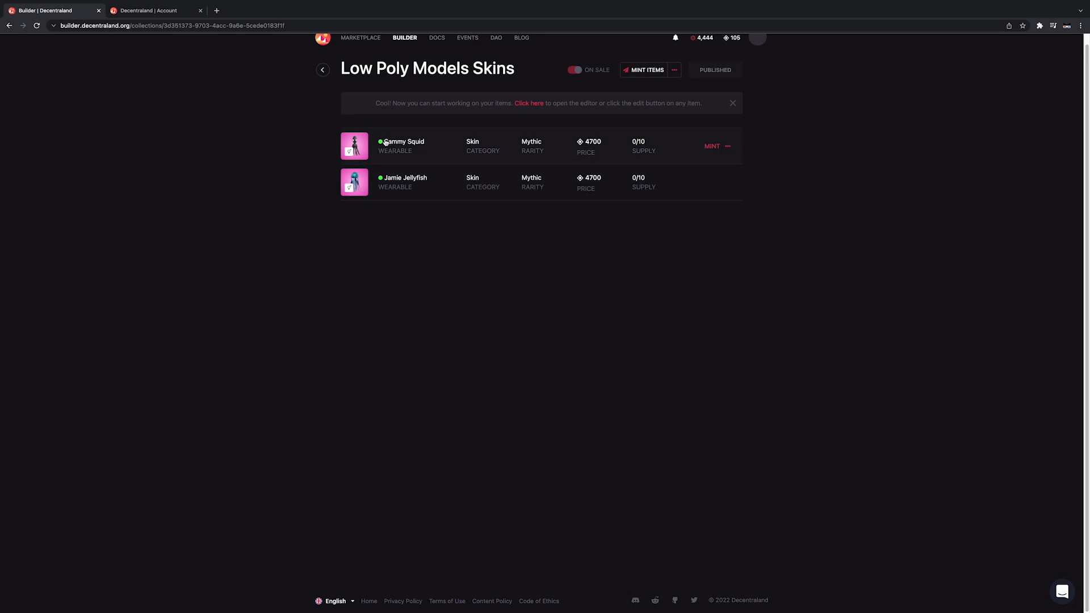
mouse_move(380, 142)
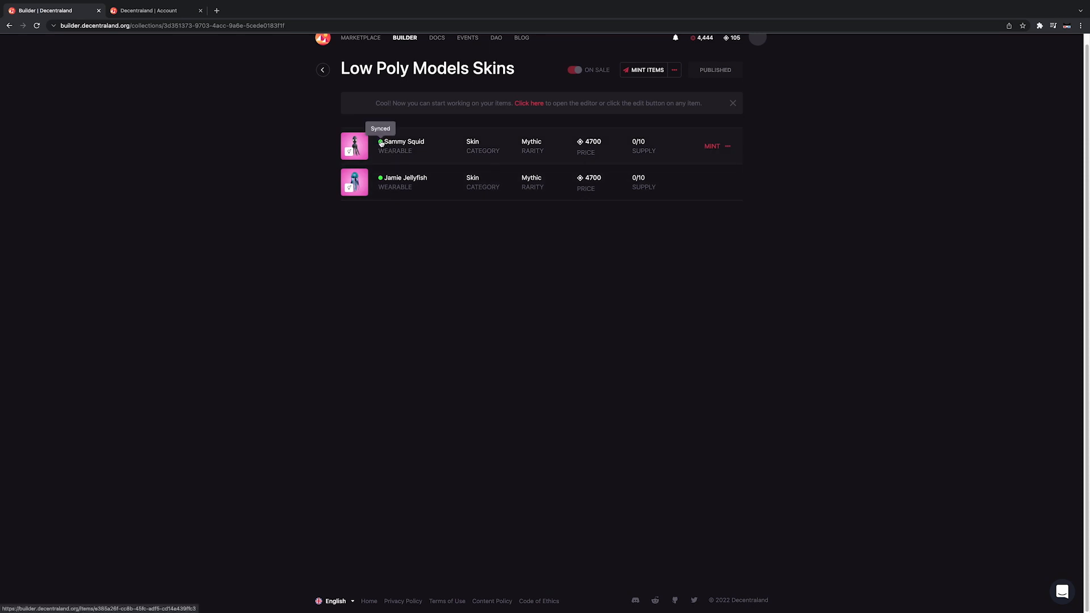
mouse_move(405, 182)
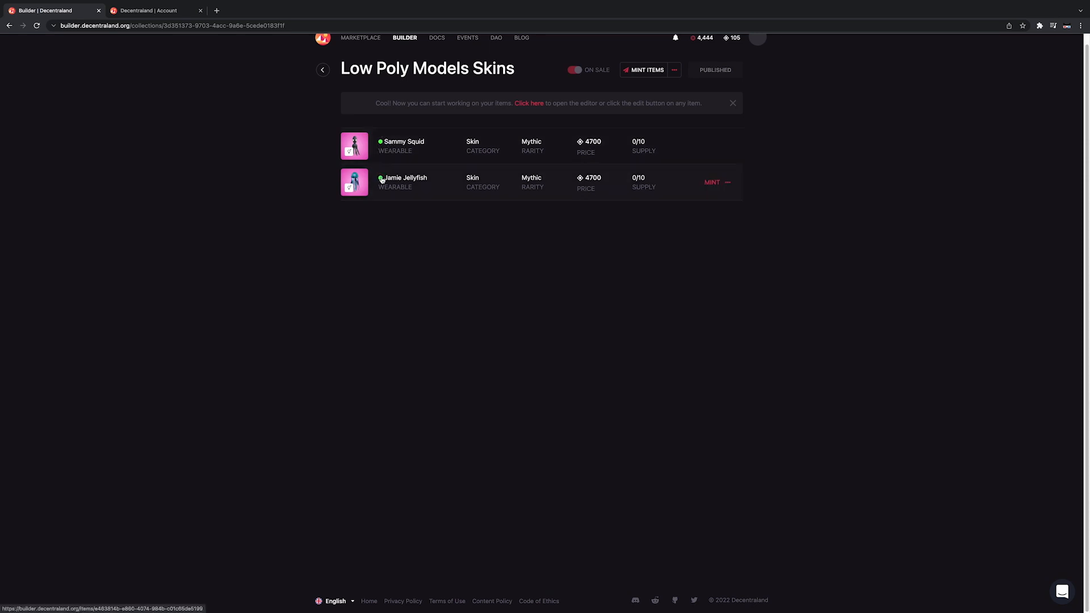